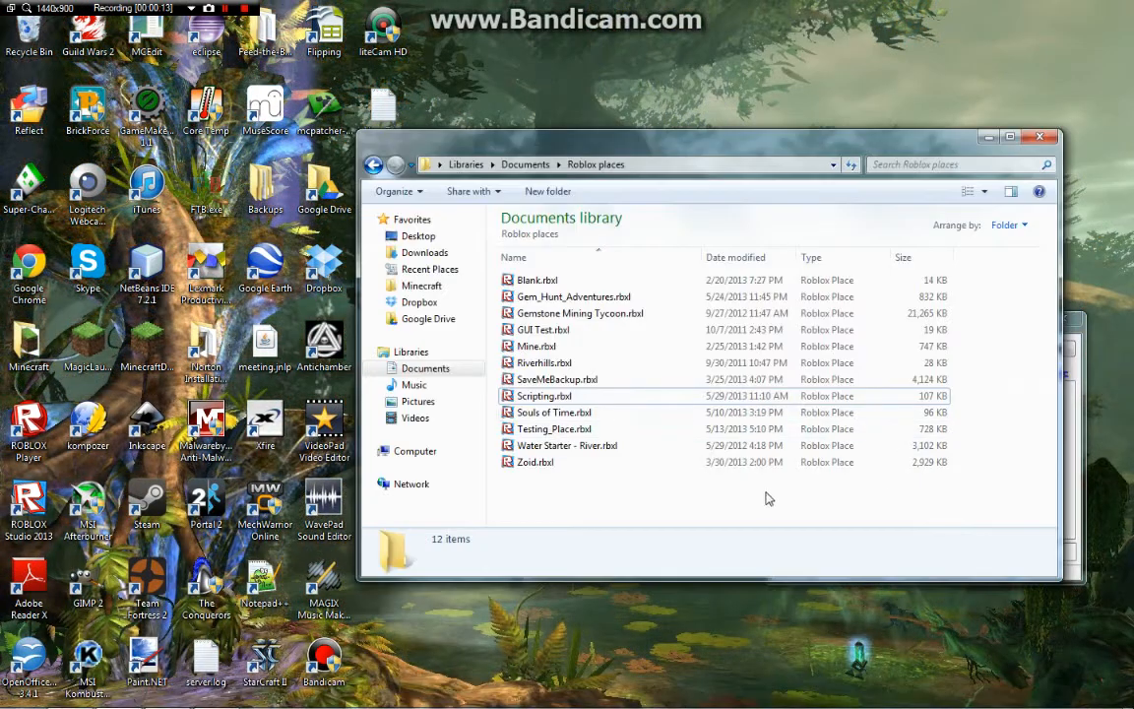
mouse_move(905, 271)
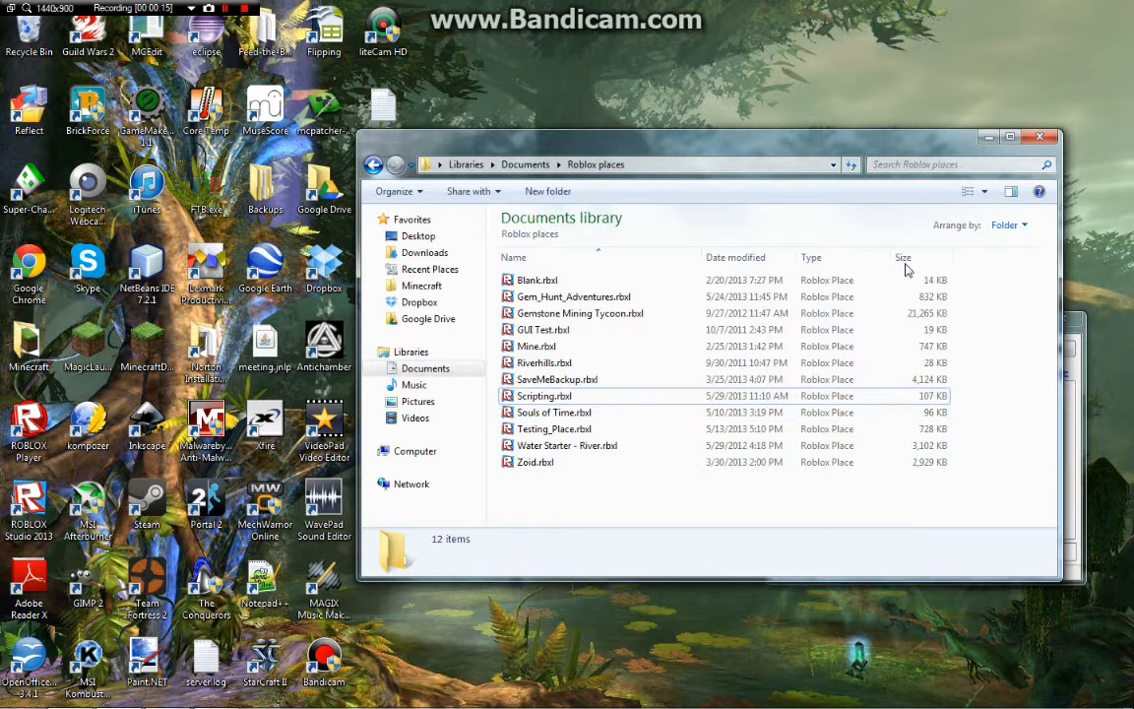
mouse_move(628, 412)
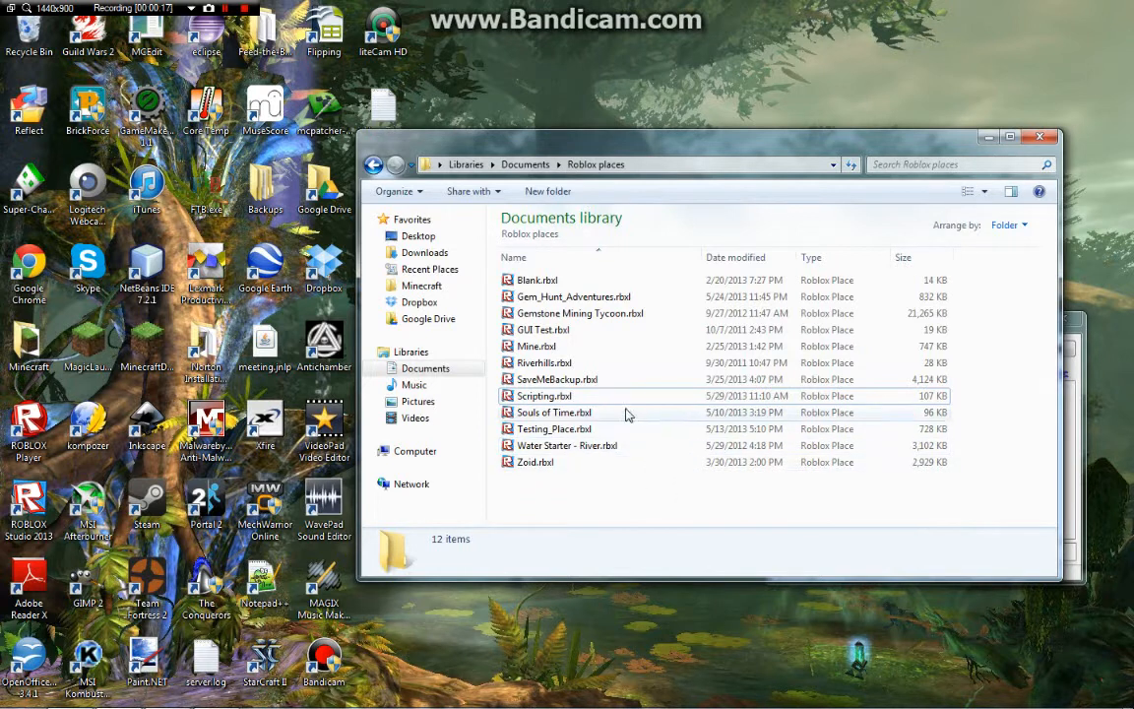
mouse_move(680, 395)
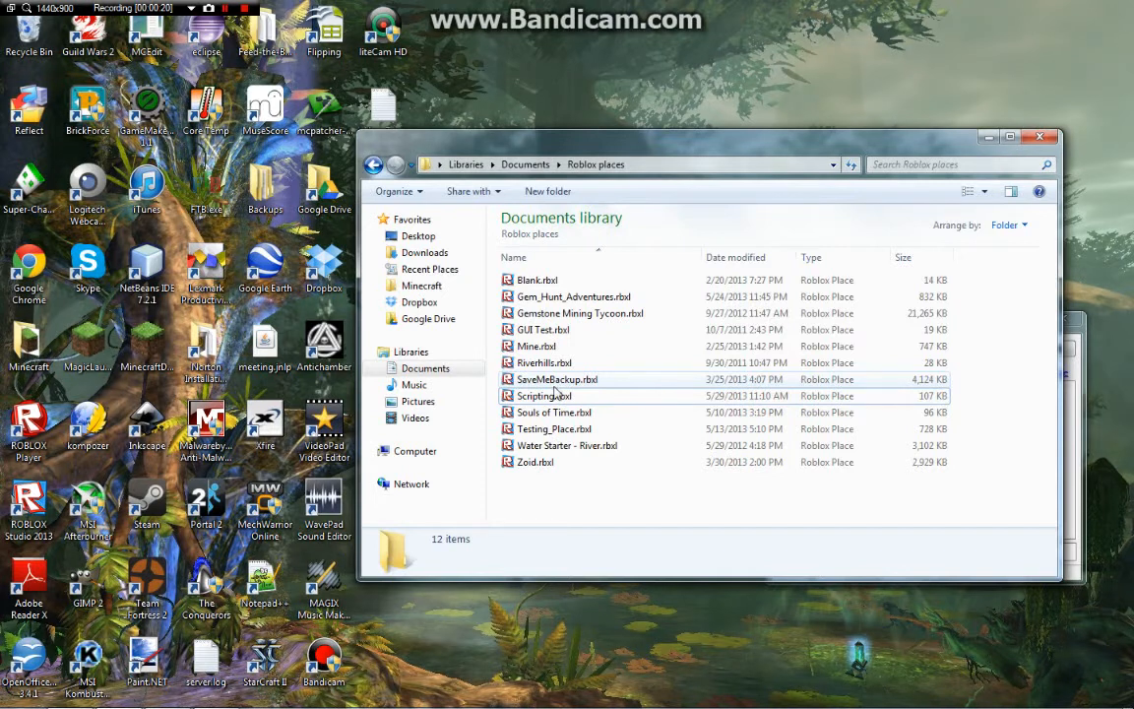
- Visit the Gem Hunt Adventures! [WIP] page on the ROBLOX website and choose Build
click(555, 411)
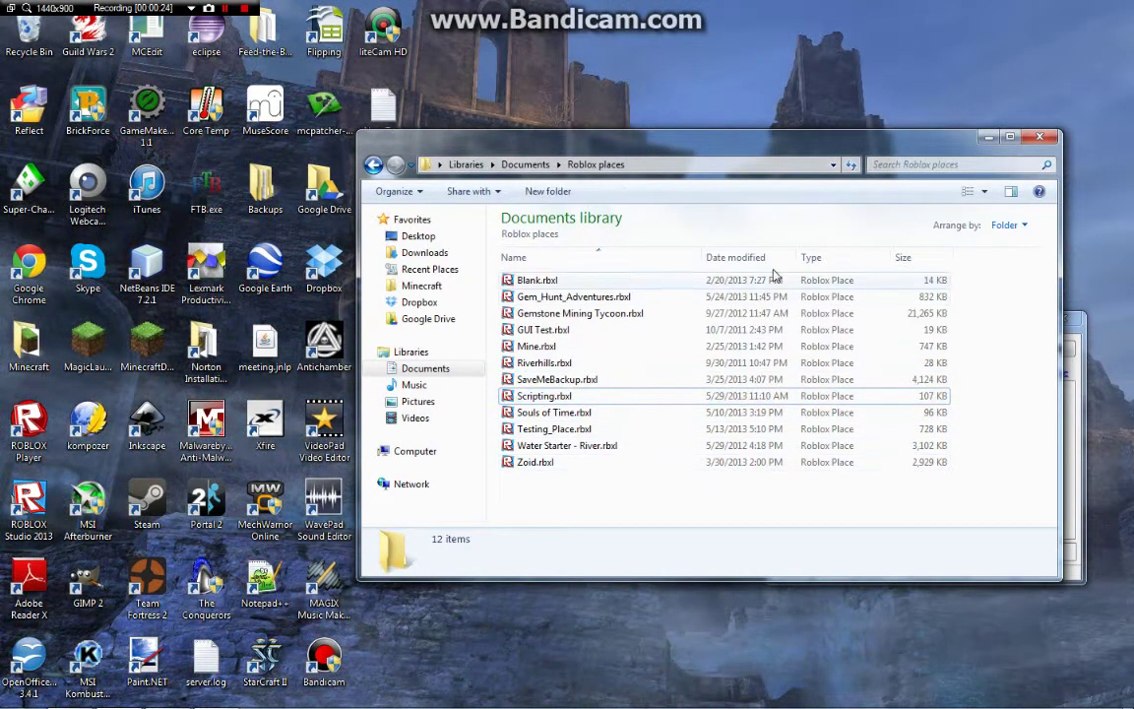
mouse_move(384, 208)
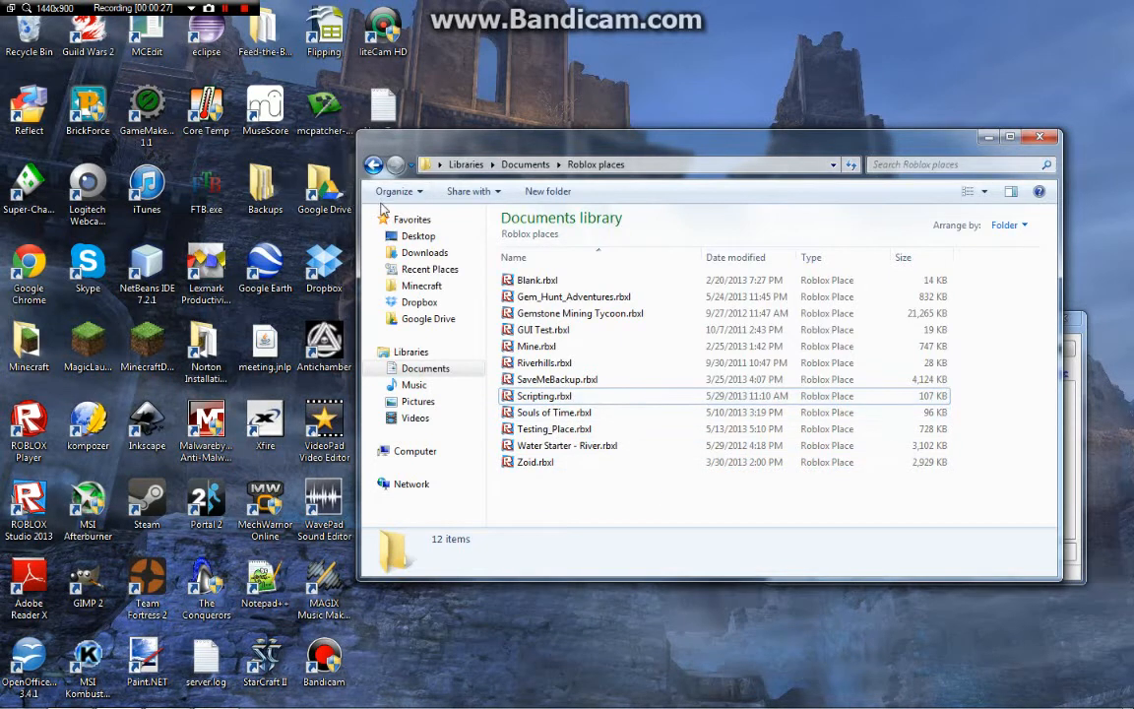
mouse_move(469, 180)
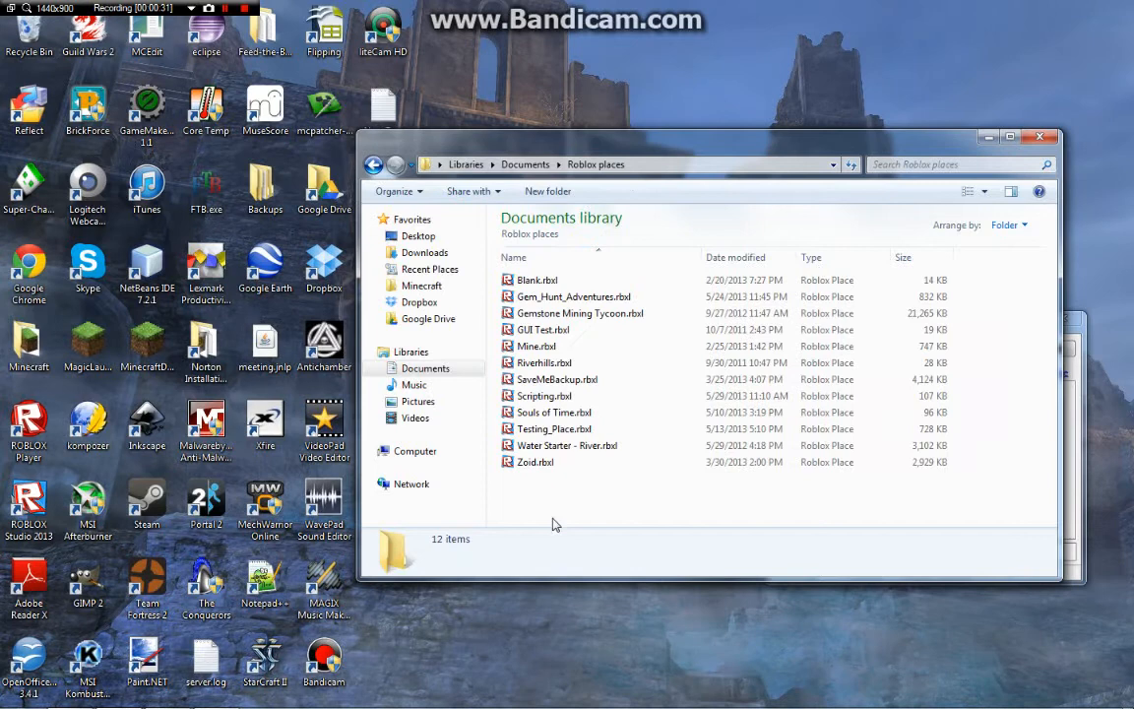
mouse_move(575, 476)
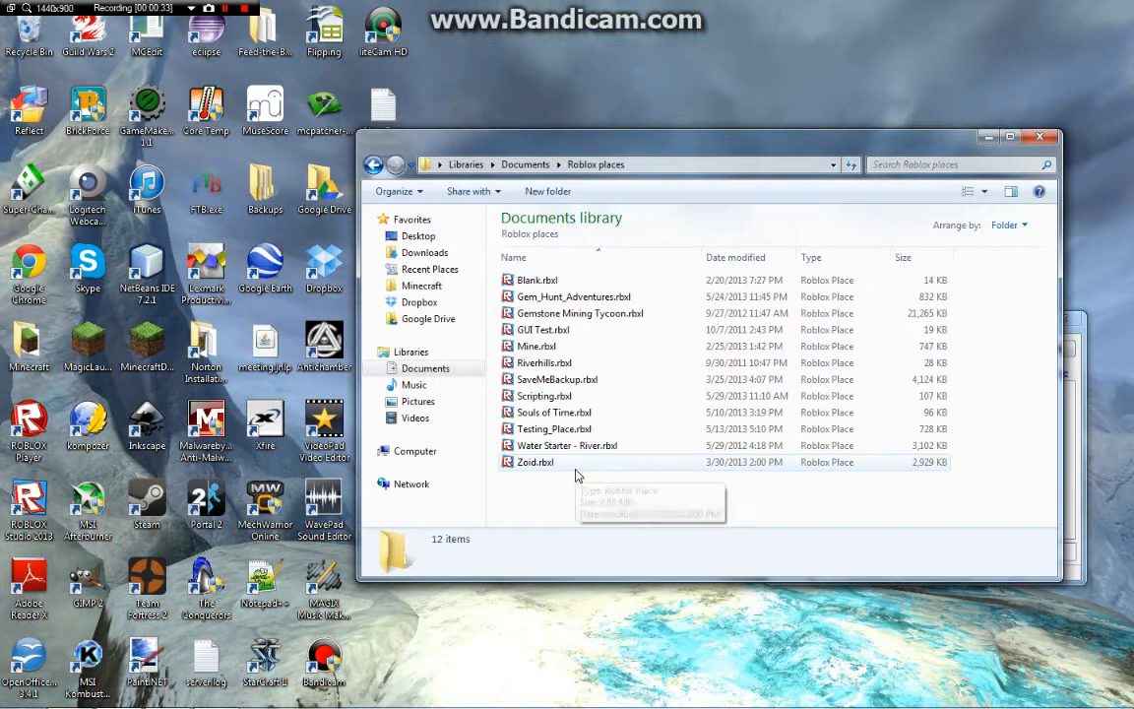
mouse_move(83, 694)
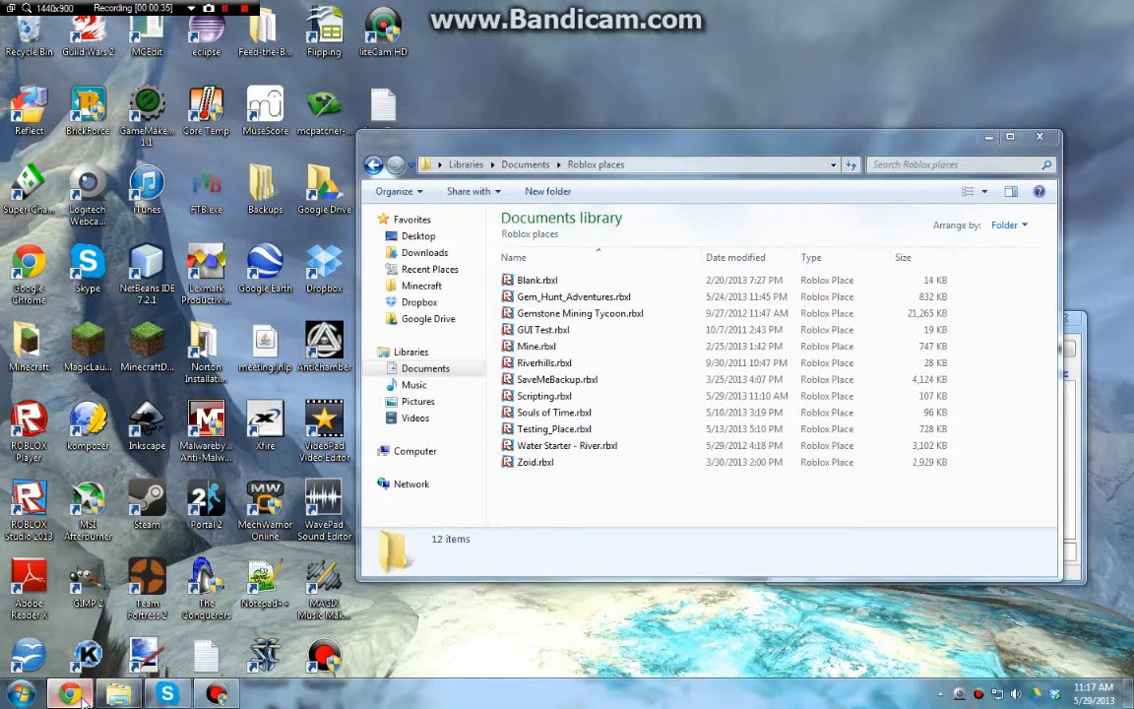
click(69, 693)
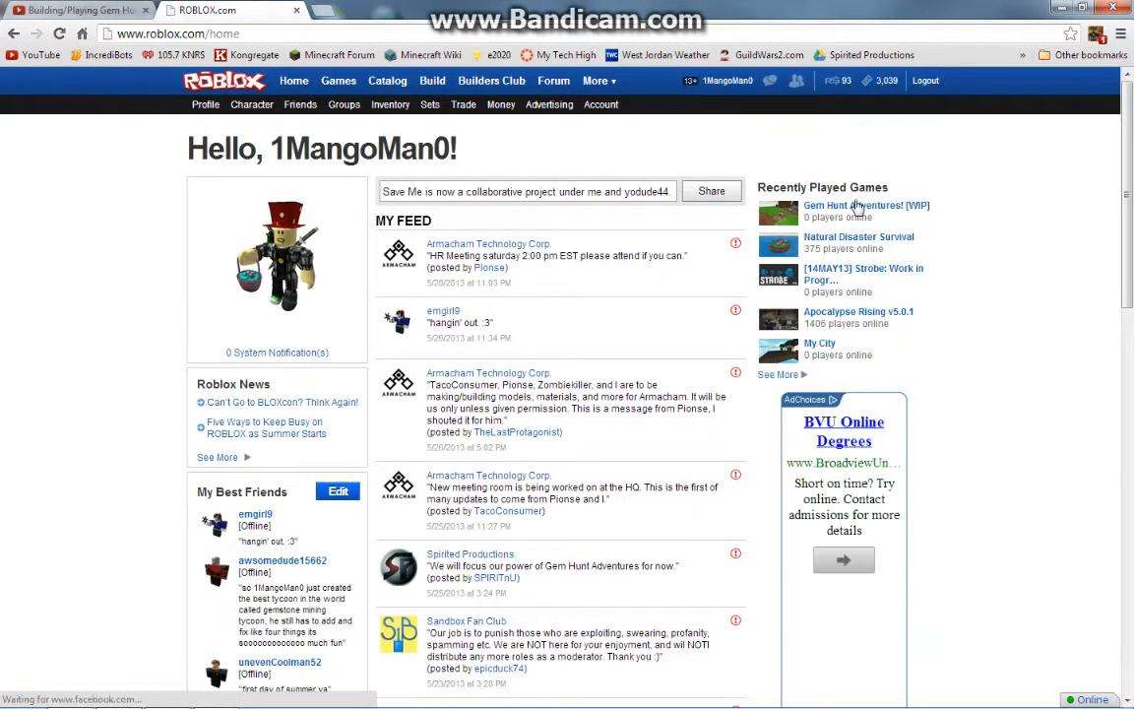
click(866, 204)
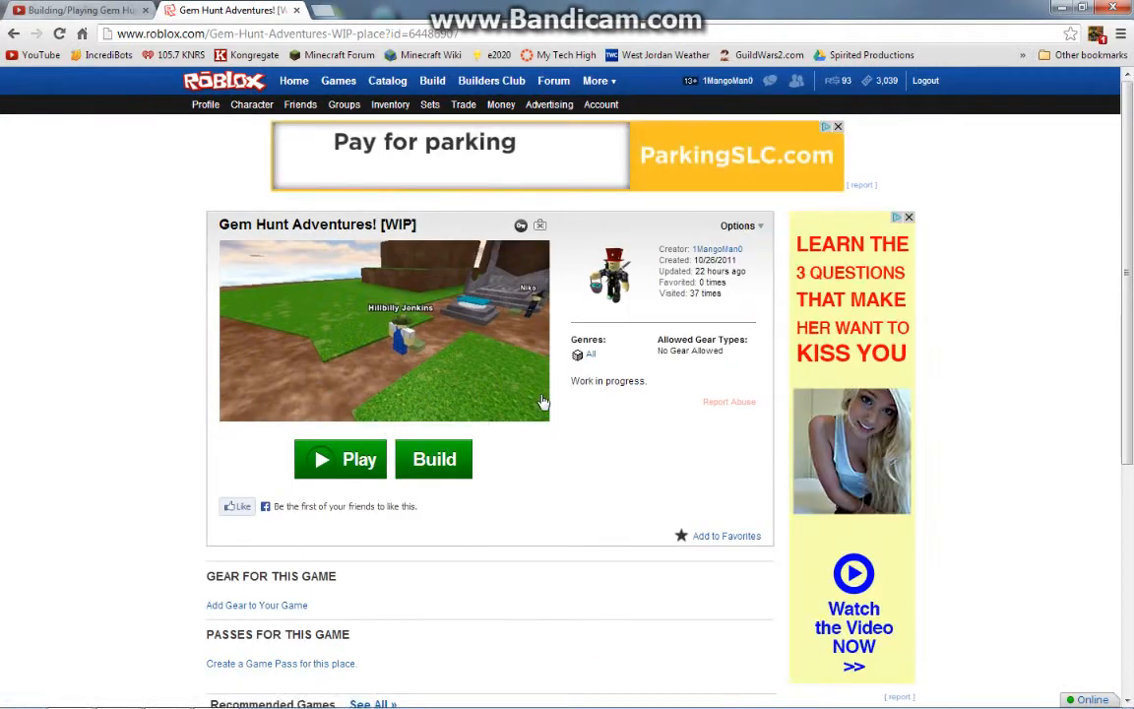
mouse_move(433, 459)
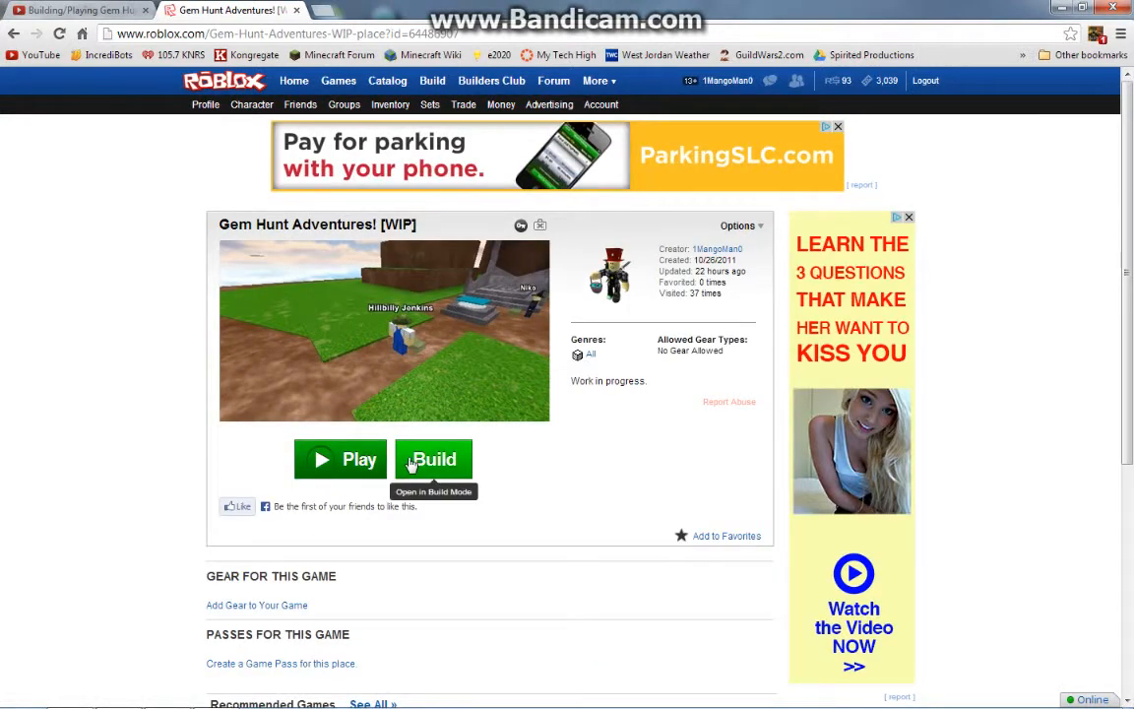
click(433, 458)
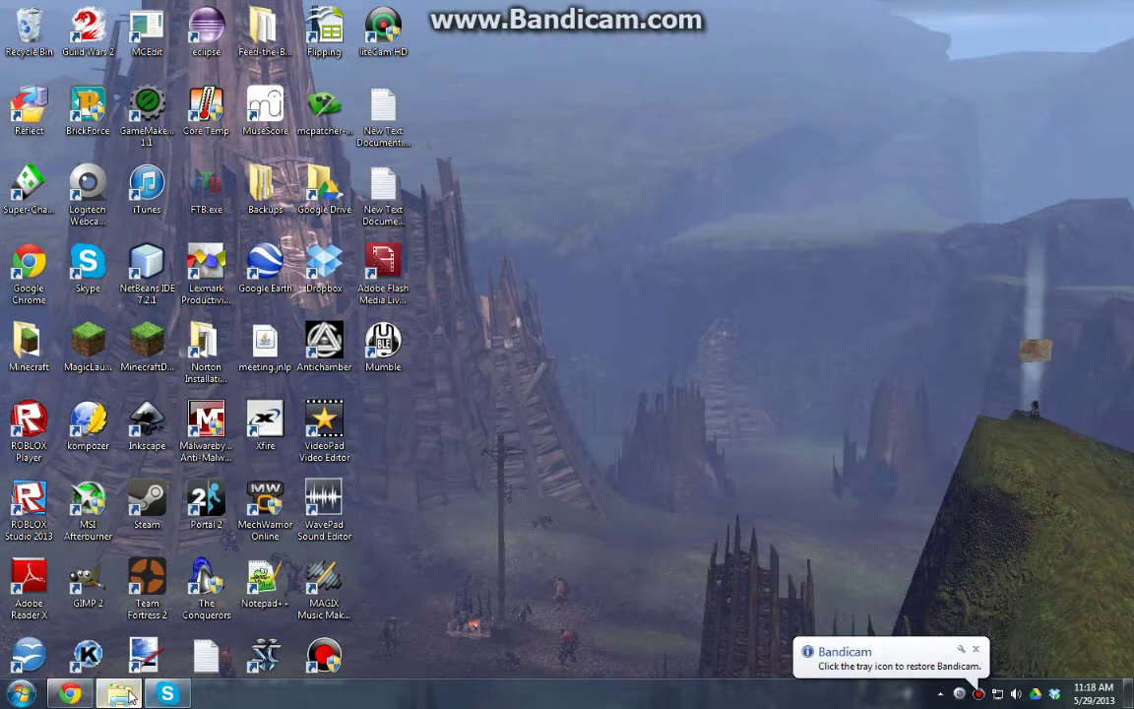
- Bring the Roblox places folder window back up from the taskbar
click(118, 693)
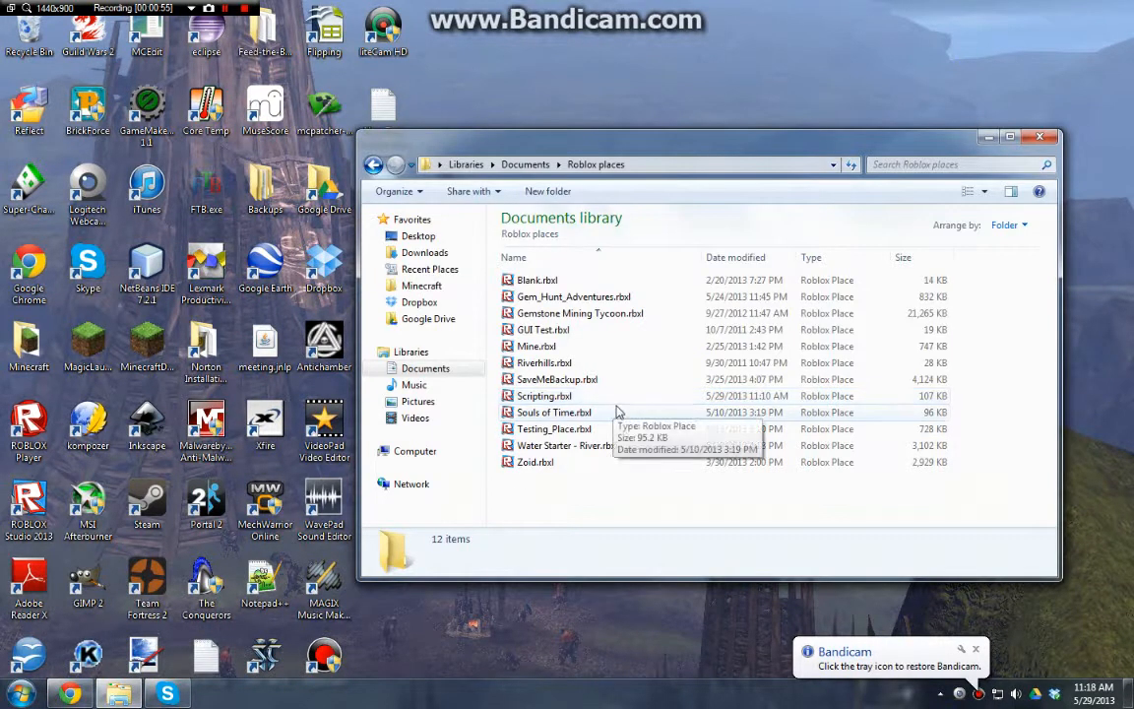
mouse_move(581, 428)
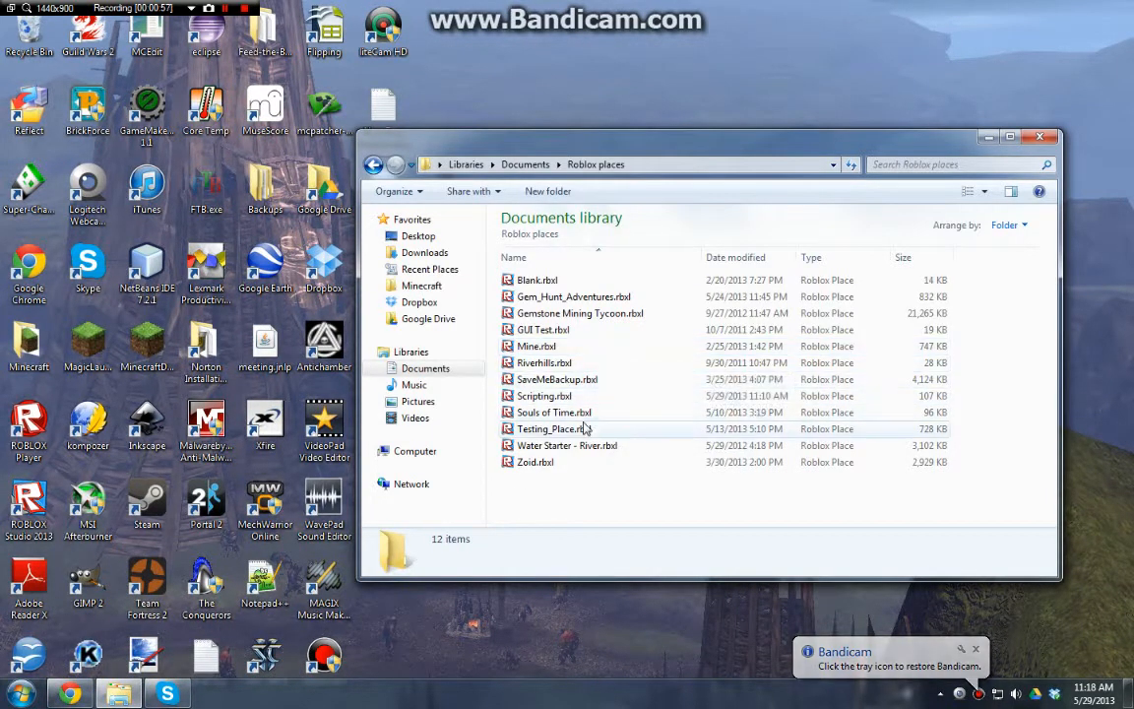
mouse_move(577, 280)
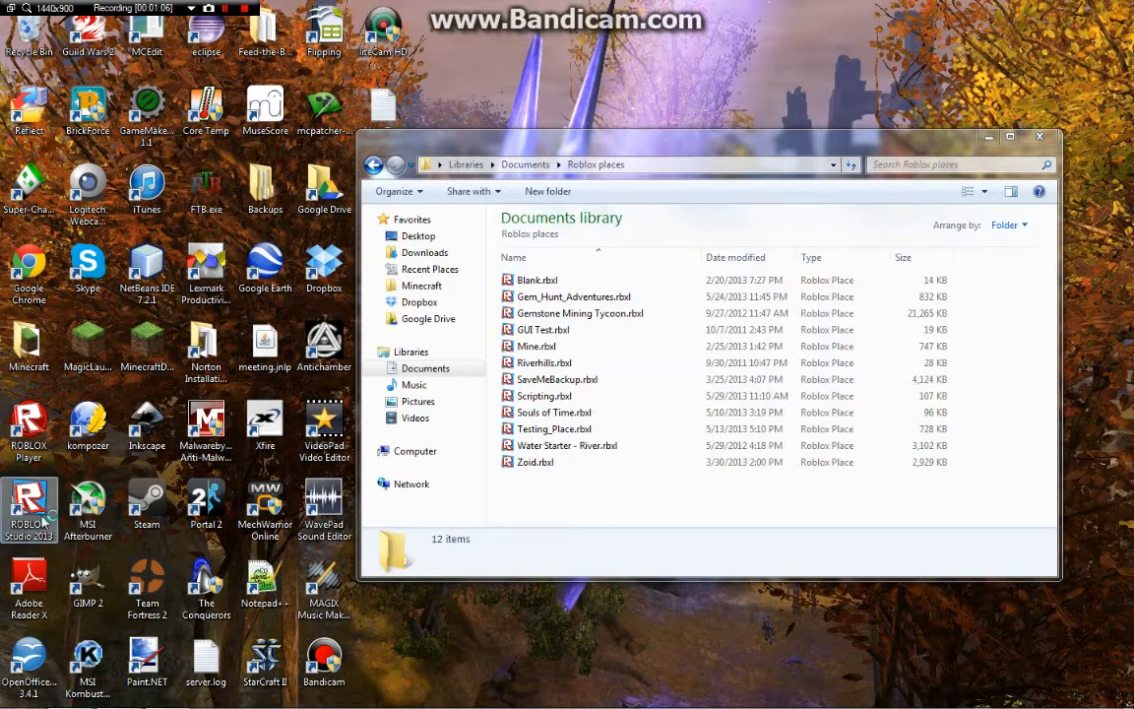
- Launch ROBLOX Studio 2013 into a blank Place1 and reach the File commands
double_click(571, 296)
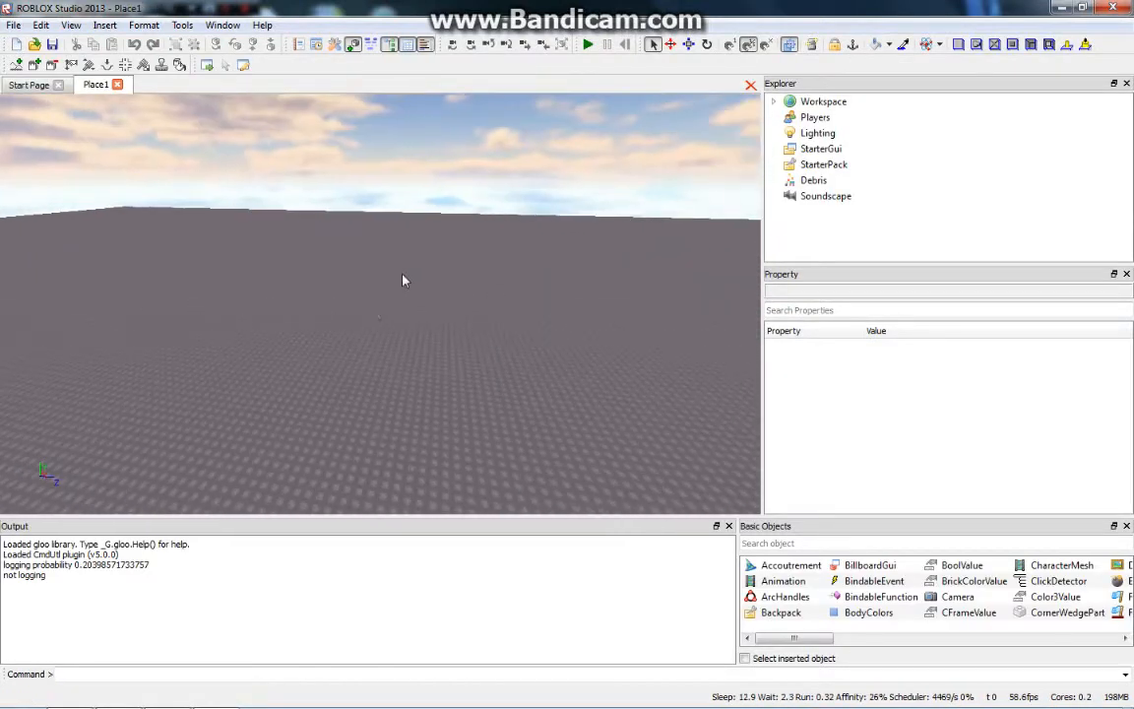
click(14, 24)
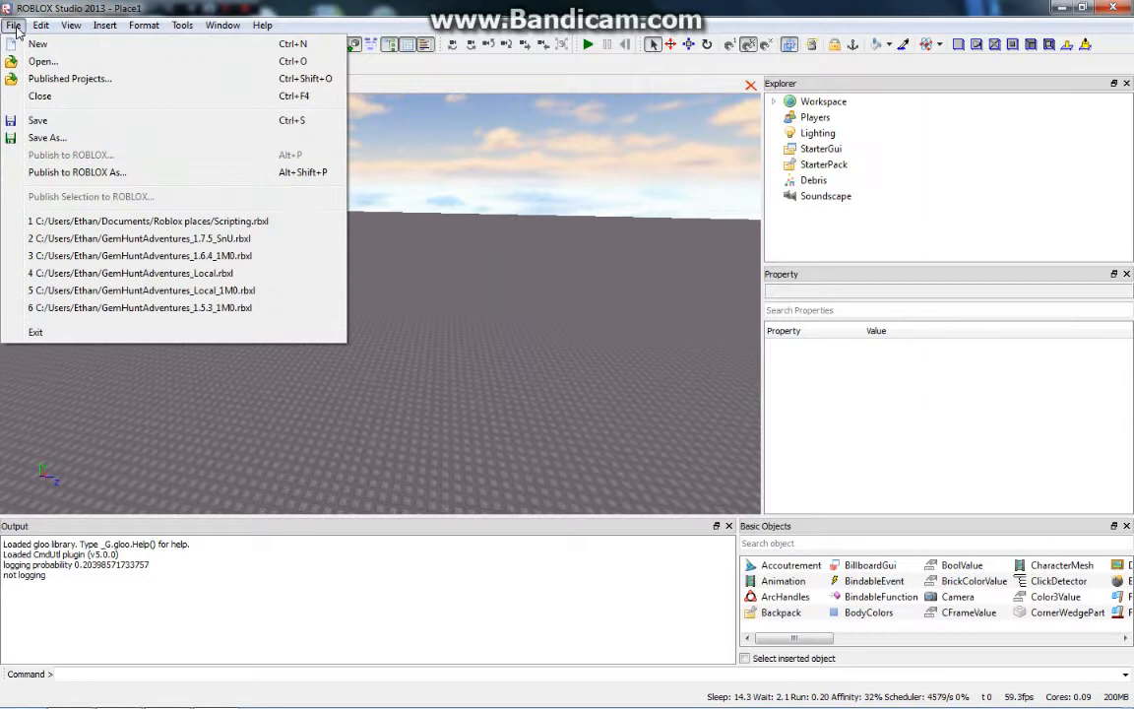
mouse_move(48, 138)
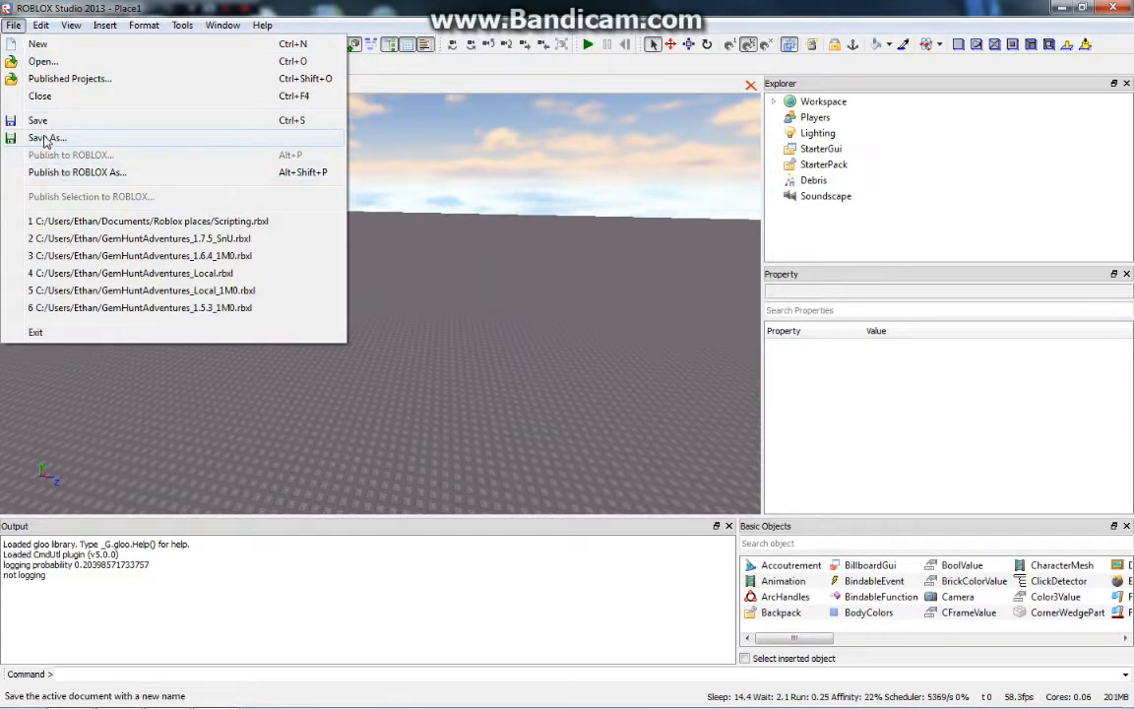
- Save Place1 as 'testing place' inside the ROBLOX folder in My Documents
click(47, 137)
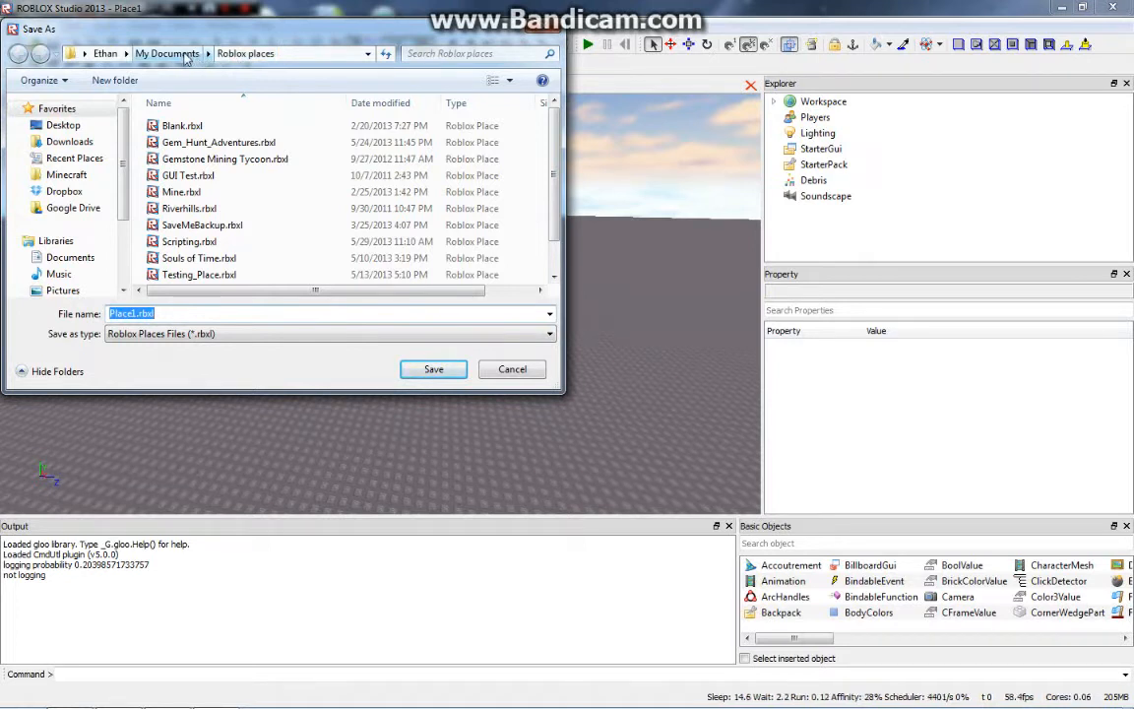
click(166, 53)
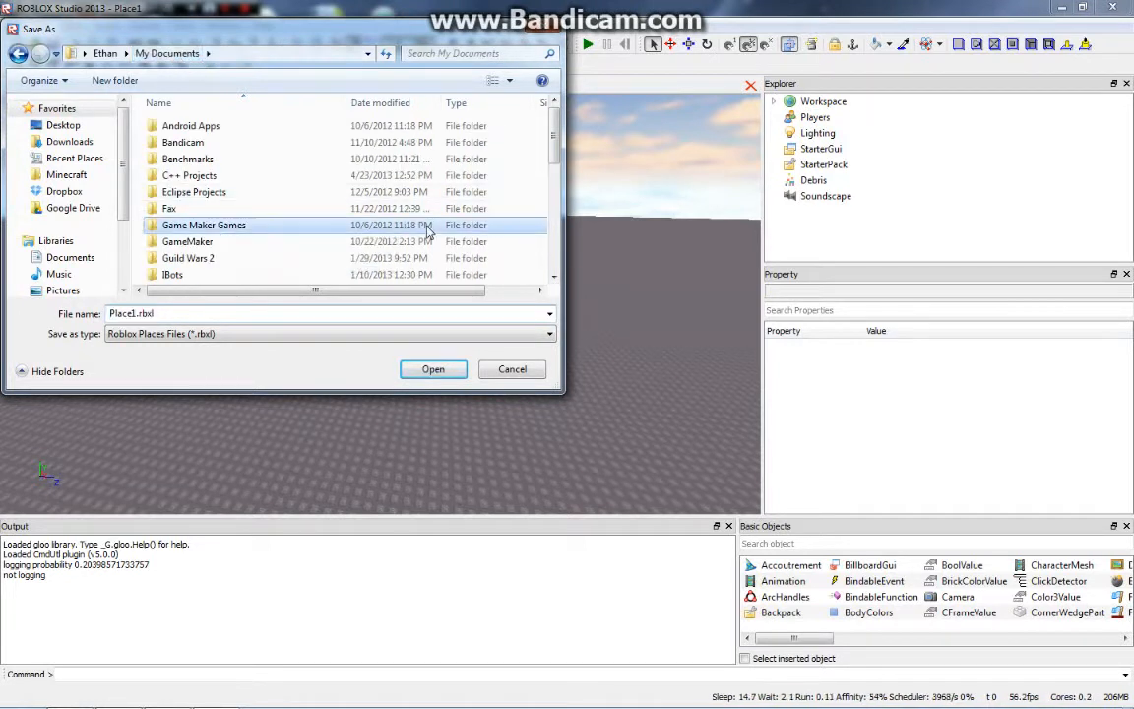
scroll(down, 3)
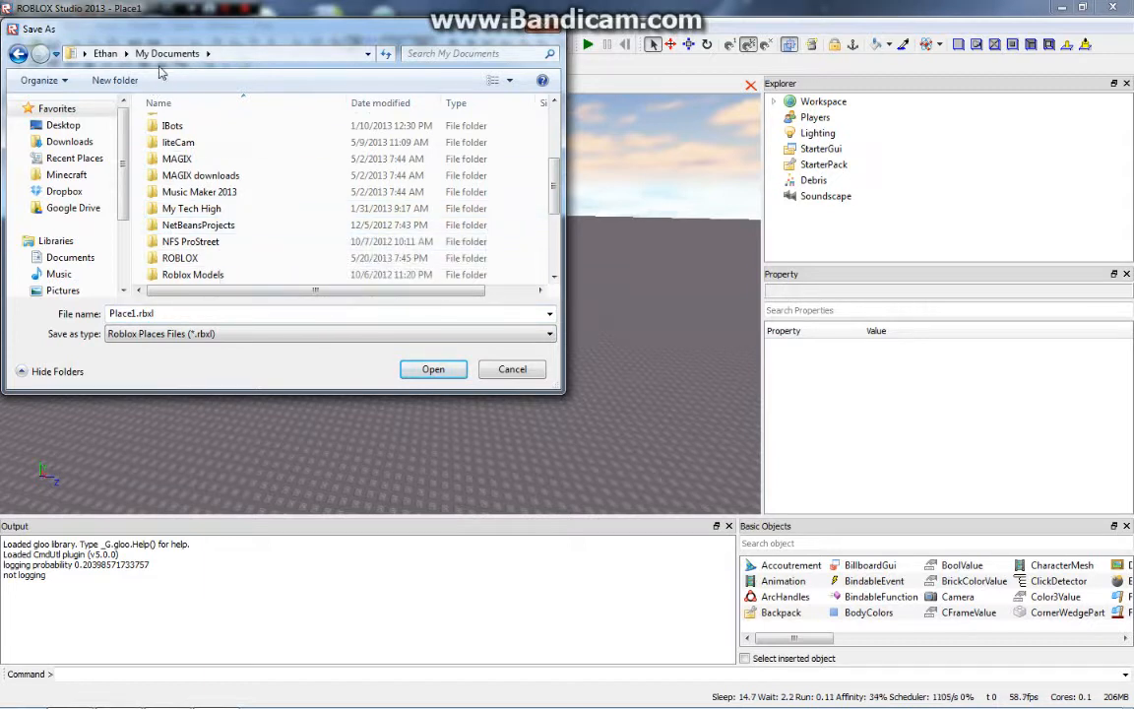
double_click(180, 257)
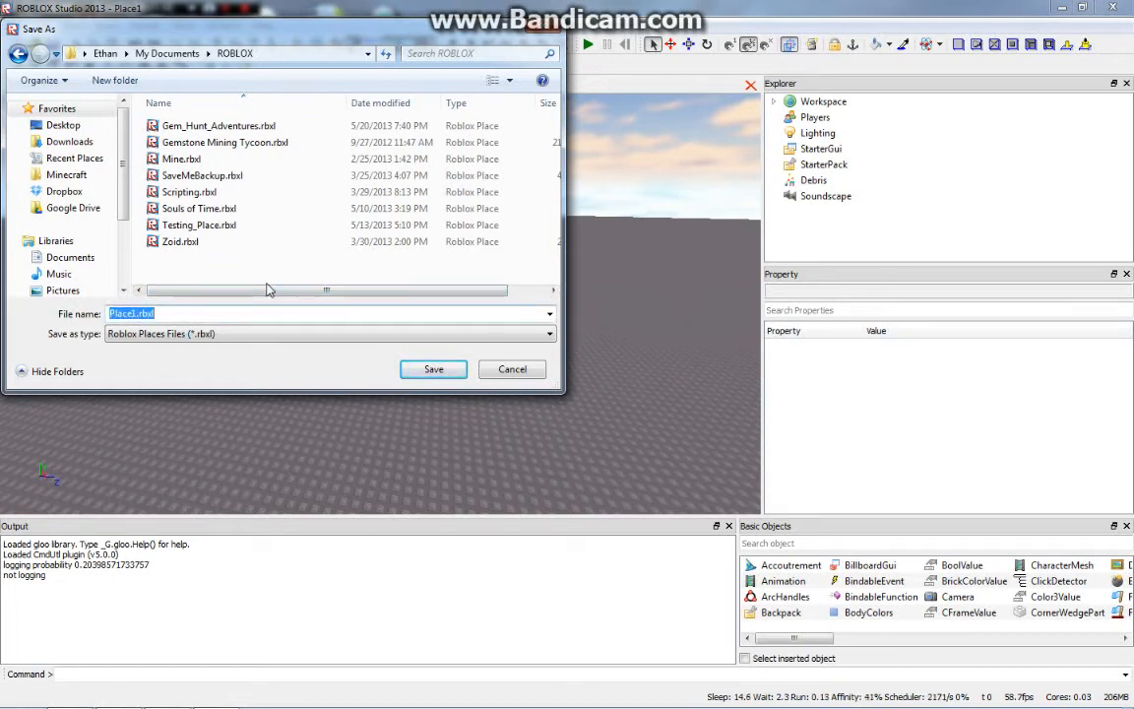
text(testing pl)
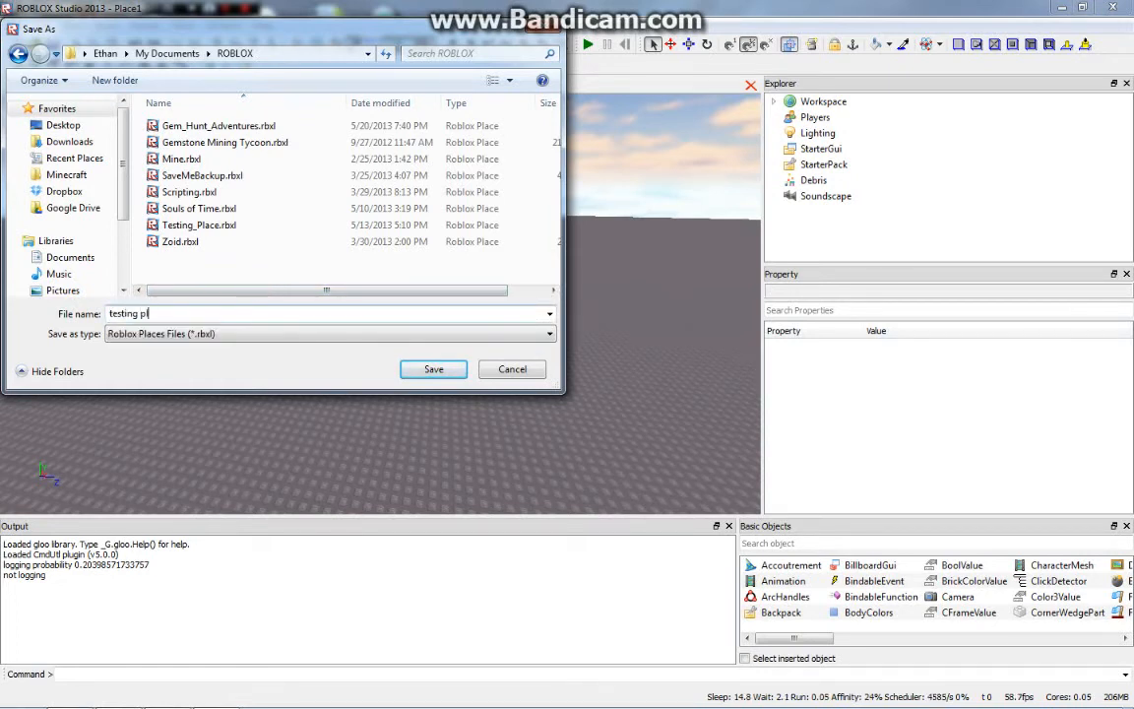
text(ace)
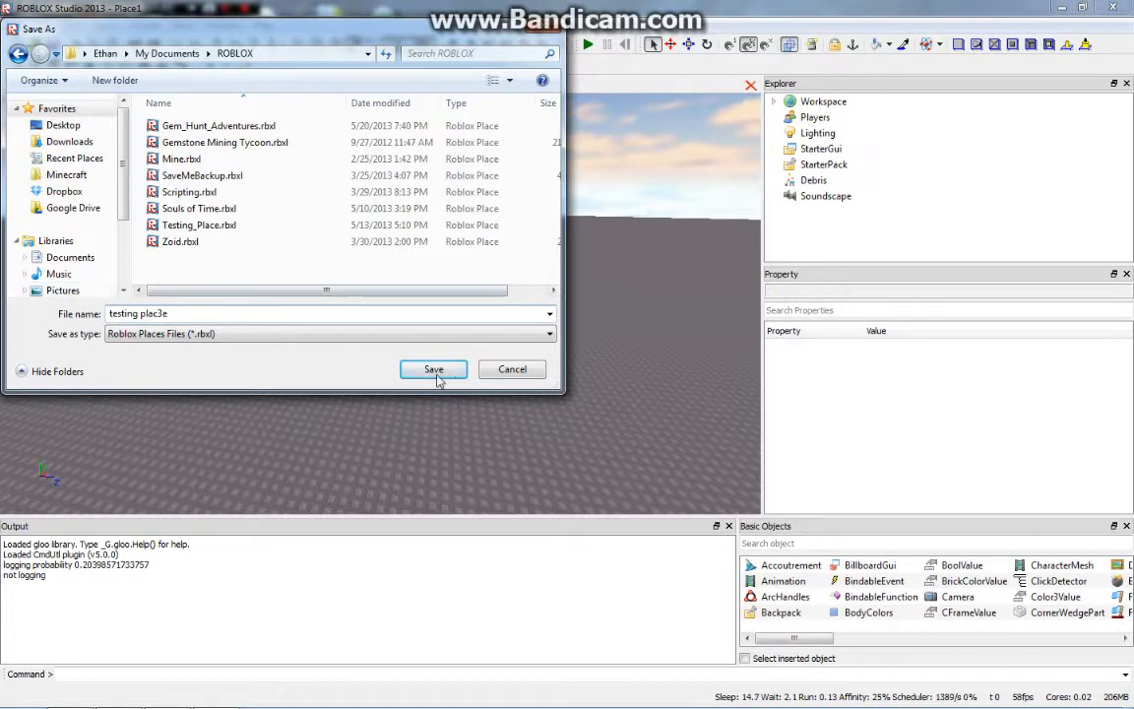
click(433, 369)
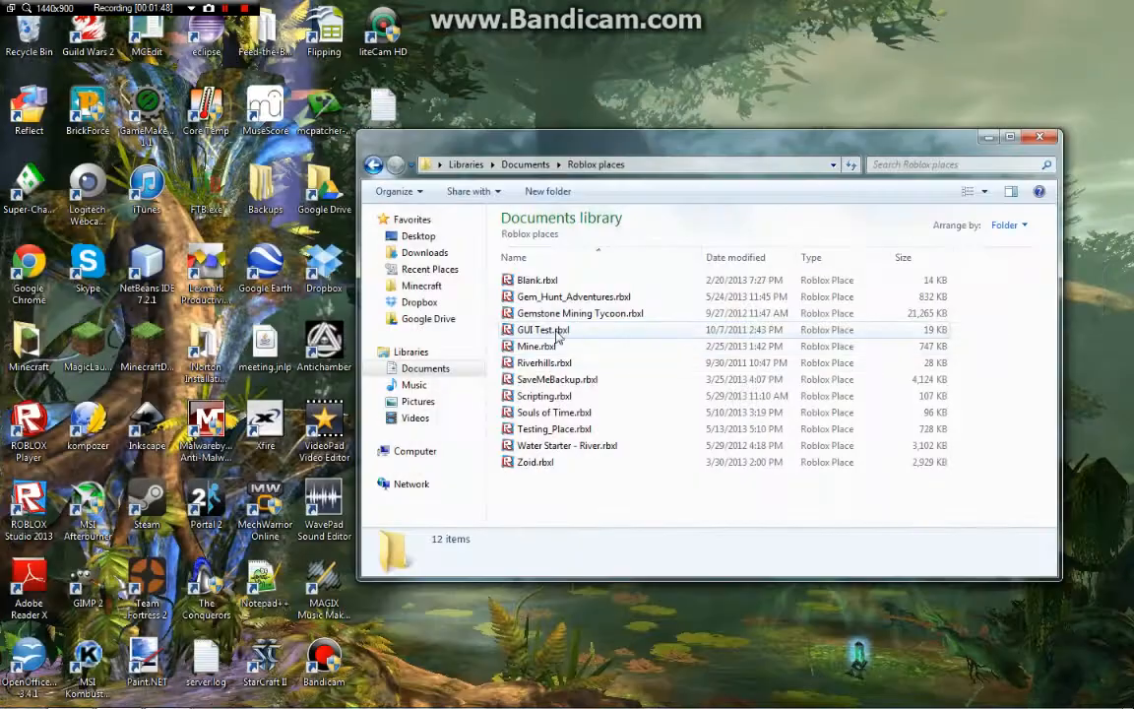
mouse_move(532, 379)
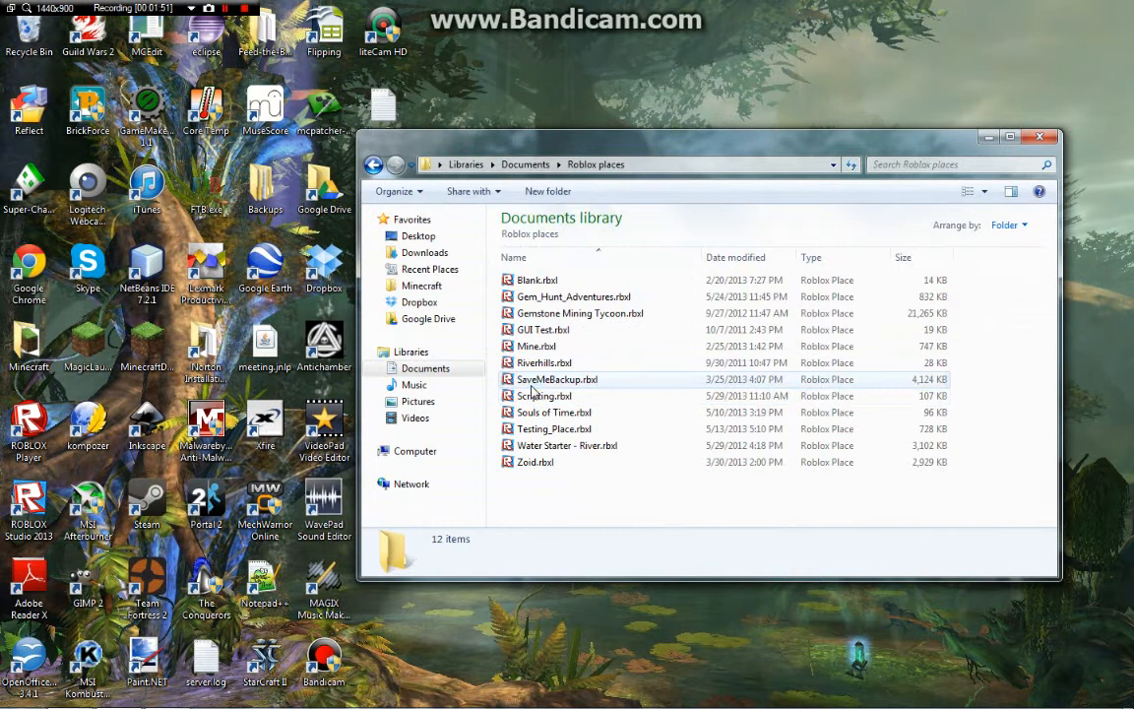
- Select Scripting.rbxl in the Roblox places folder and try to launch it
click(543, 362)
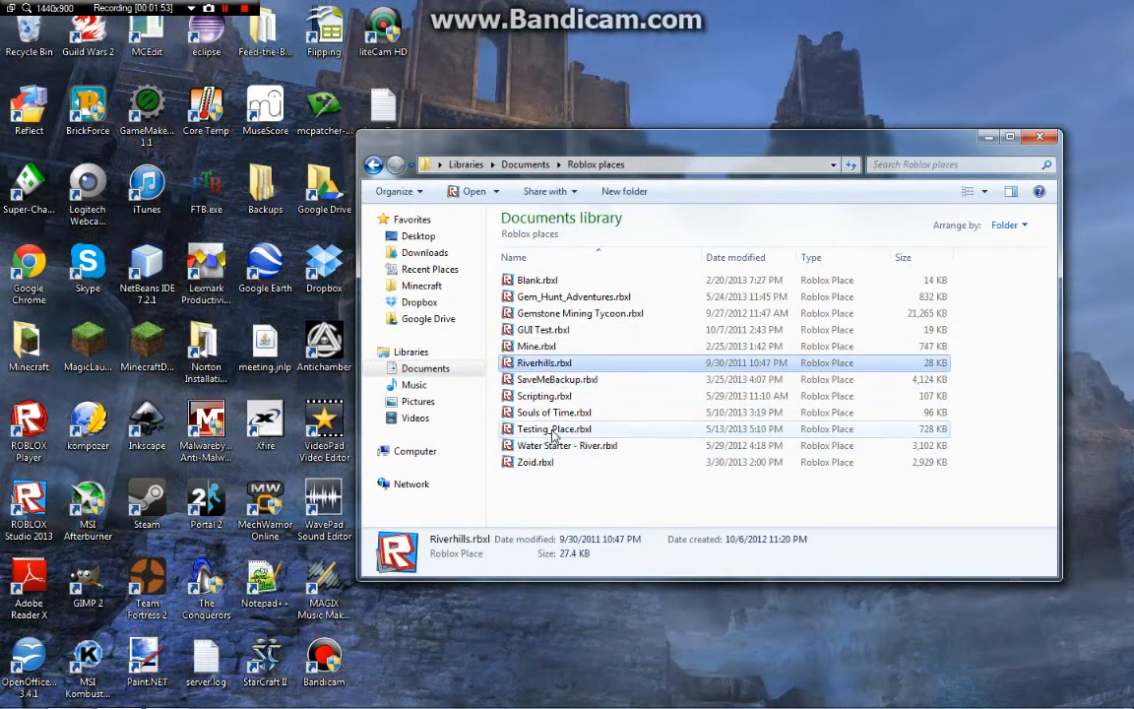
click(544, 395)
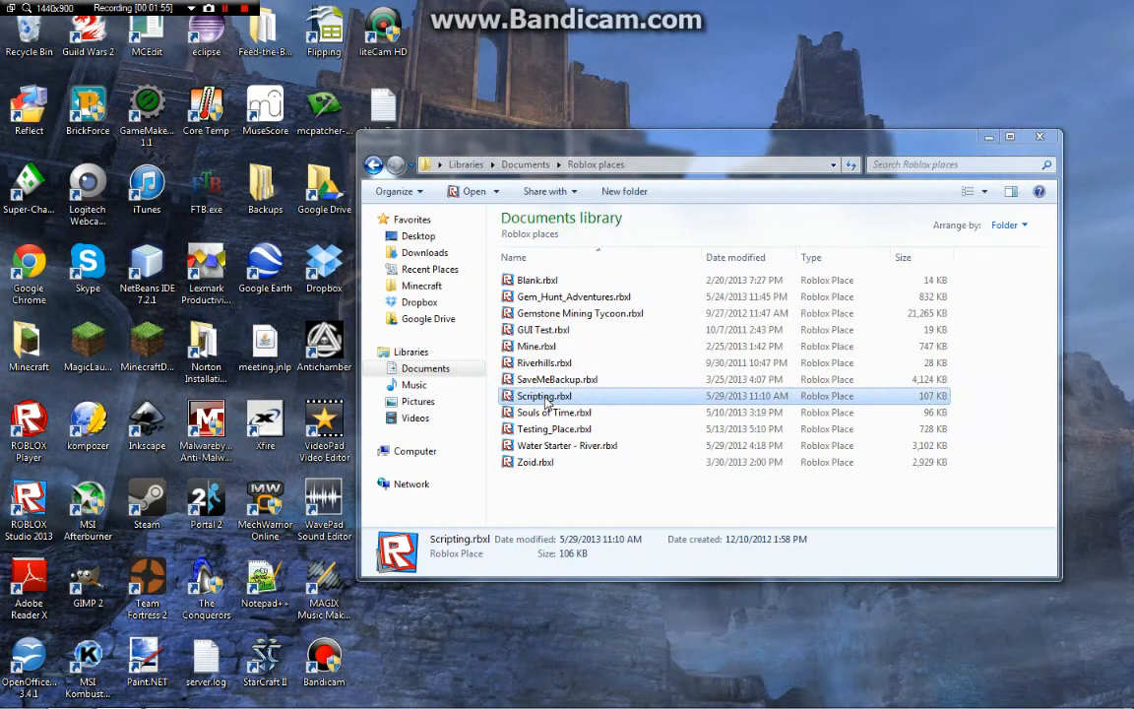
double_click(543, 395)
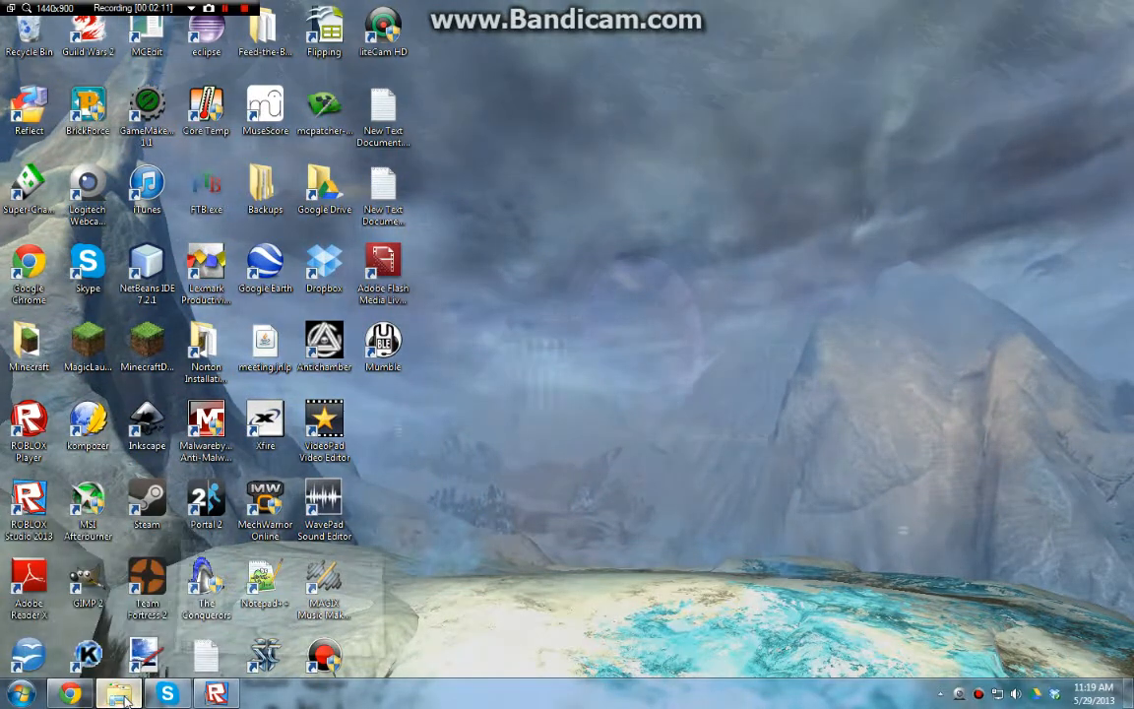
- Restore the Roblox places window and bring up the context menu for Scripting.rbxl
click(118, 694)
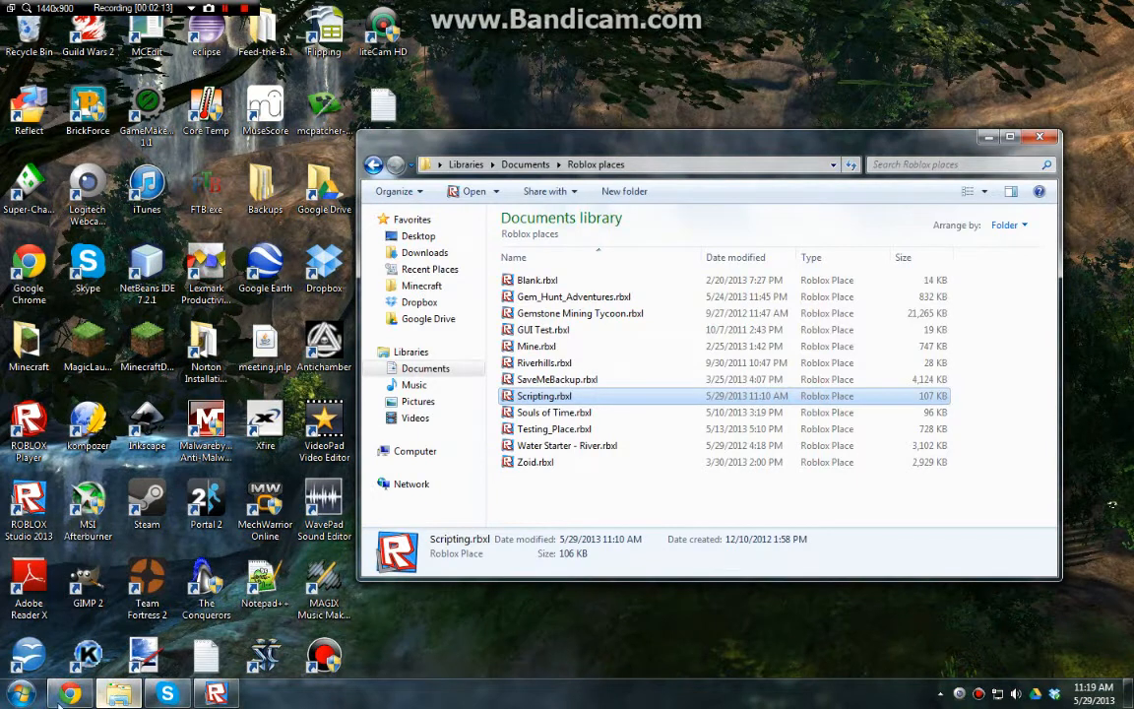
click(18, 694)
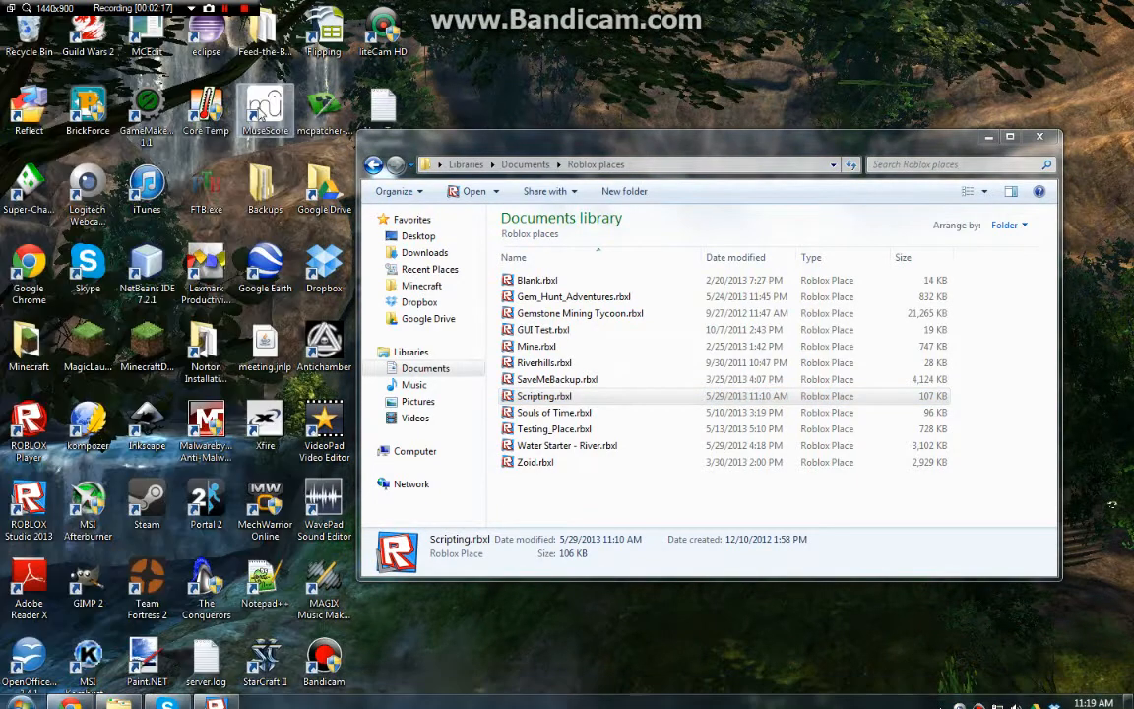
click(524, 164)
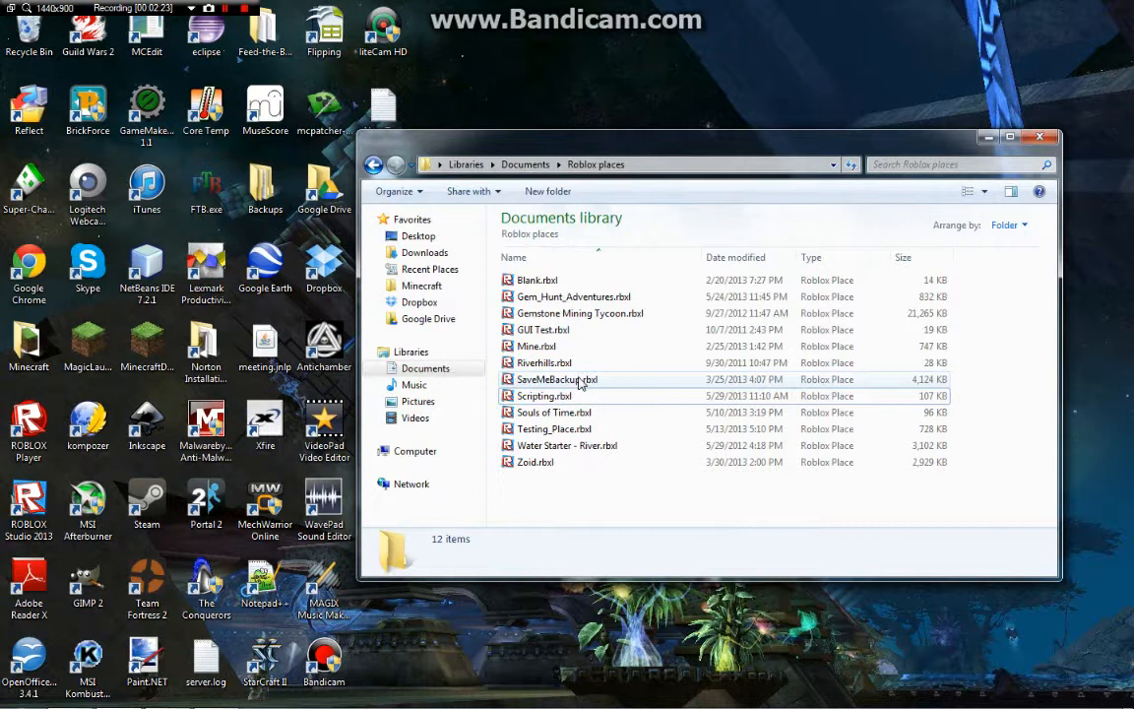
mouse_move(543, 395)
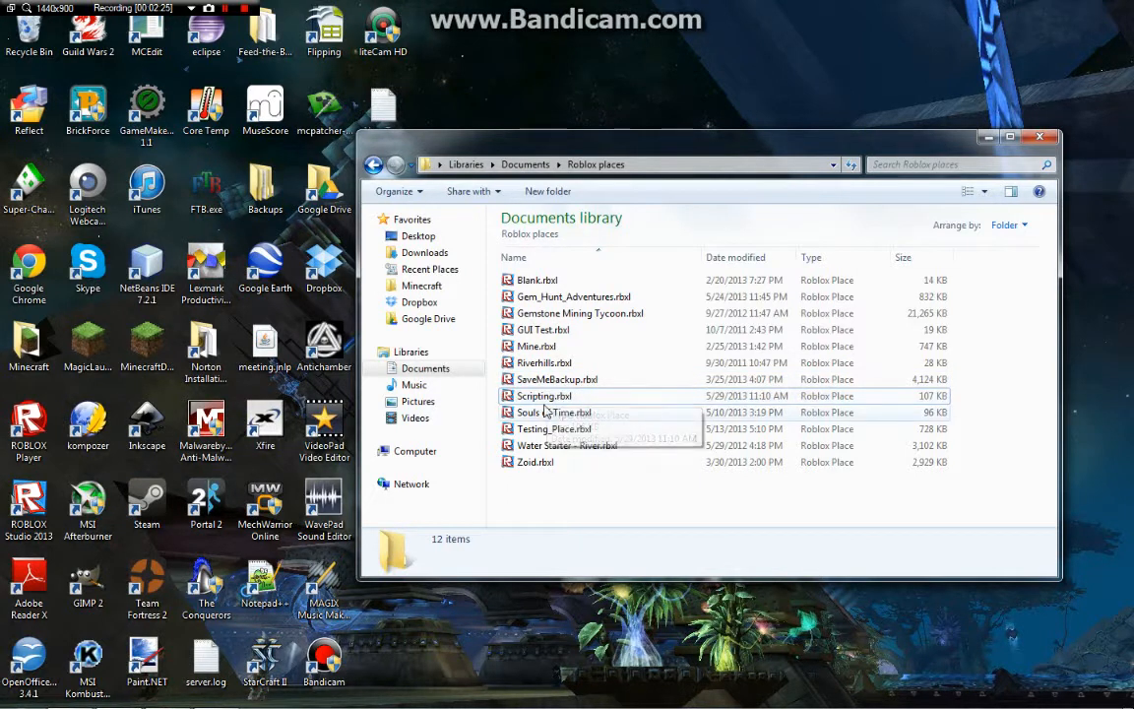
mouse_move(551, 395)
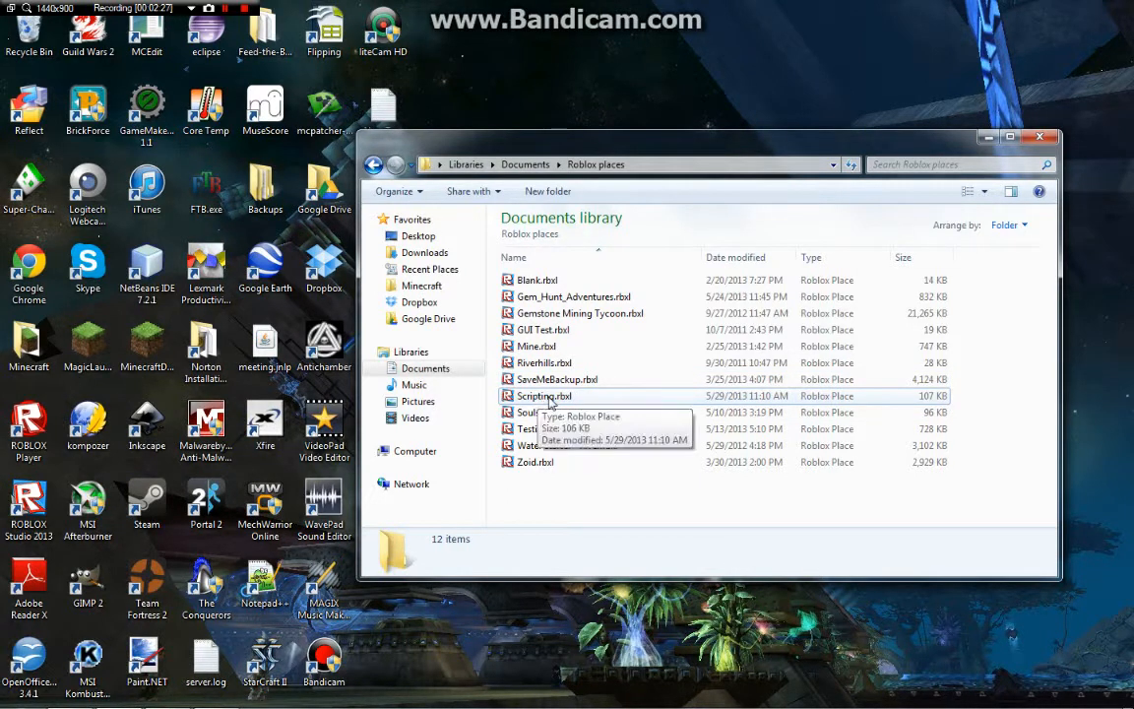
right_click(543, 395)
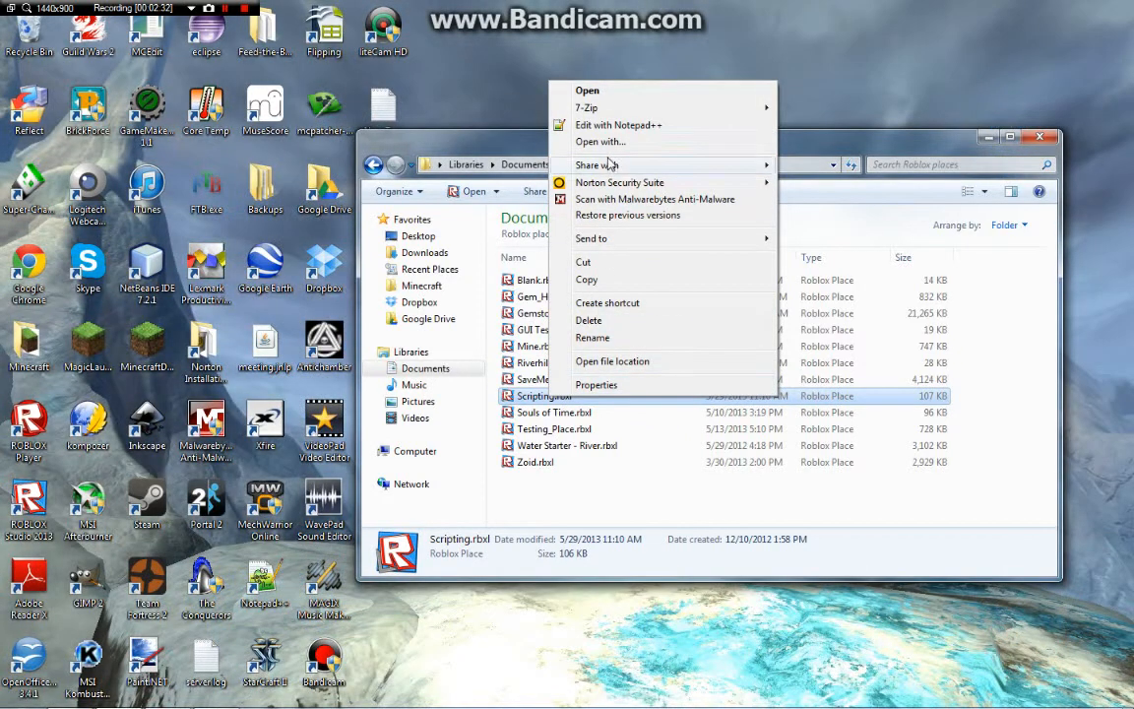
click(600, 140)
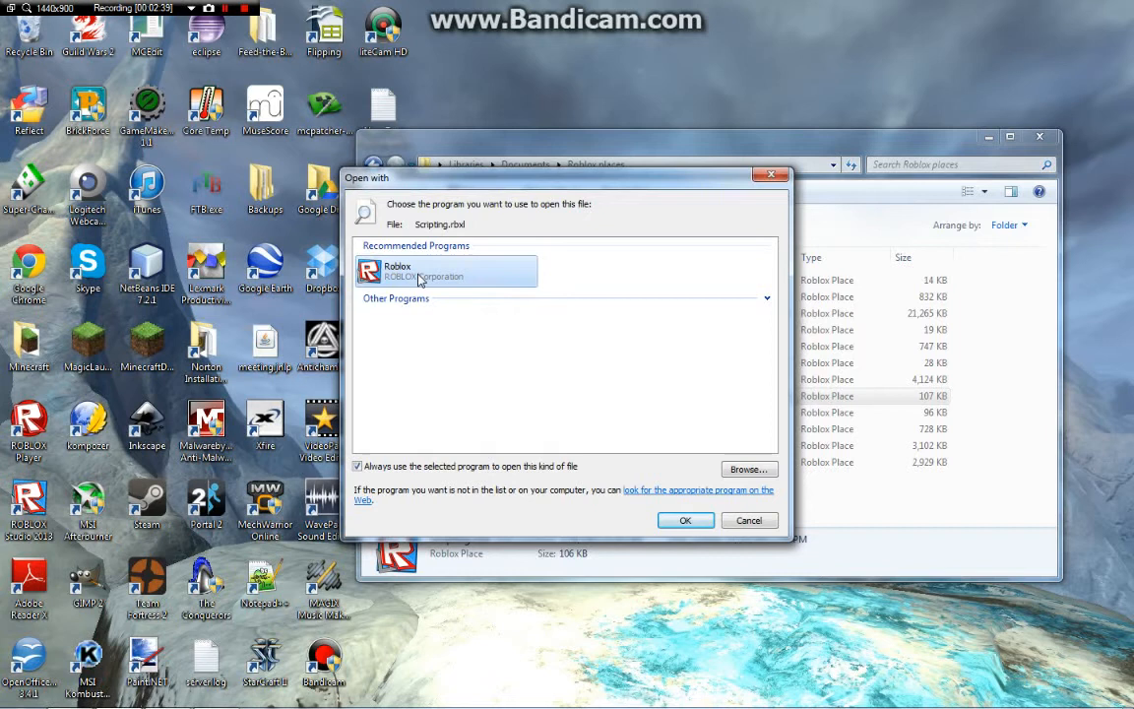
mouse_move(457, 276)
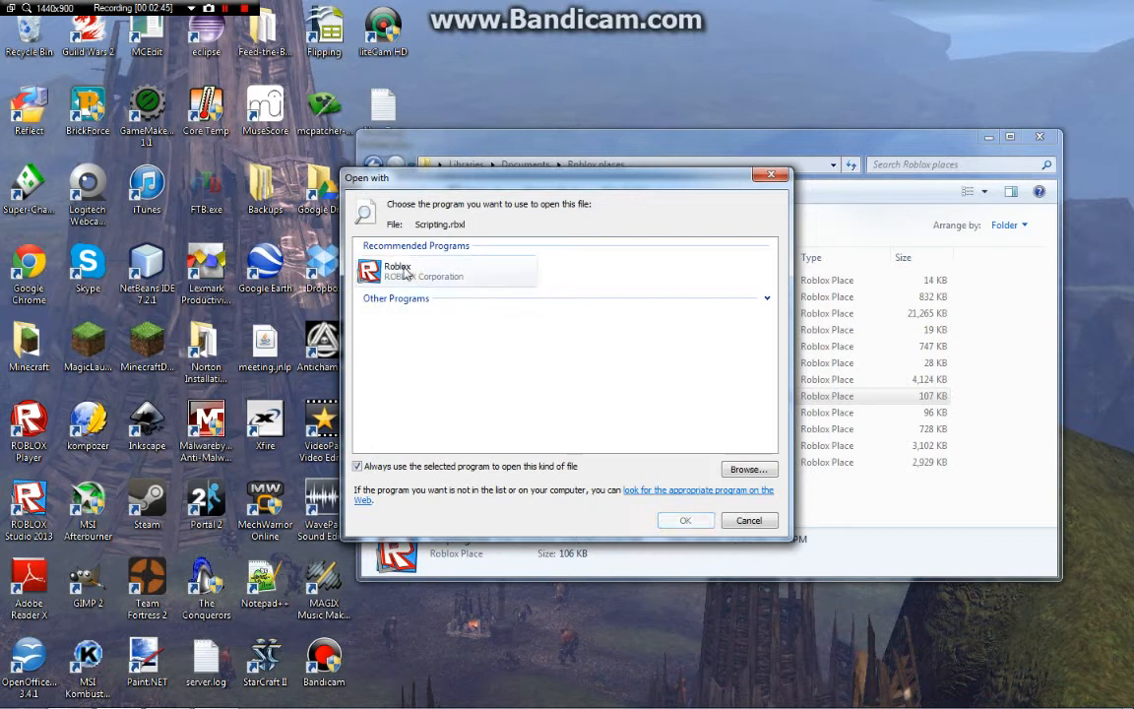
click(446, 271)
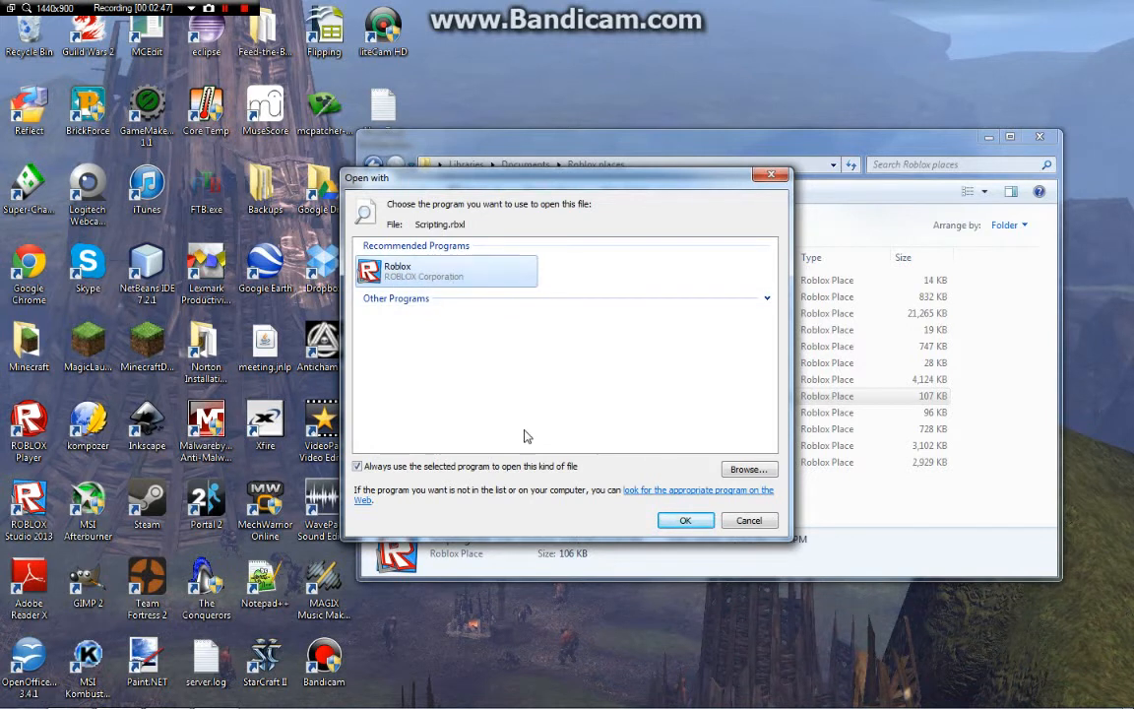
click(748, 468)
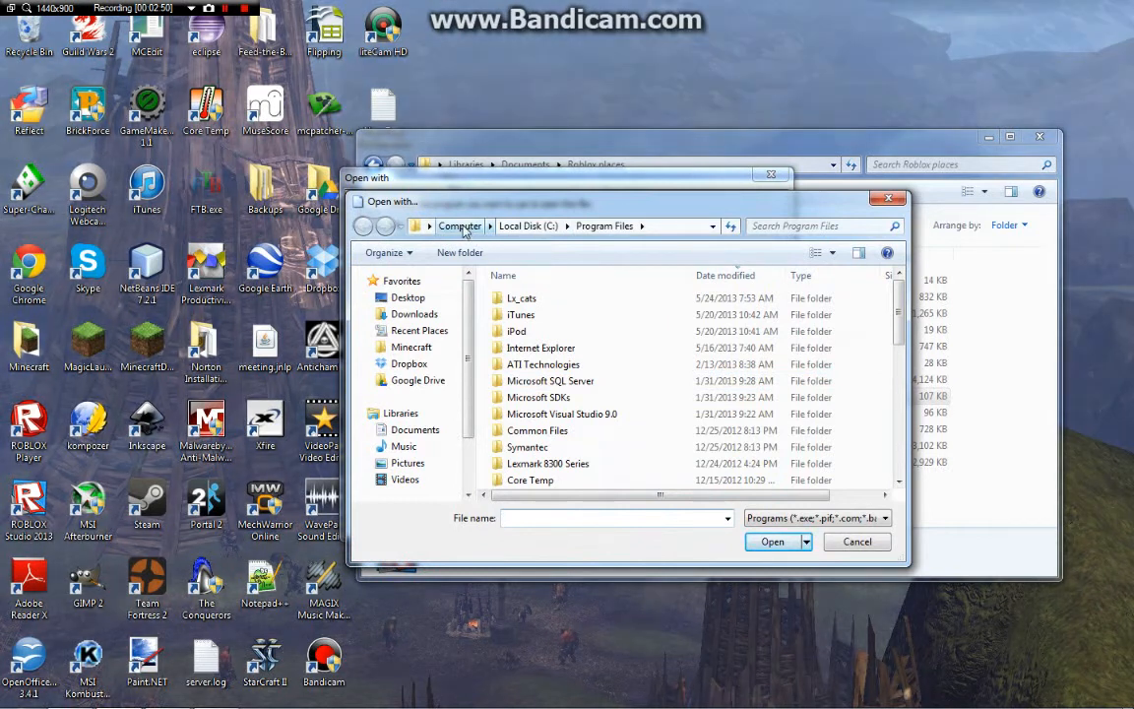
click(460, 225)
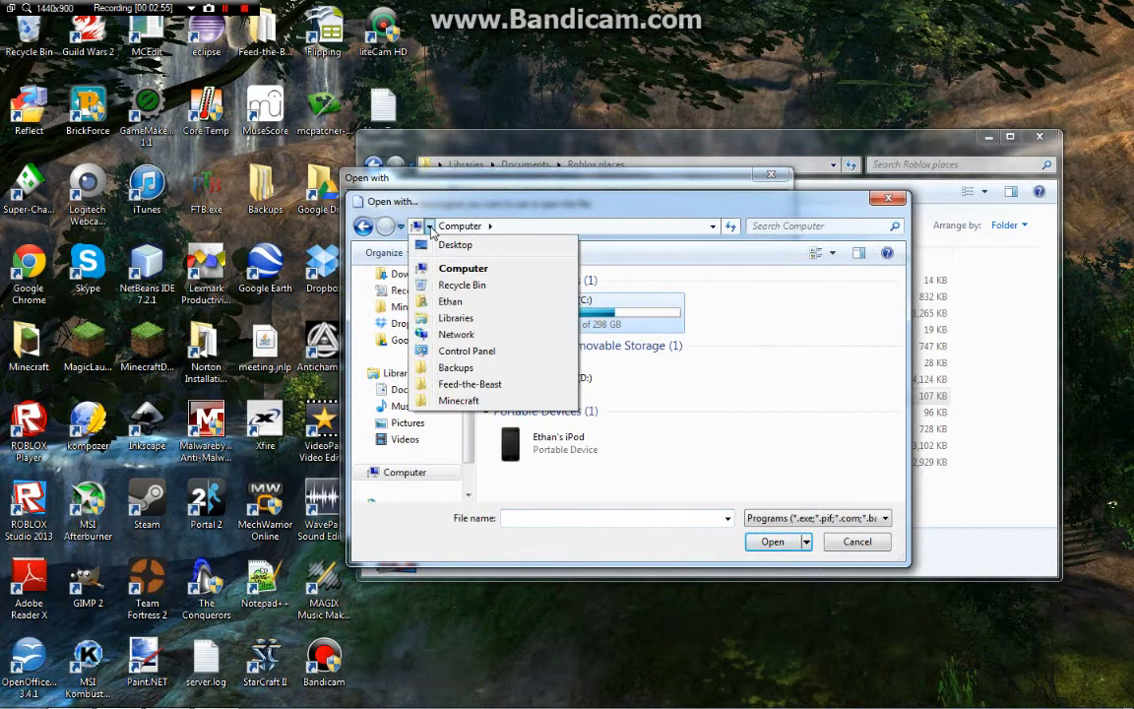
click(450, 301)
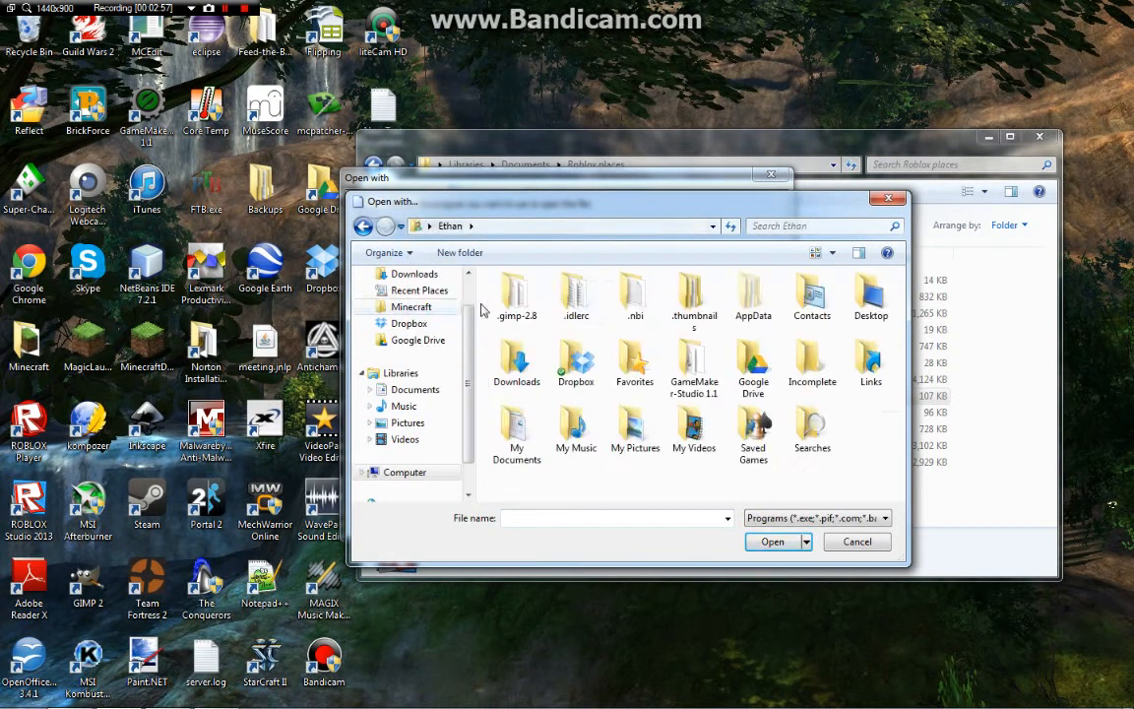
double_click(753, 296)
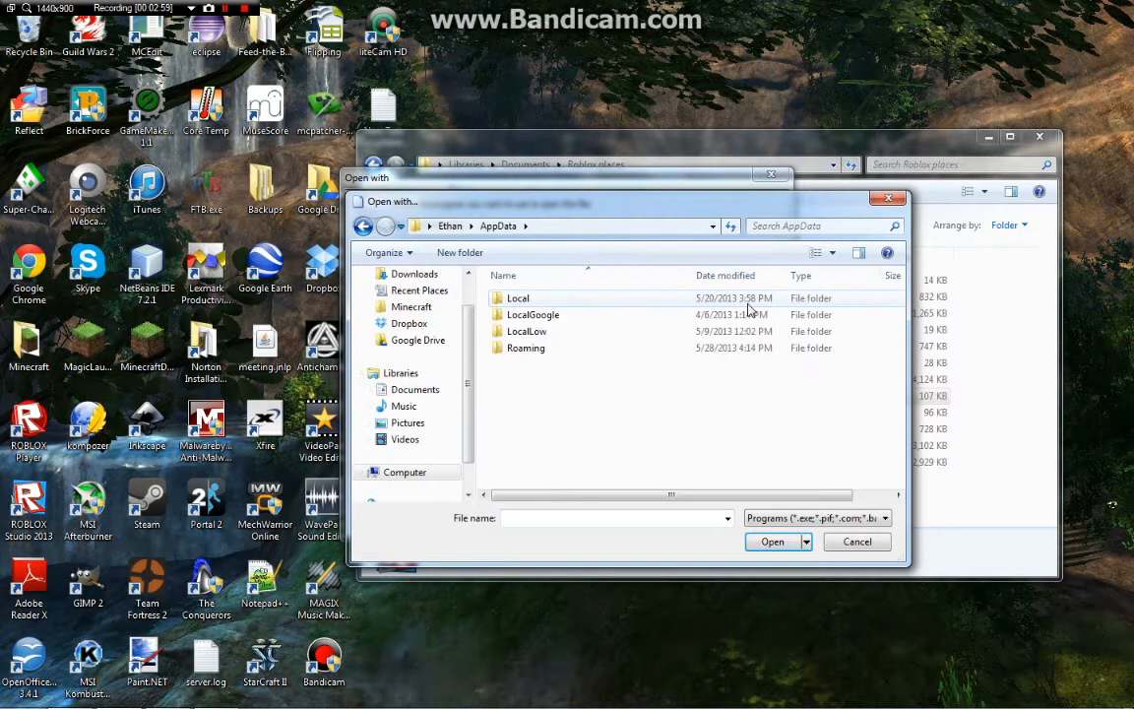
double_click(525, 348)
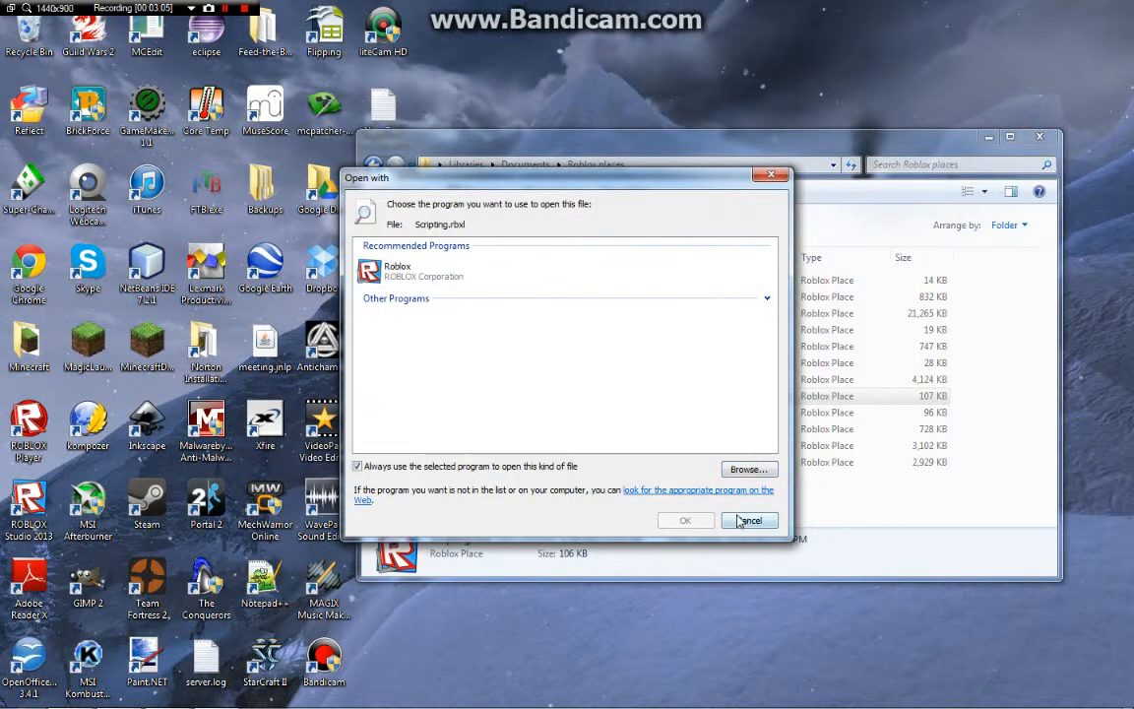
click(749, 519)
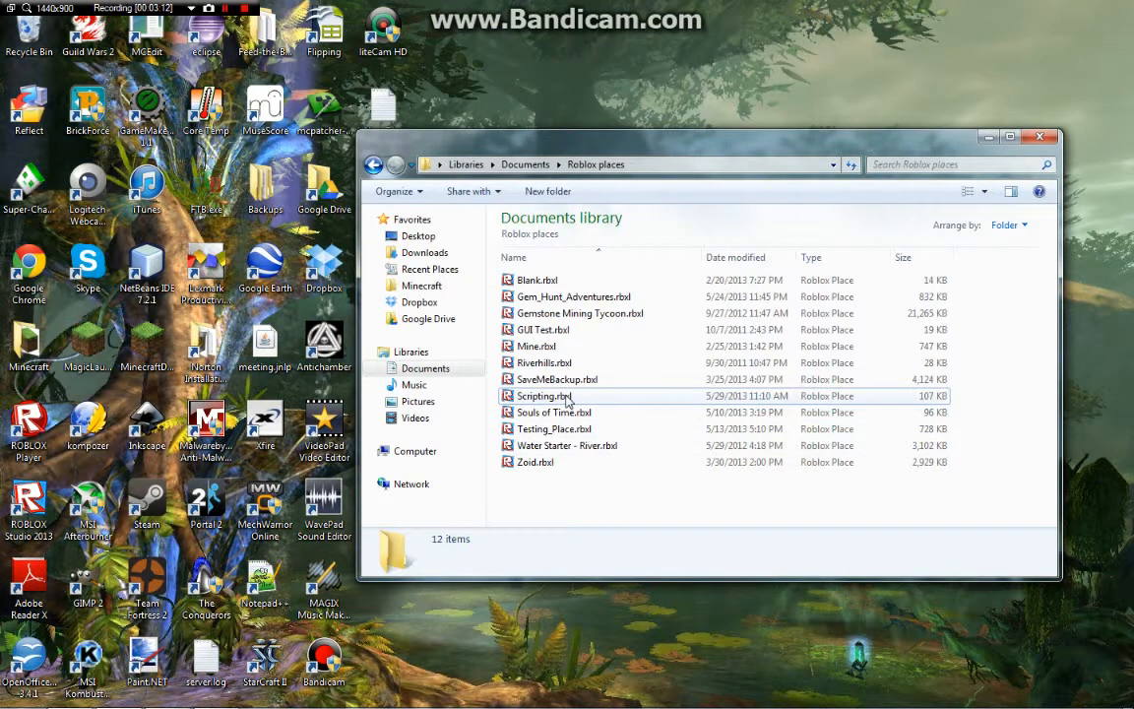
mouse_move(538, 445)
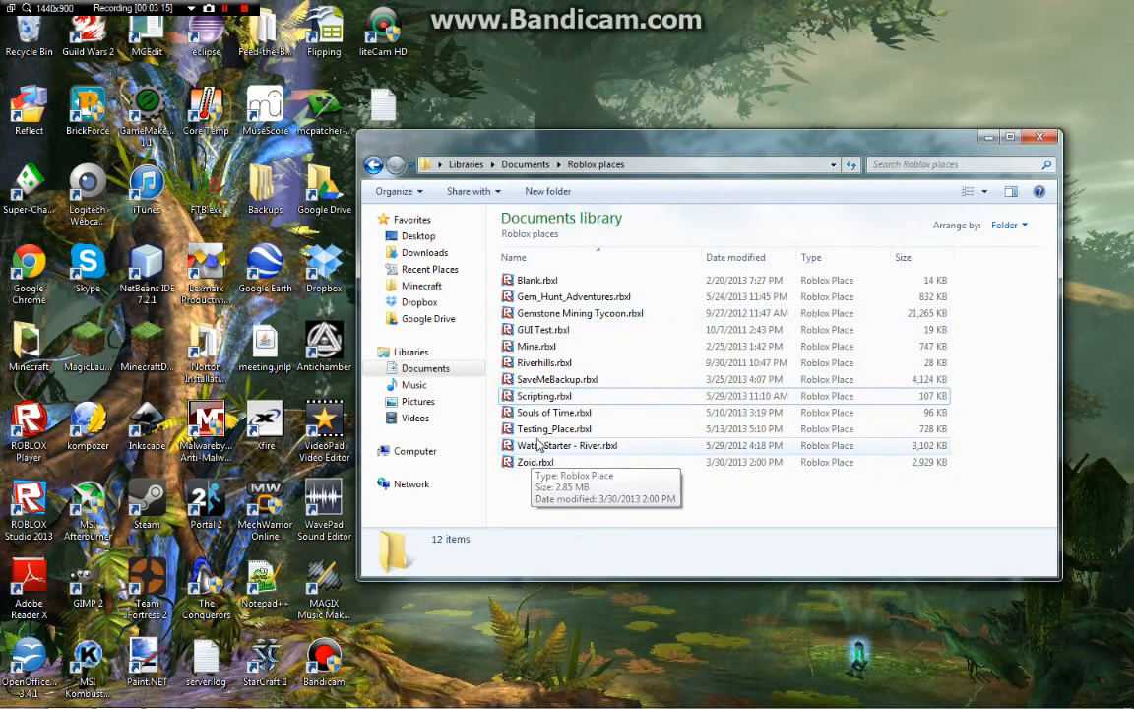
mouse_move(586, 313)
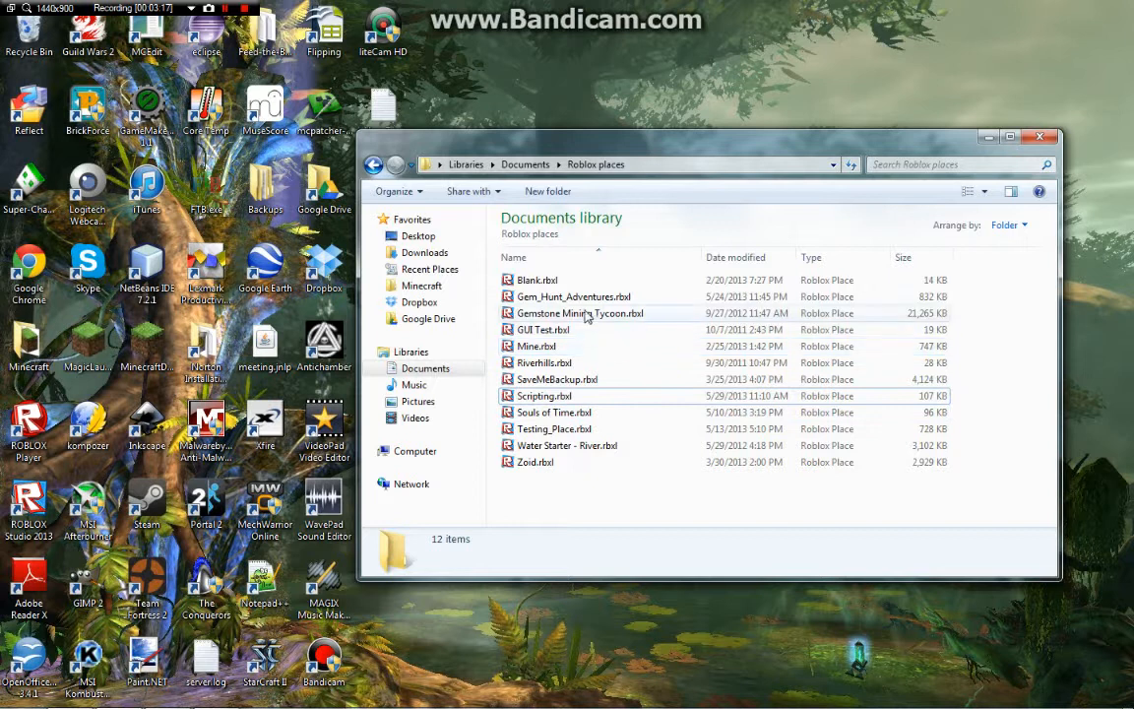
click(545, 395)
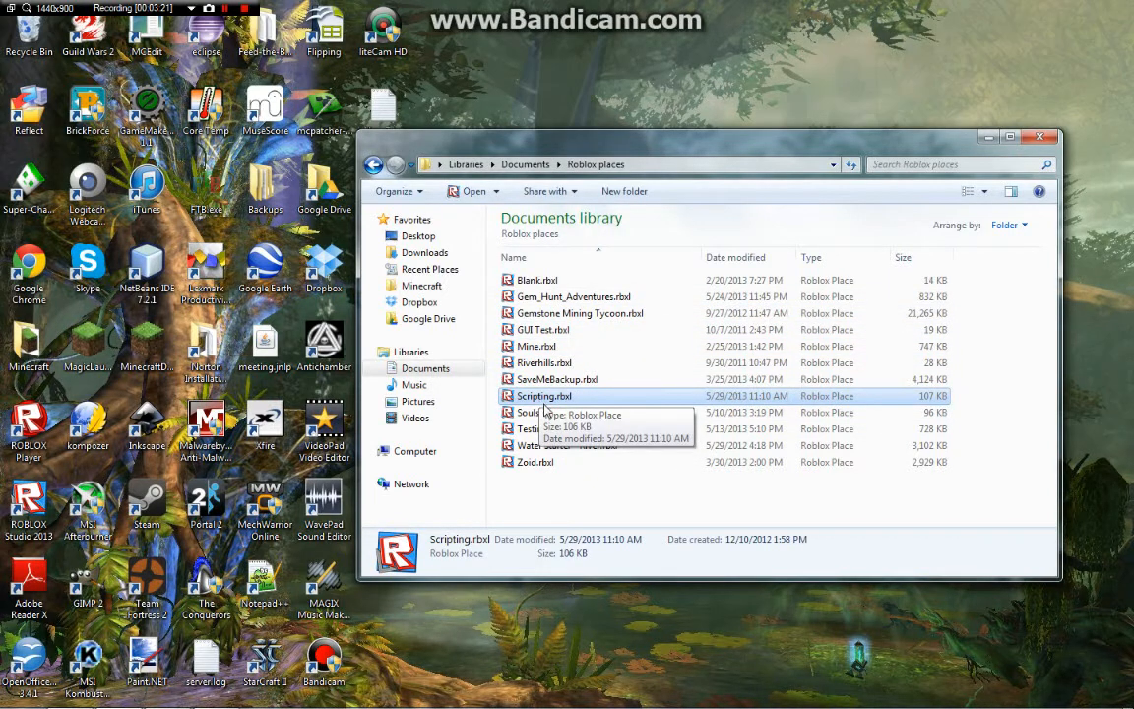
mouse_move(553, 411)
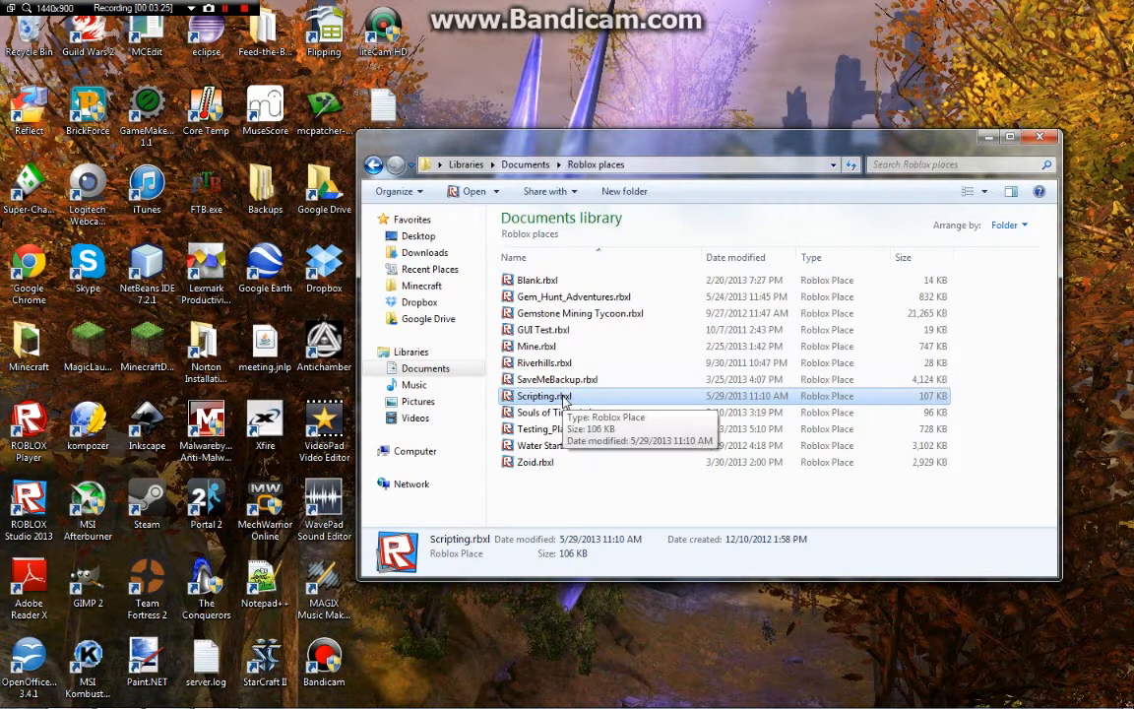
mouse_move(561, 492)
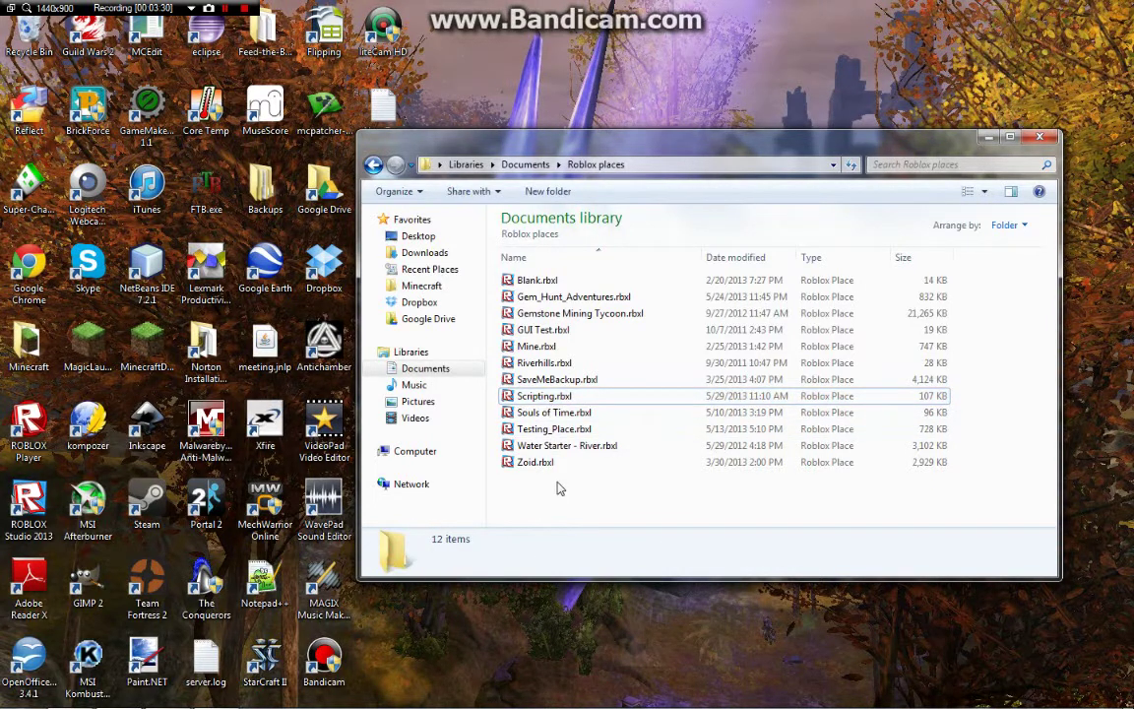
click(559, 395)
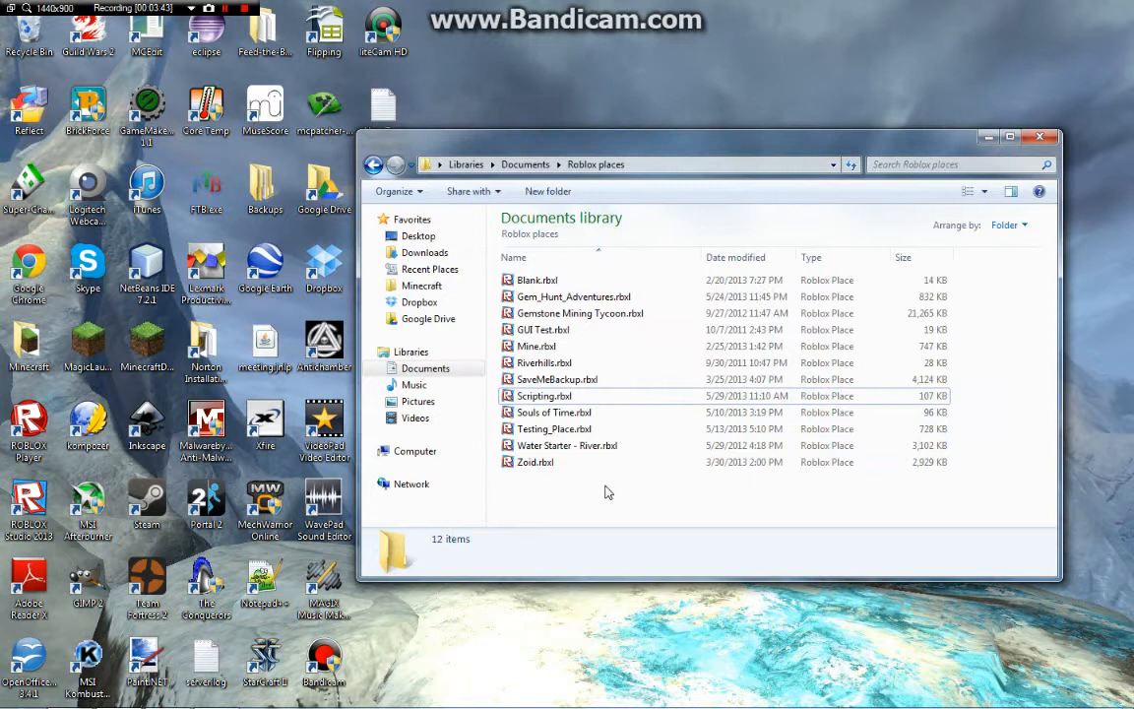
click(410, 351)
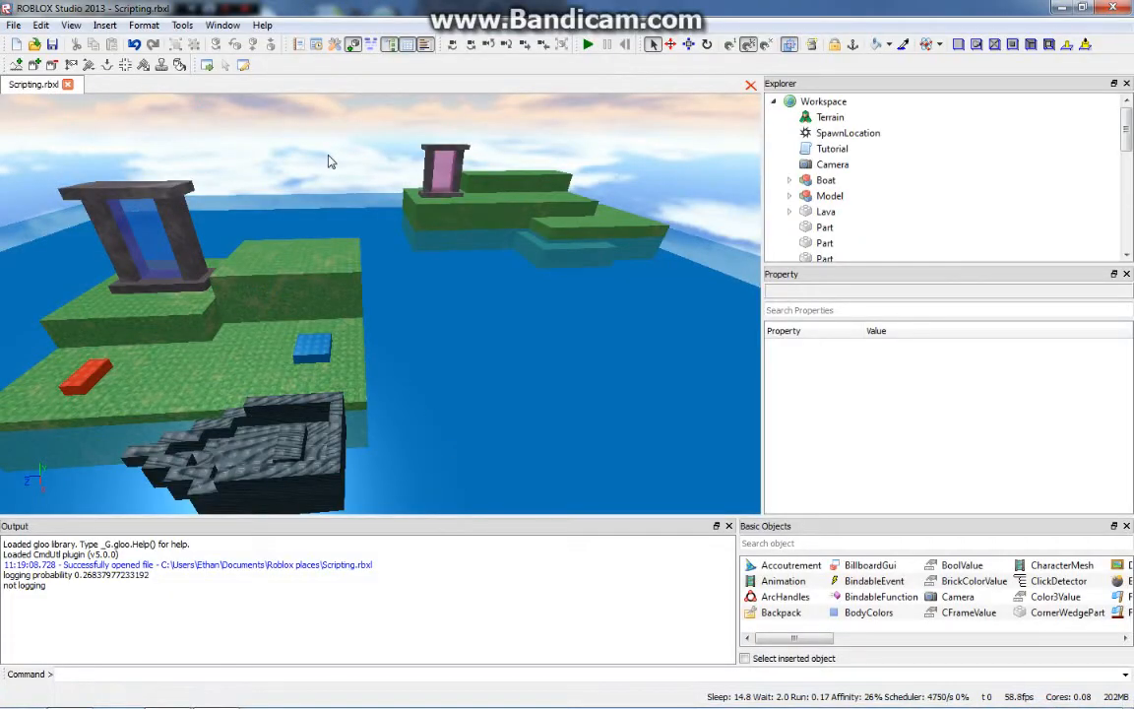
mouse_move(473, 124)
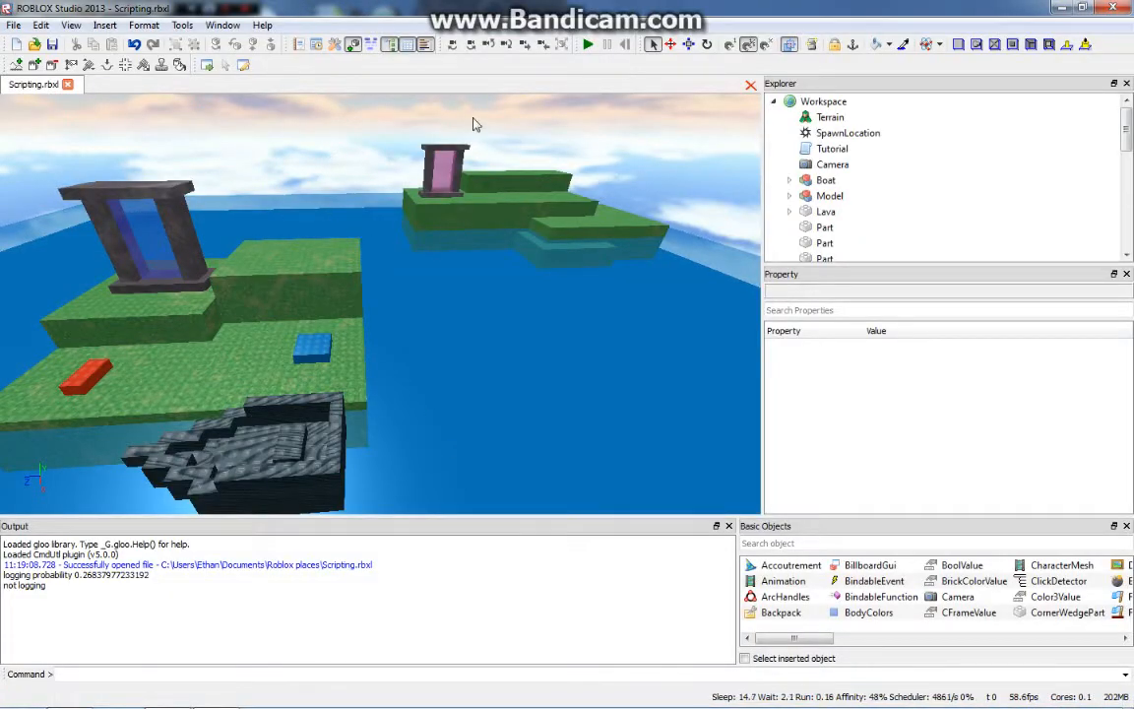
mouse_move(836, 481)
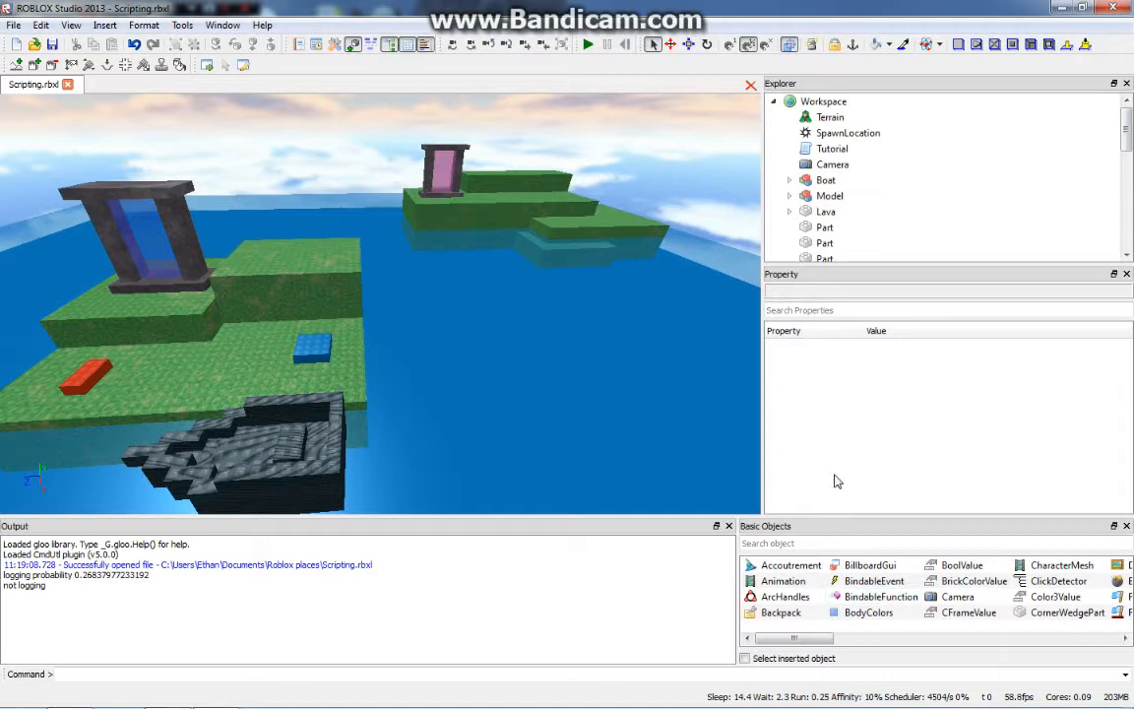
mouse_move(374, 154)
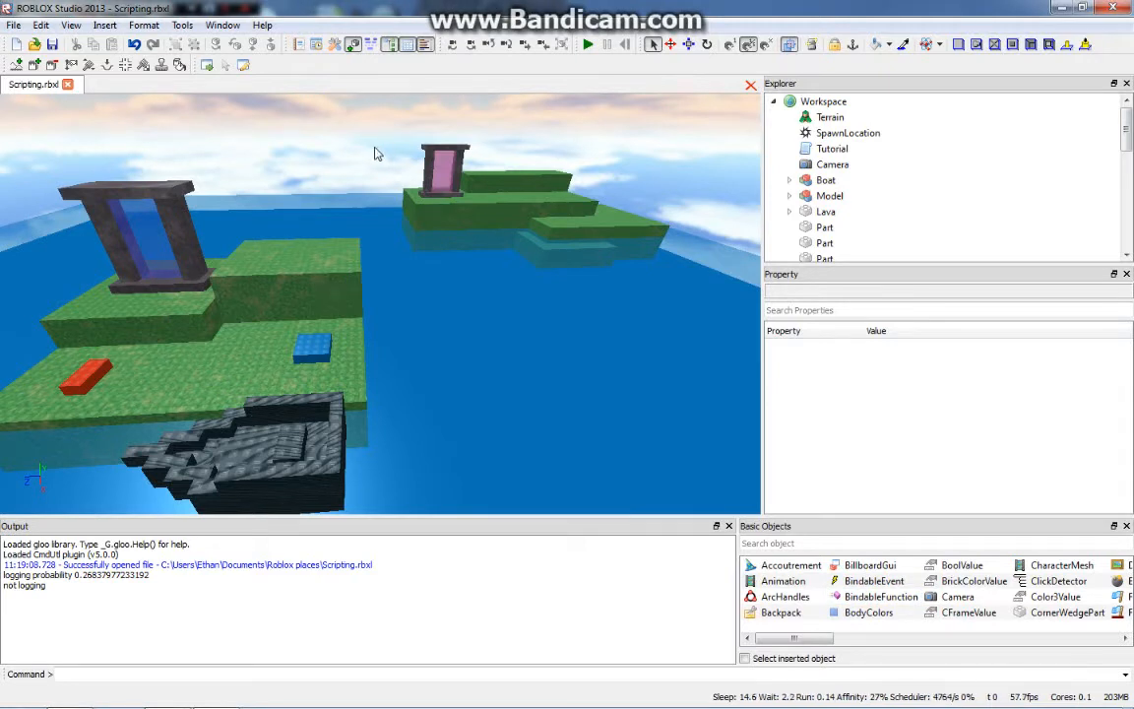
mouse_move(359, 165)
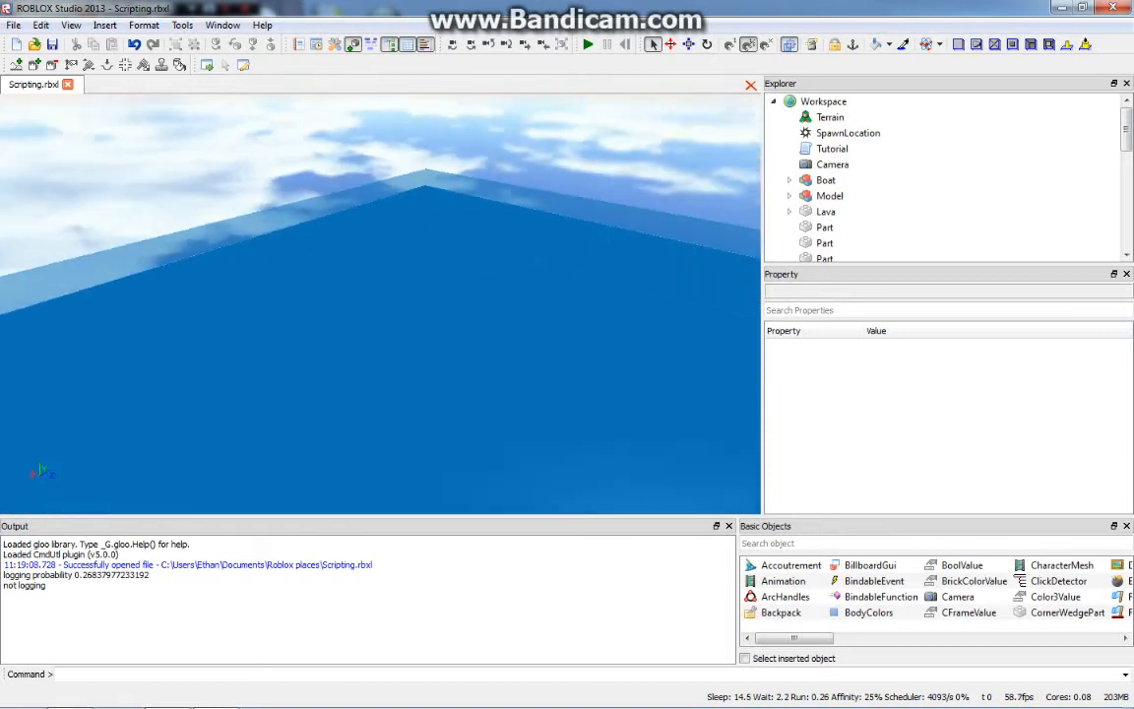
- Show the Toolbox Inventory listing Recent models beside the island scene
click(825, 179)
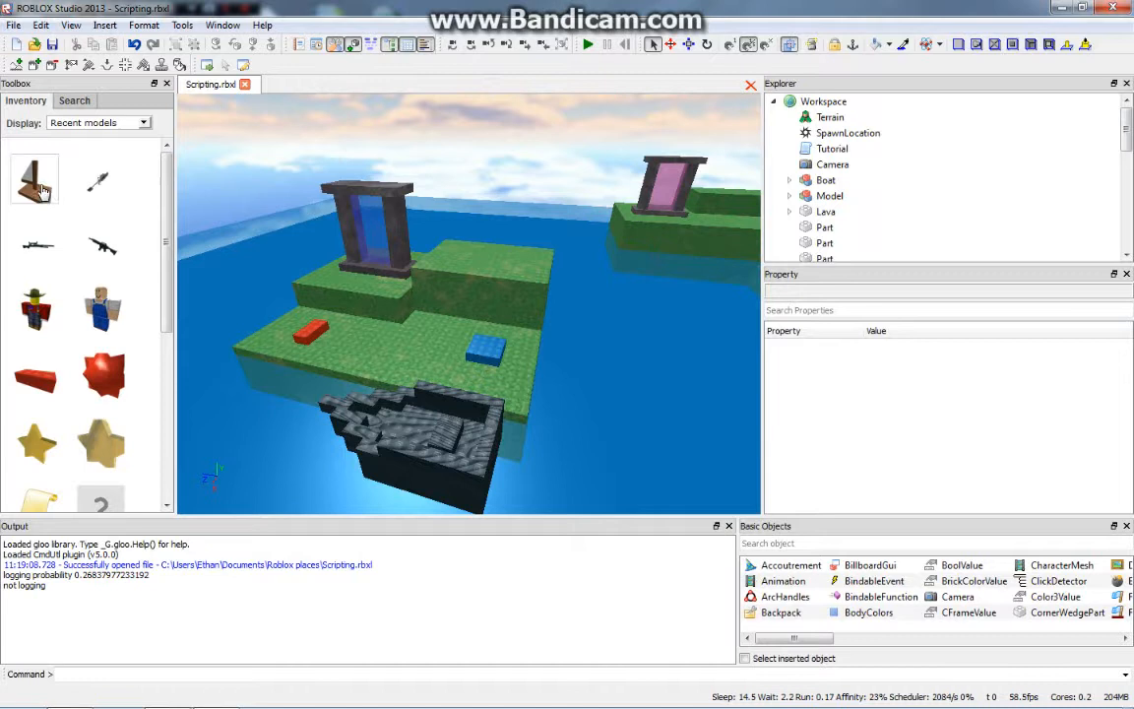
- Insert the Raft model from Recent models and select its Wood base in Explorer
click(35, 179)
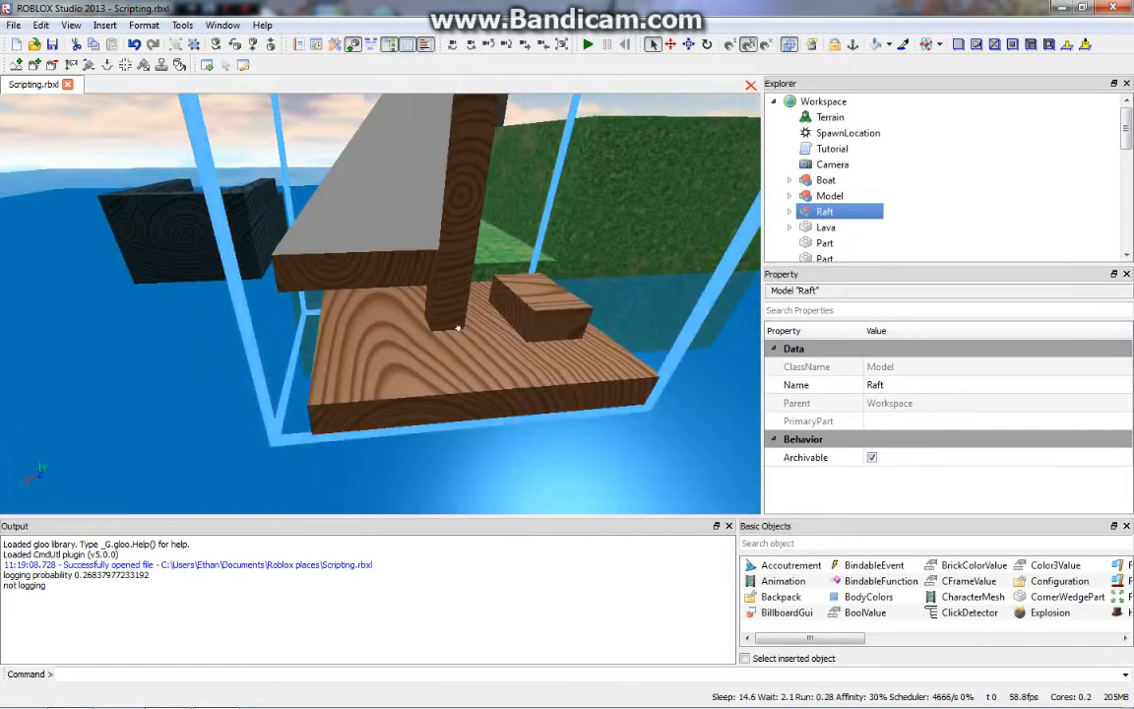
click(790, 163)
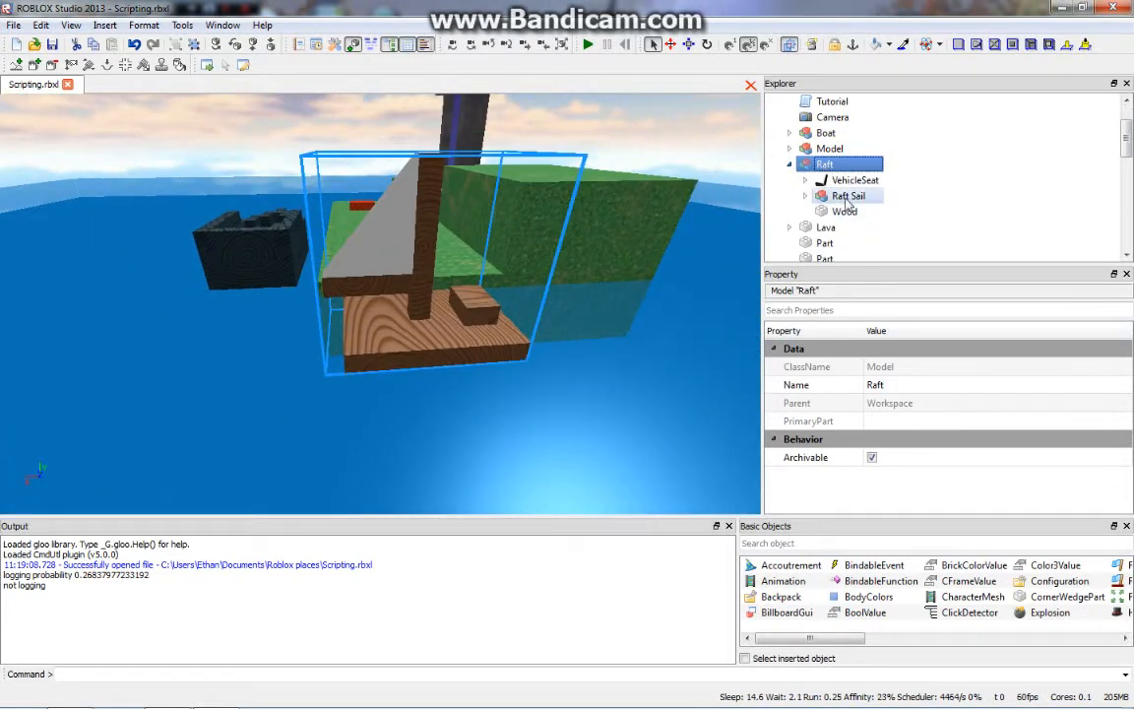
click(845, 211)
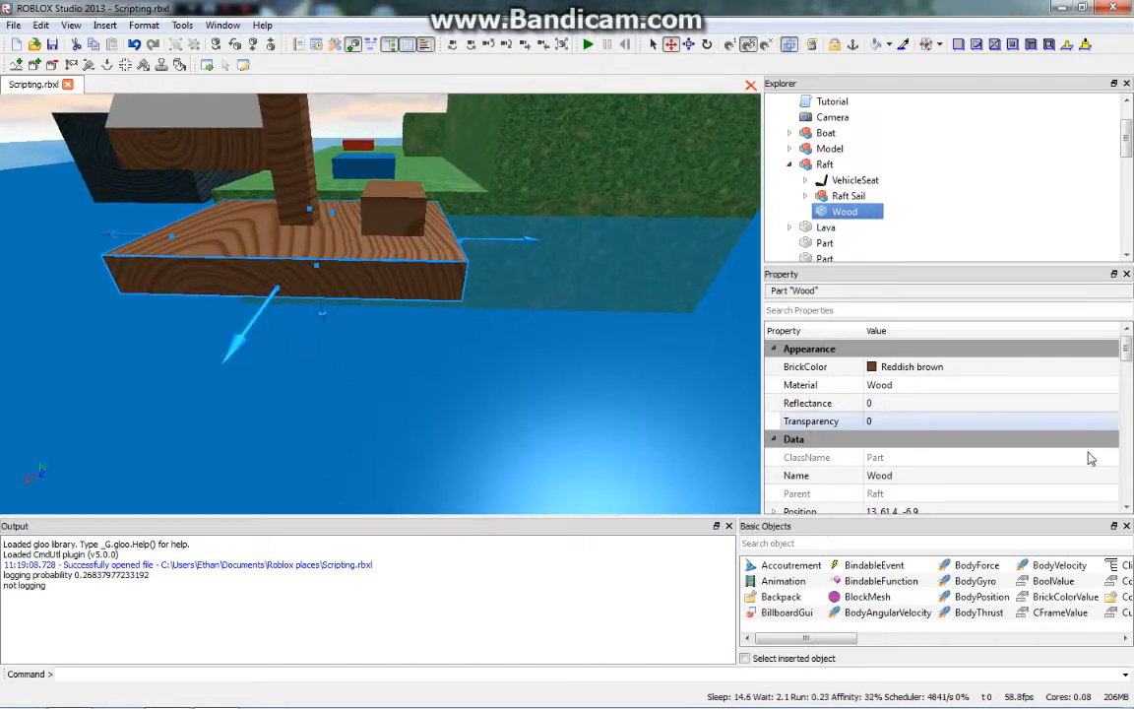
- Unanchor the three Raft Sail pieces and the raft's Wood base
scroll(down, 3)
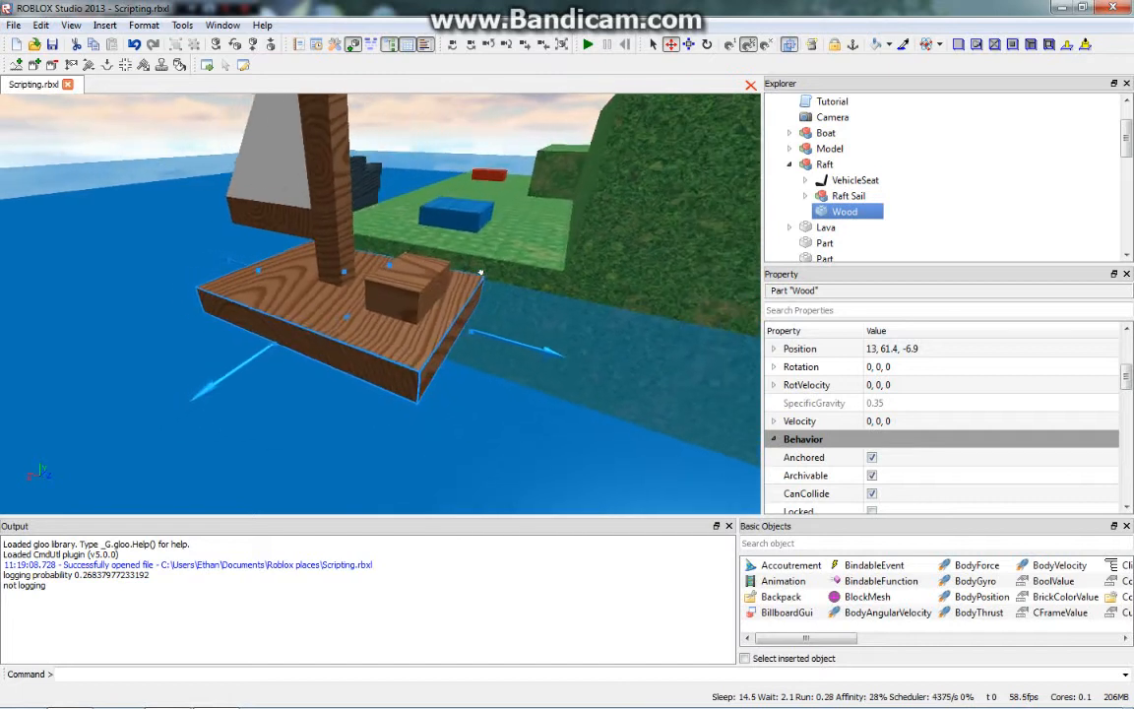
click(805, 195)
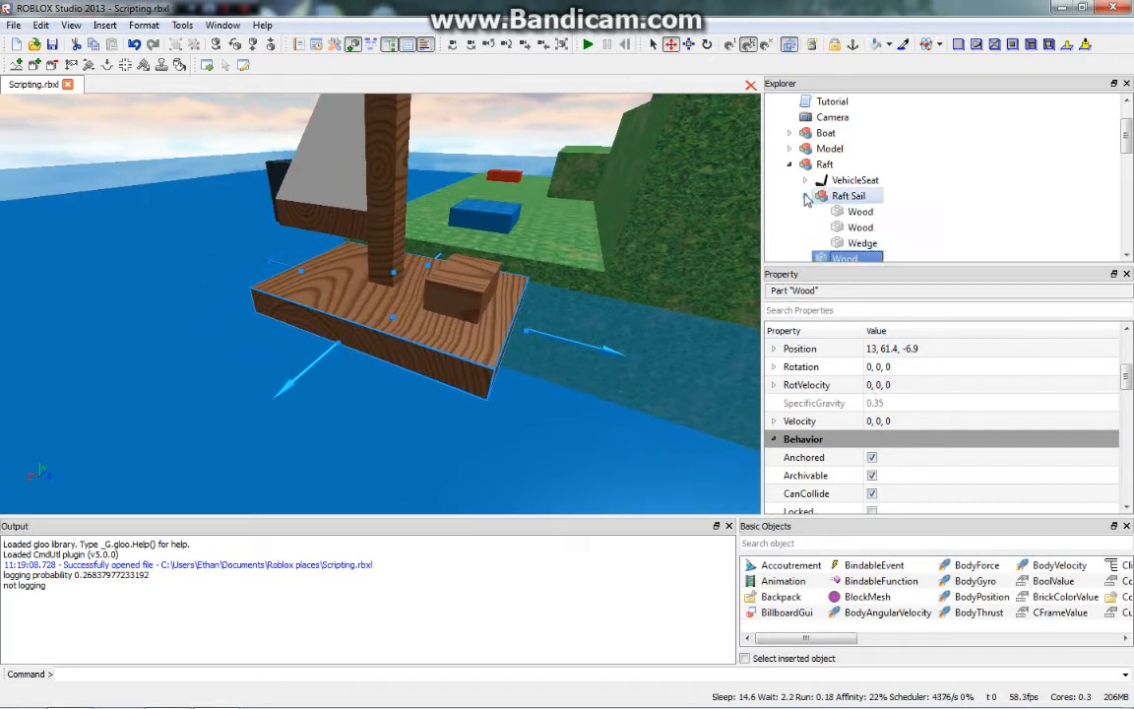
click(847, 195)
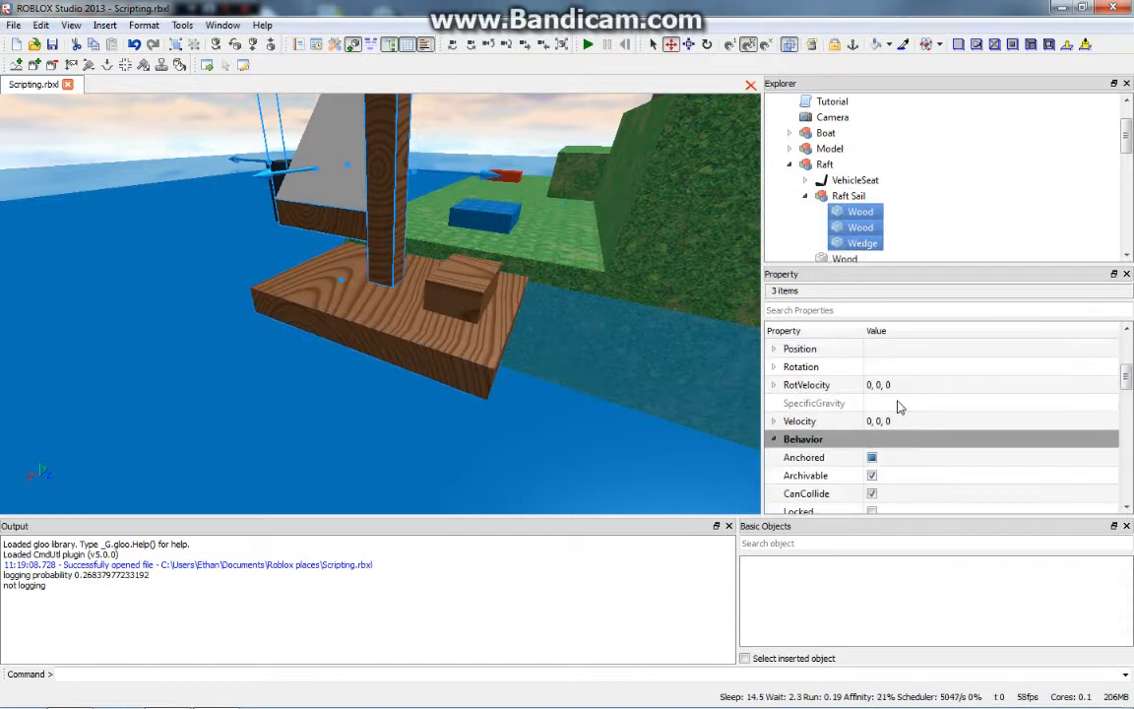
click(862, 243)
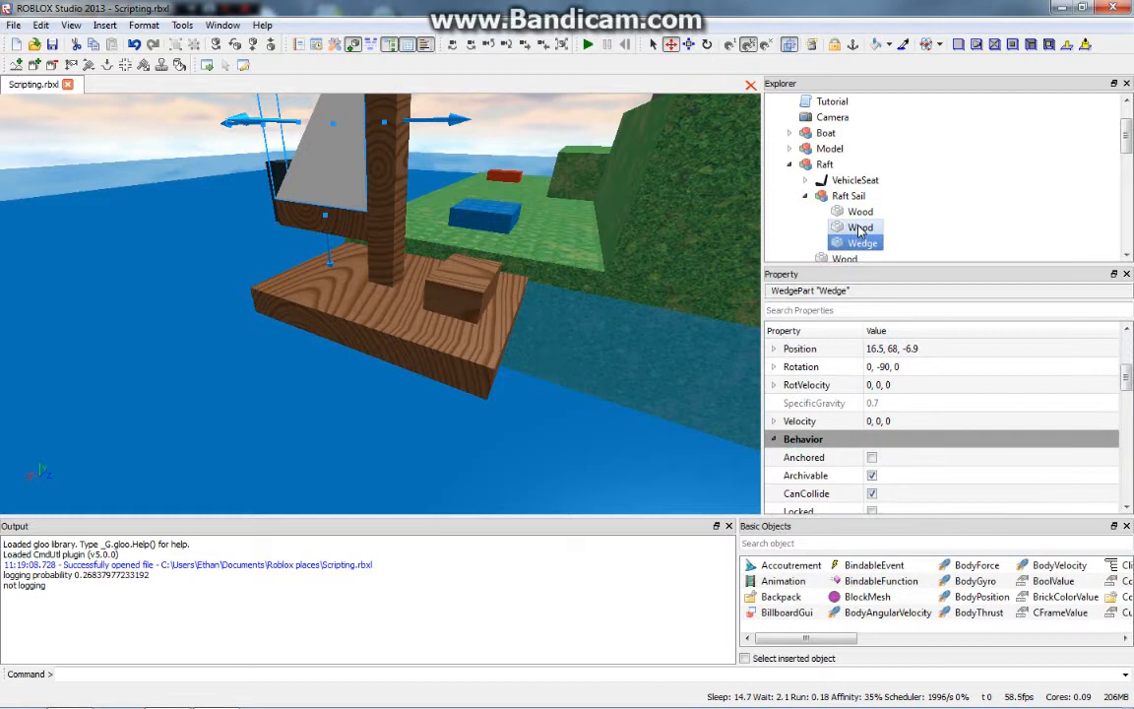
click(859, 210)
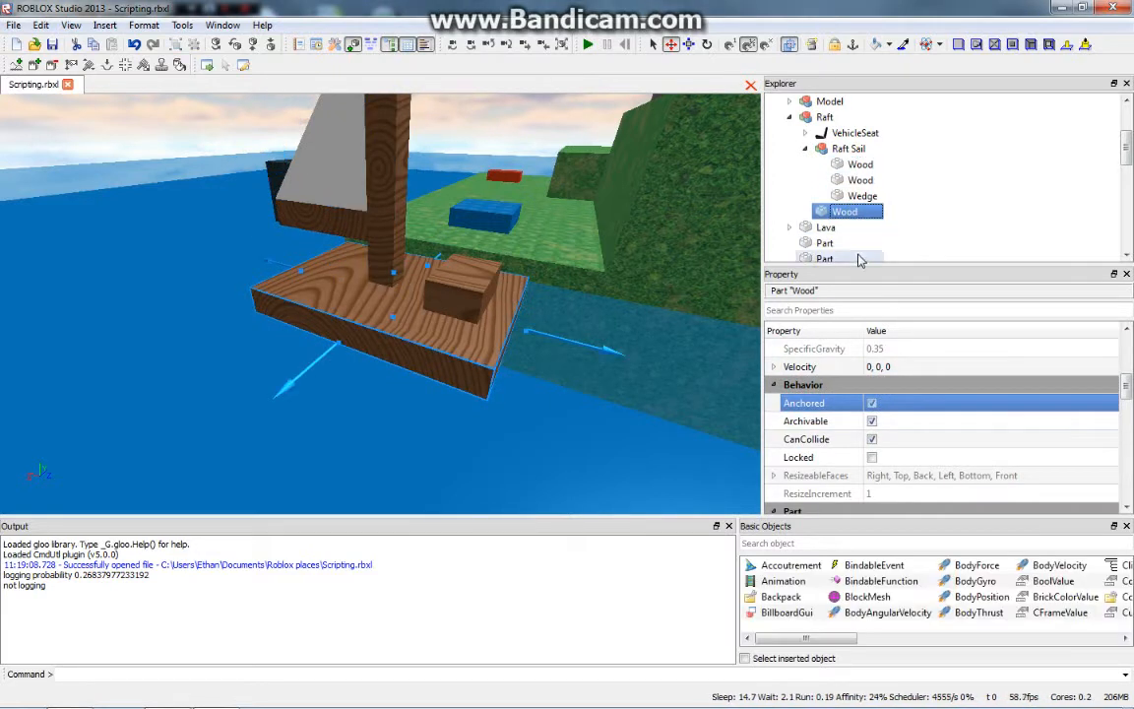
click(871, 403)
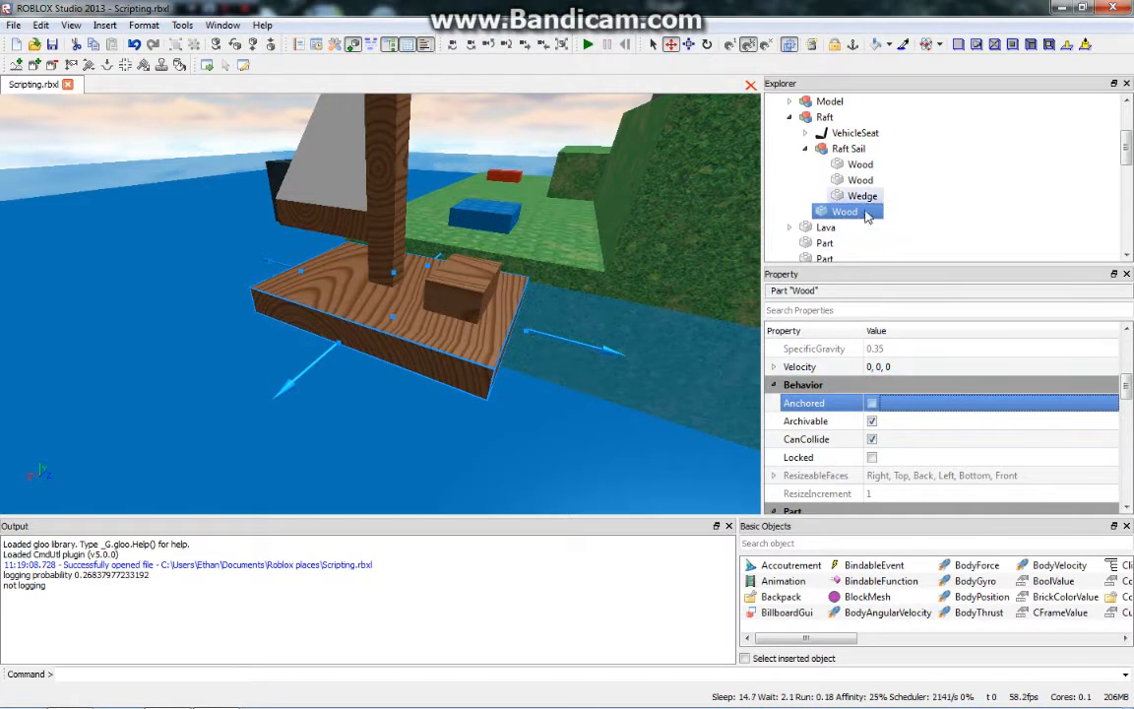
click(849, 148)
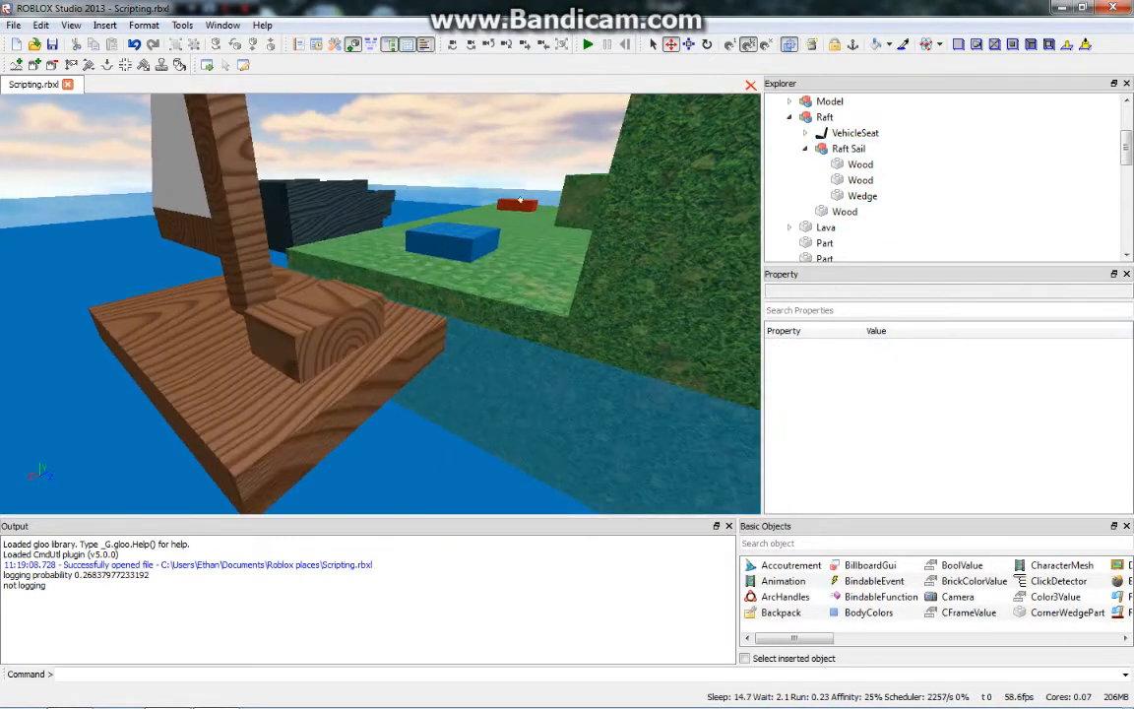
- Unanchor the VehicleSeat, revealing its Script, BodyGyro, BodyPosition and BodyVelocity
click(855, 132)
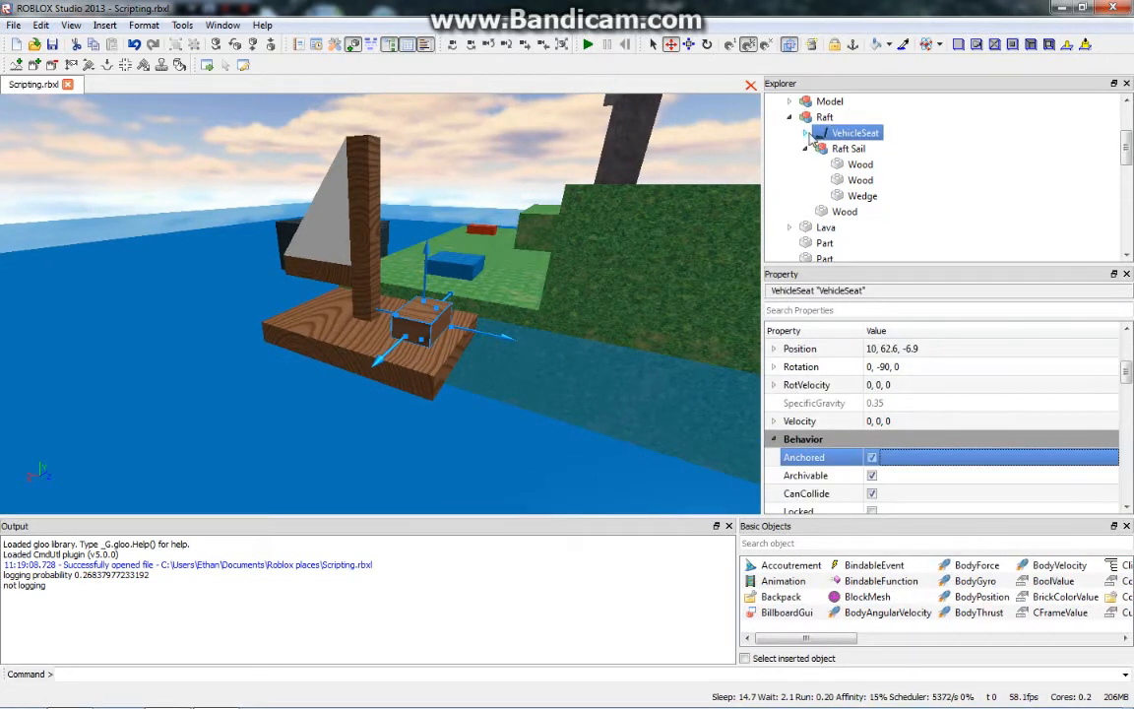
double_click(859, 128)
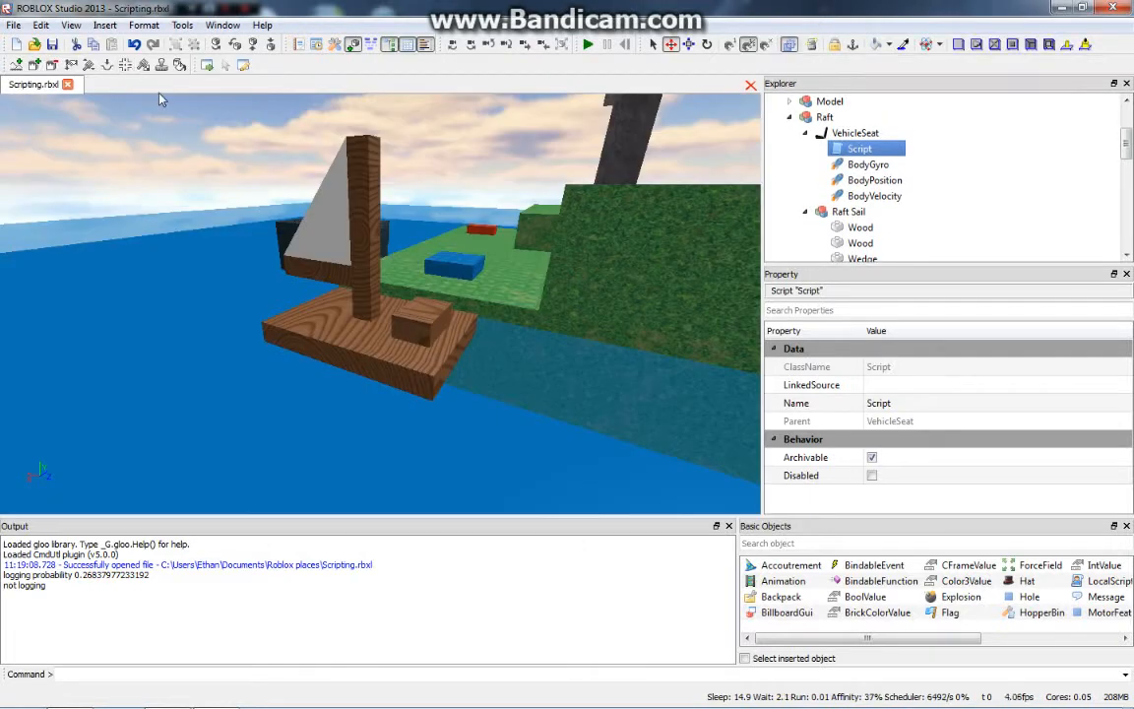
click(823, 116)
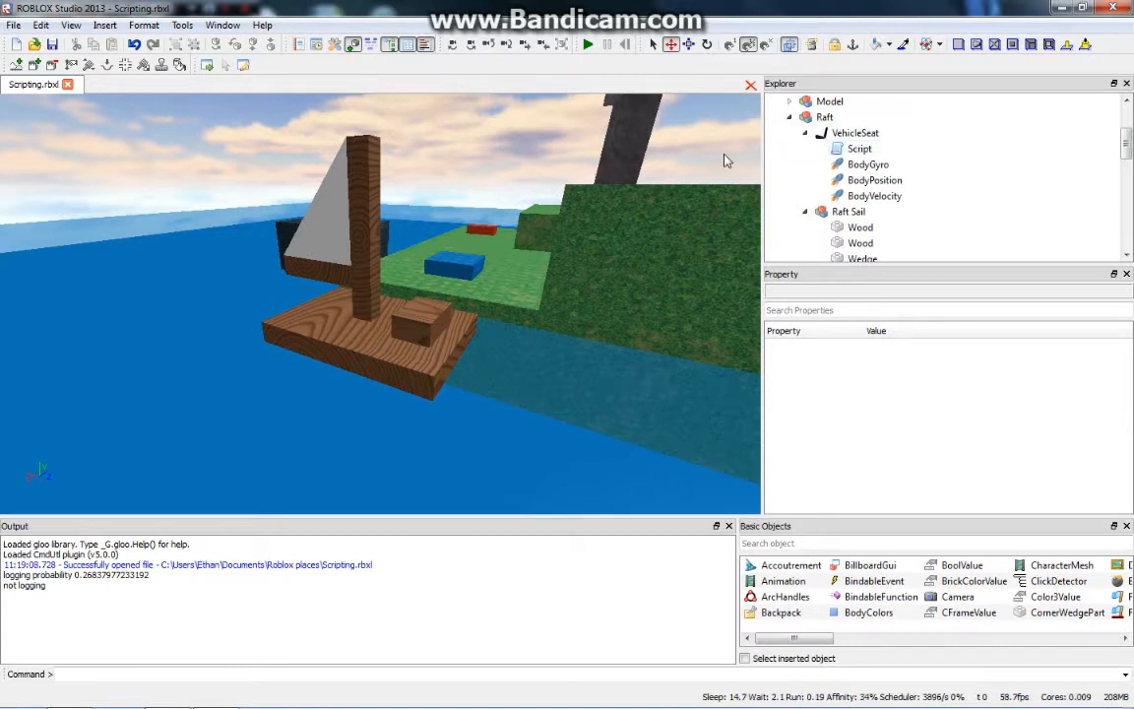
click(855, 132)
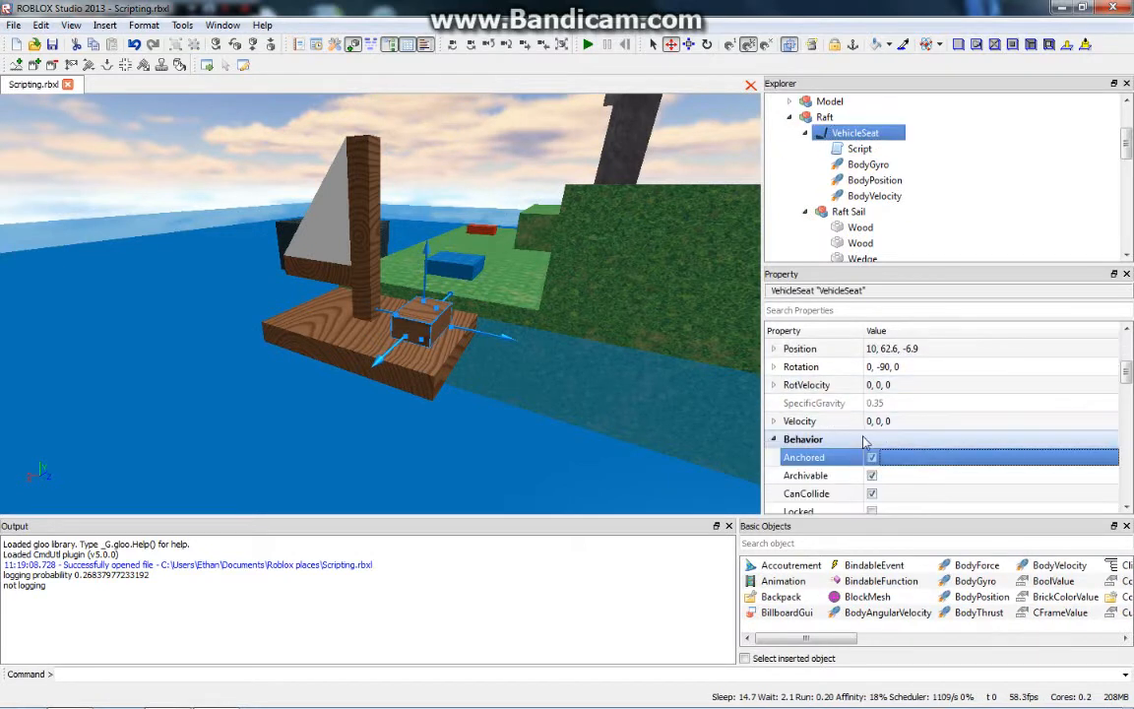
click(871, 457)
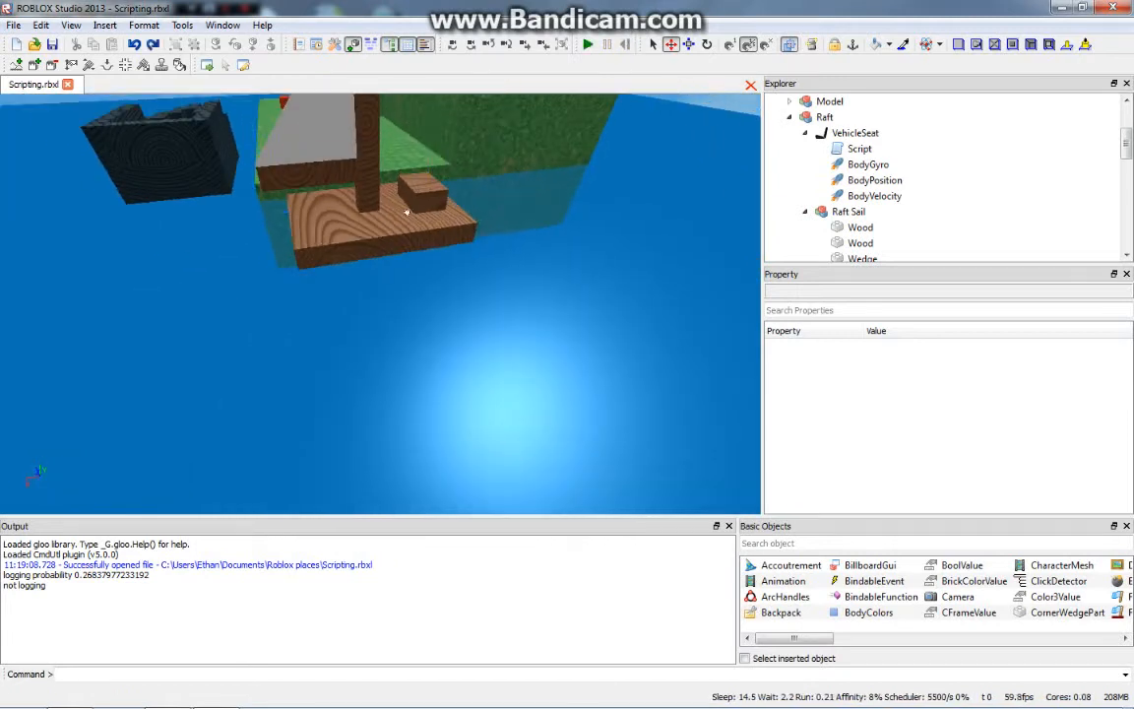
click(825, 116)
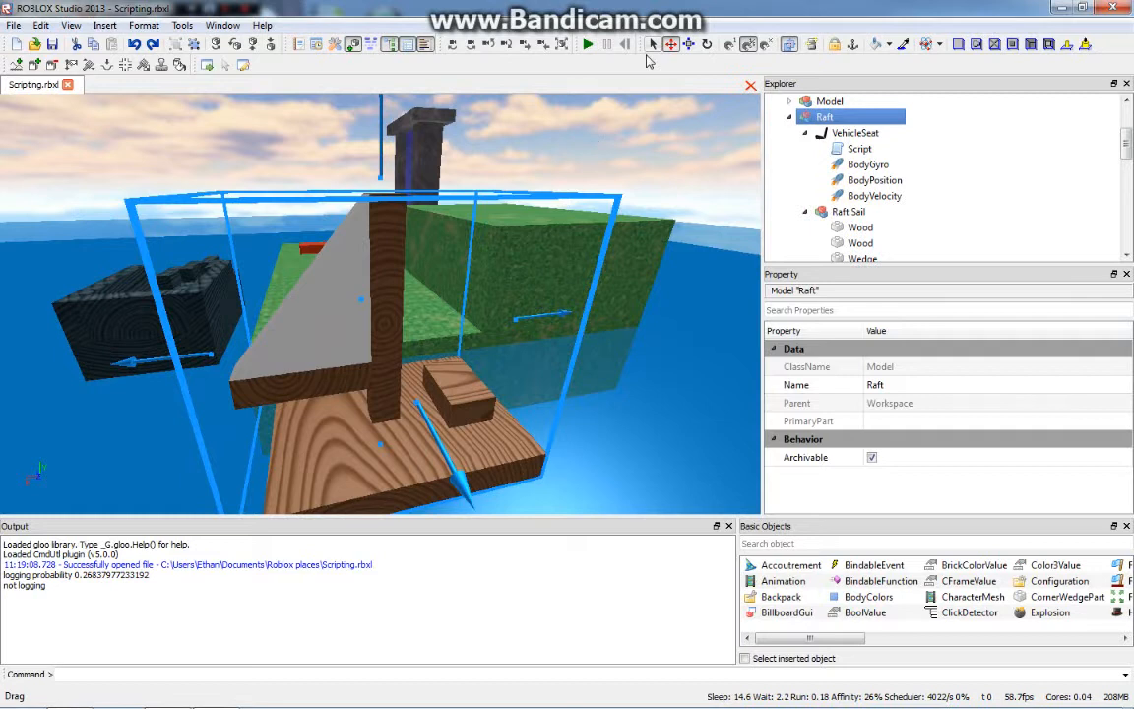
- Examine the sail mast Wood's BottomSurface choices, leaving it Smooth
click(848, 211)
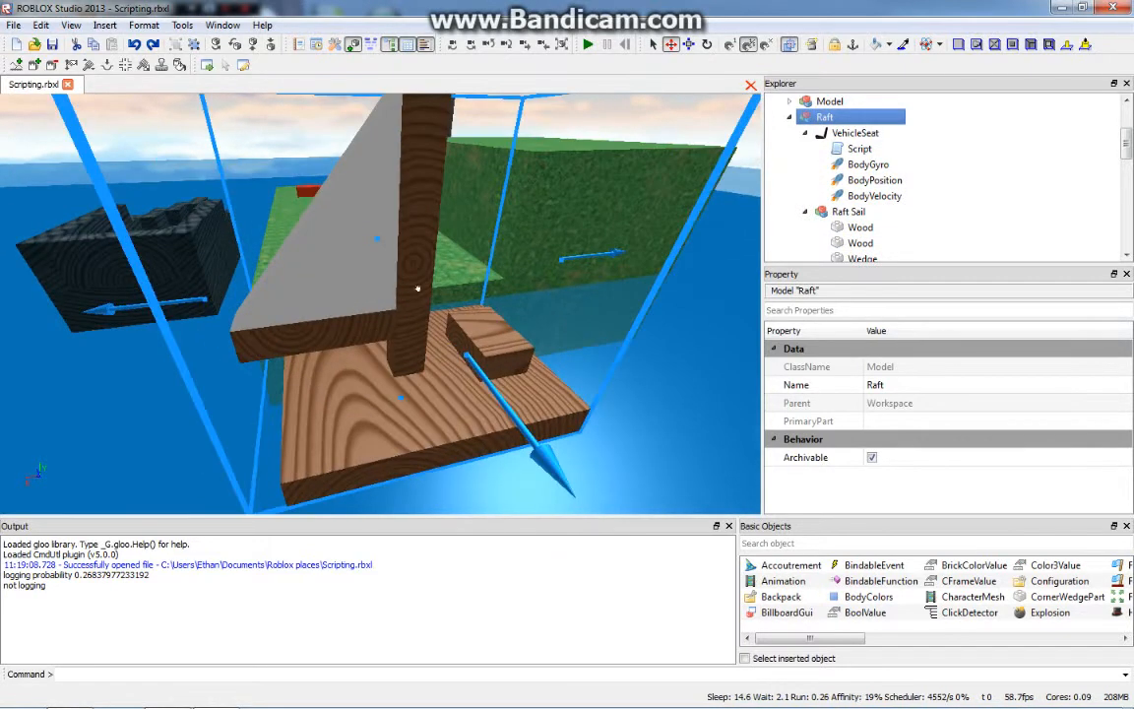
click(860, 226)
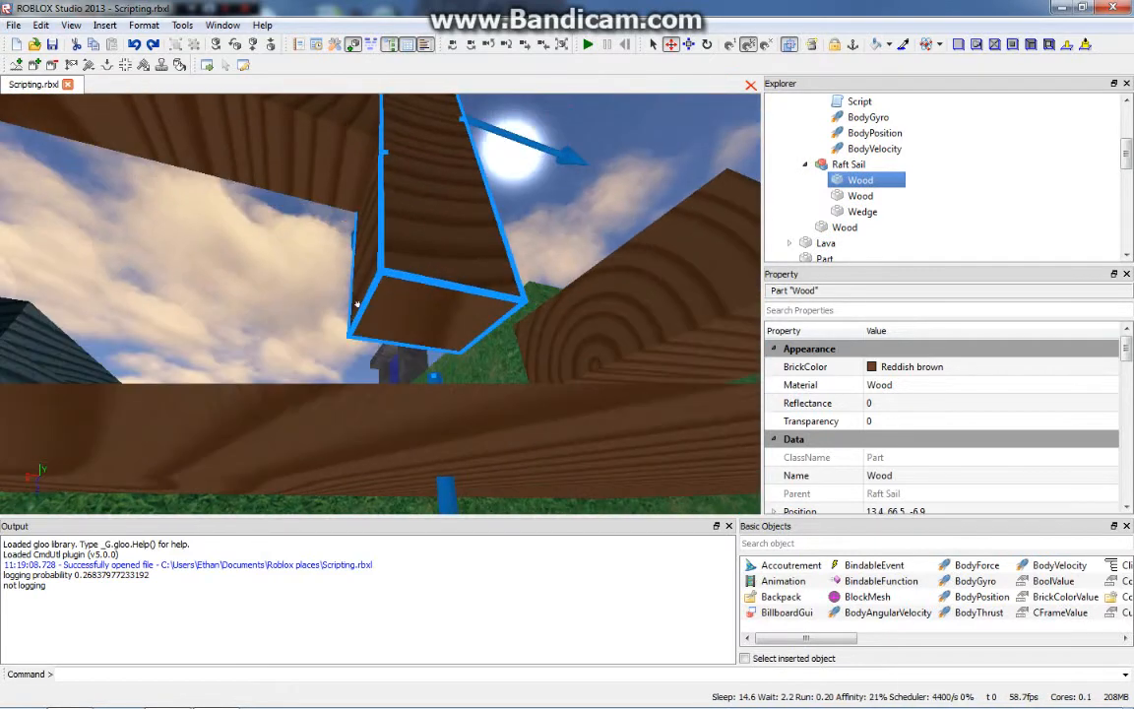
mouse_move(405, 289)
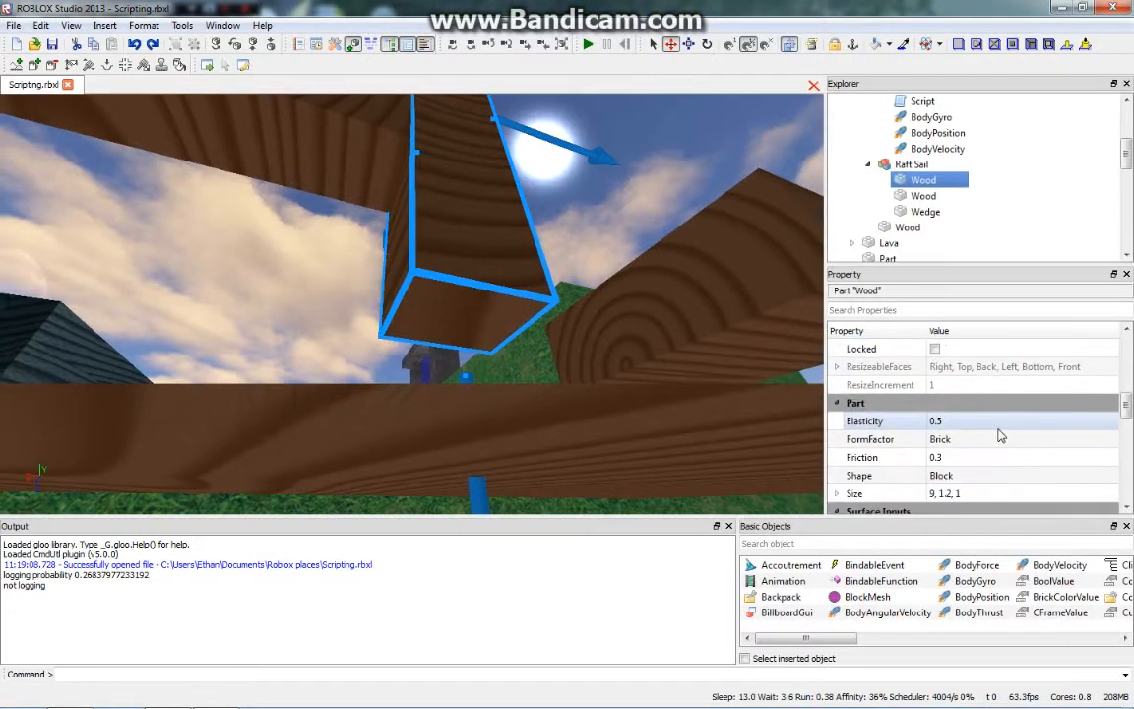
scroll(down, 3)
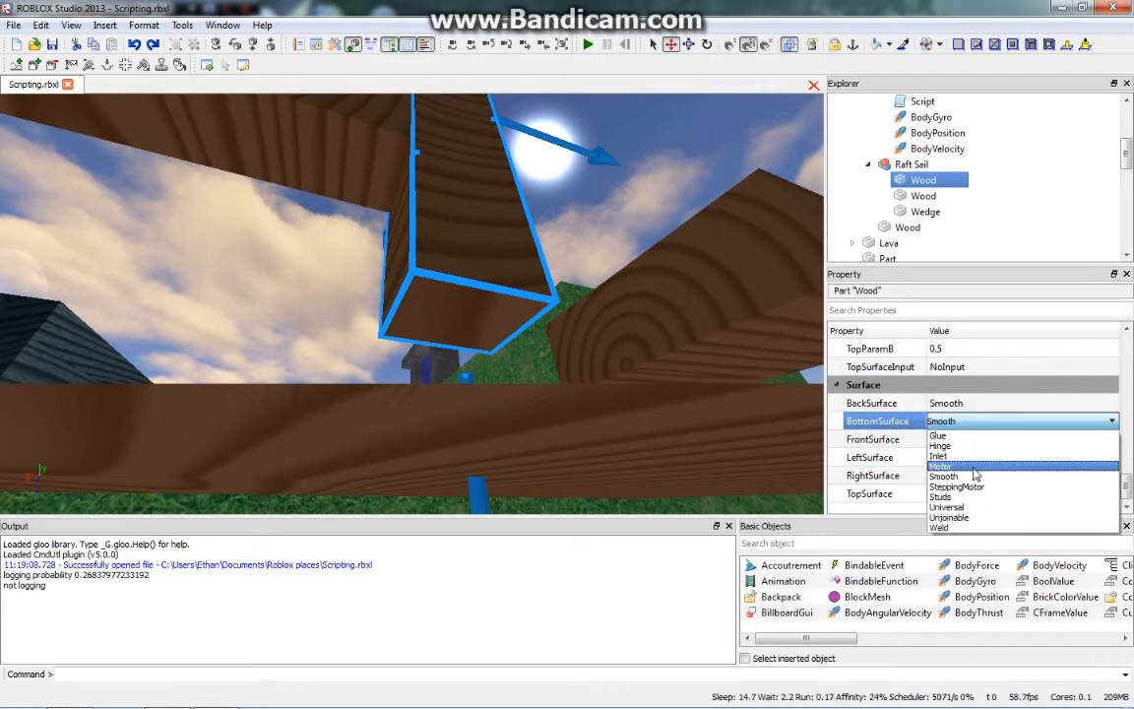
click(939, 528)
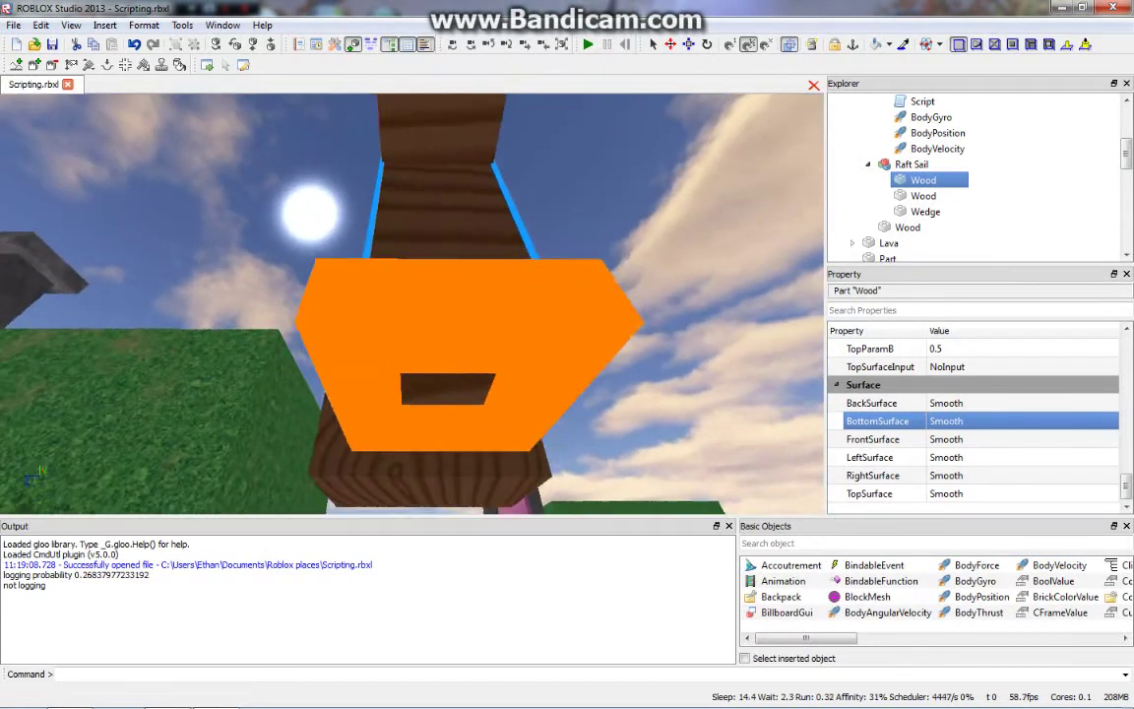
click(994, 45)
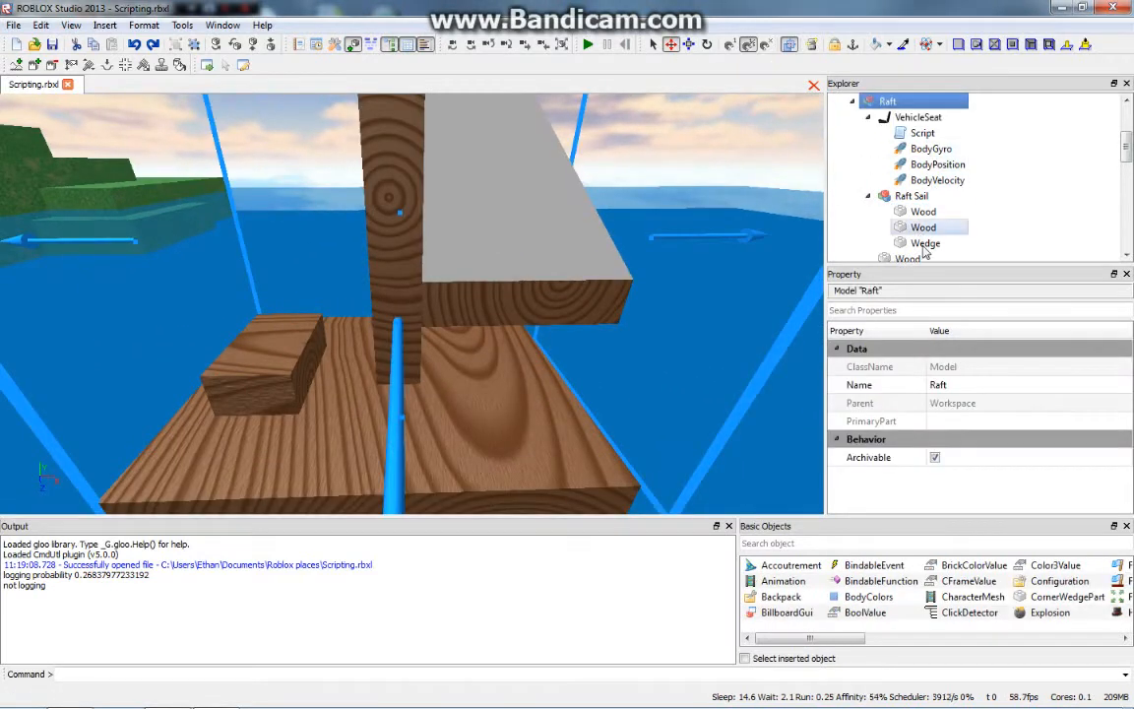
- Set the Raft Sail Wedge's back and bottom surfaces to Weld
click(925, 243)
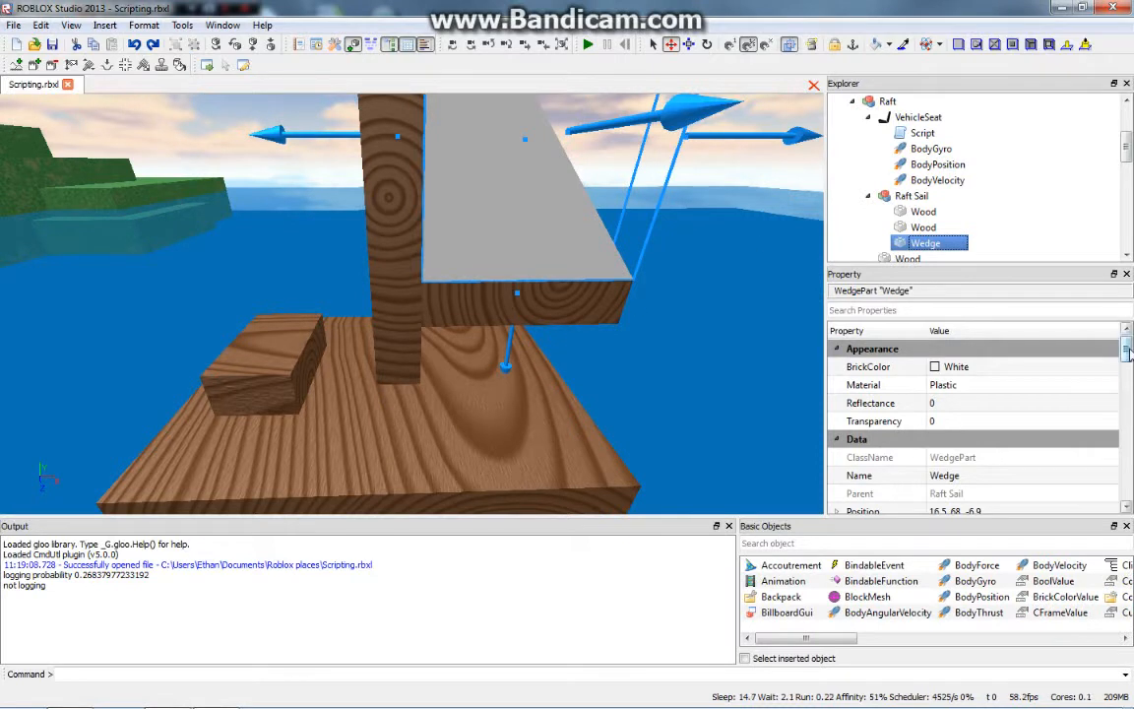
scroll(down, 3)
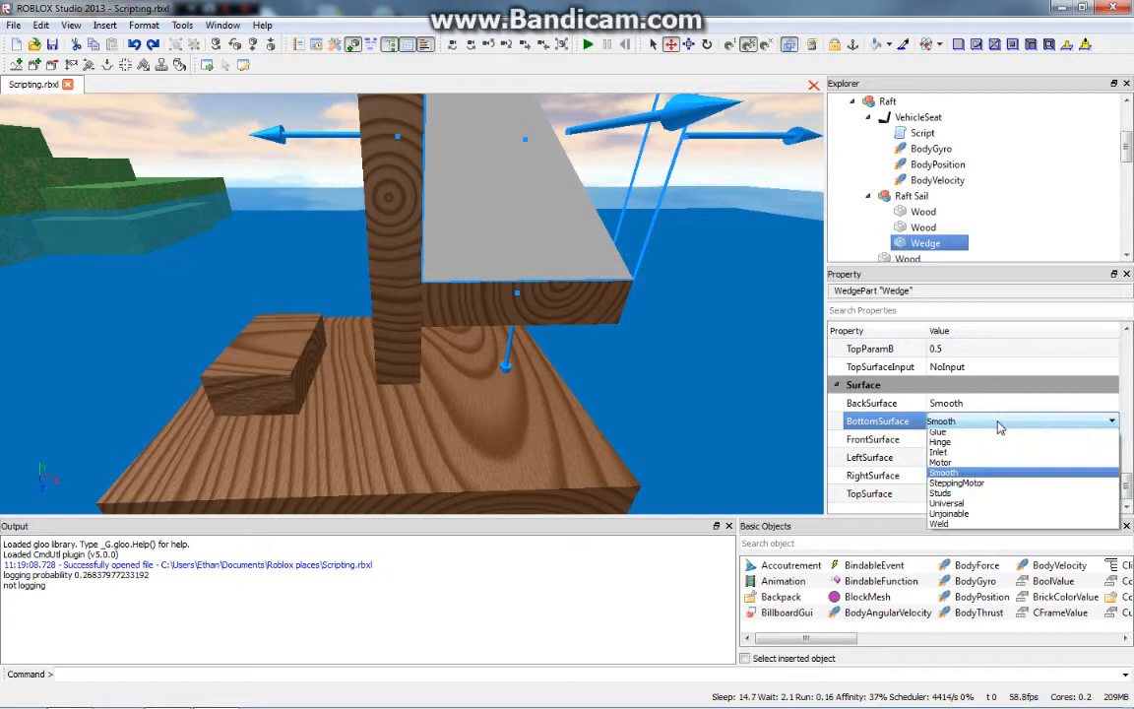
click(939, 523)
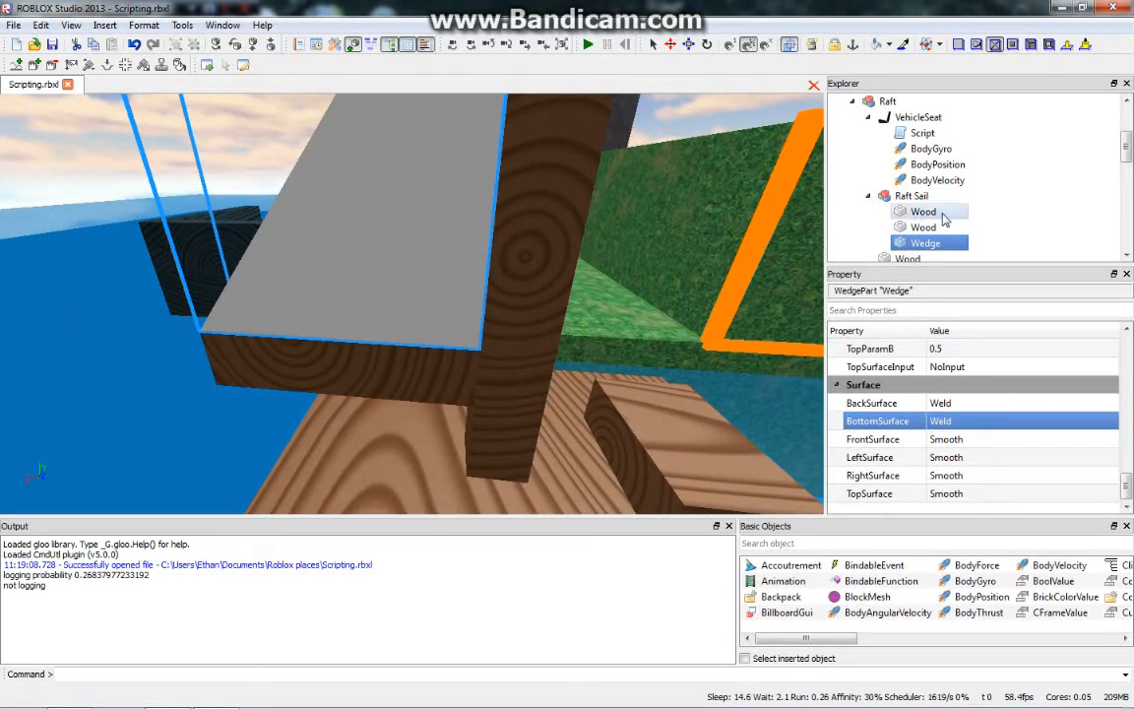
click(922, 226)
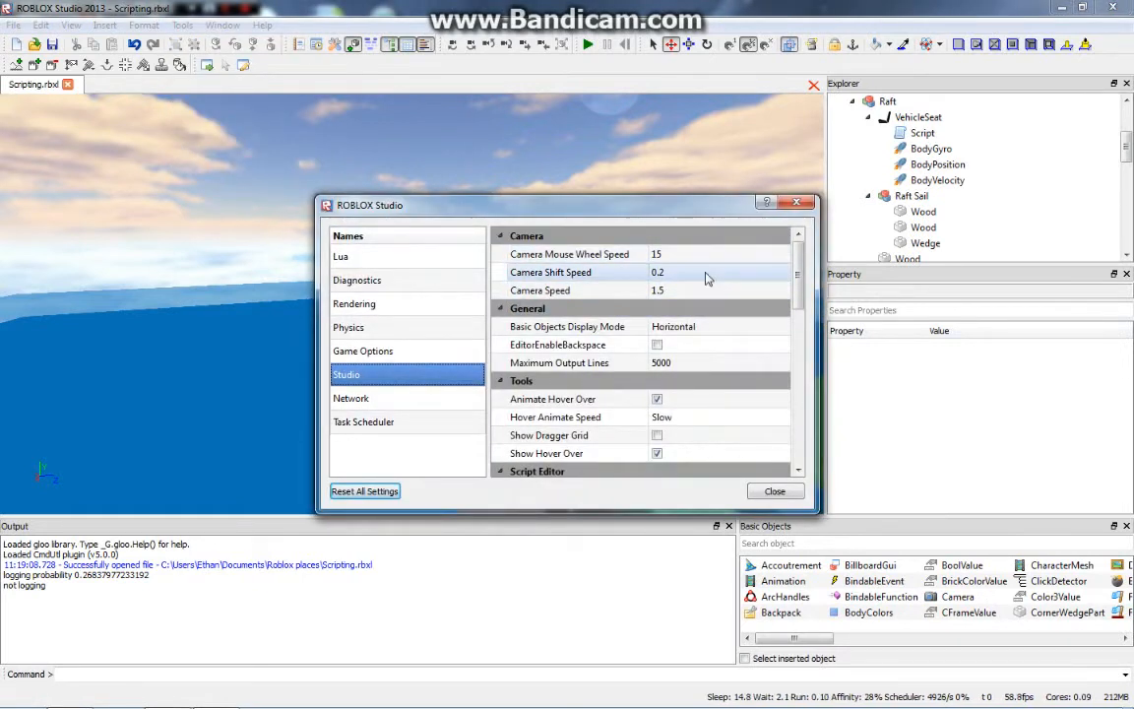
mouse_move(635, 292)
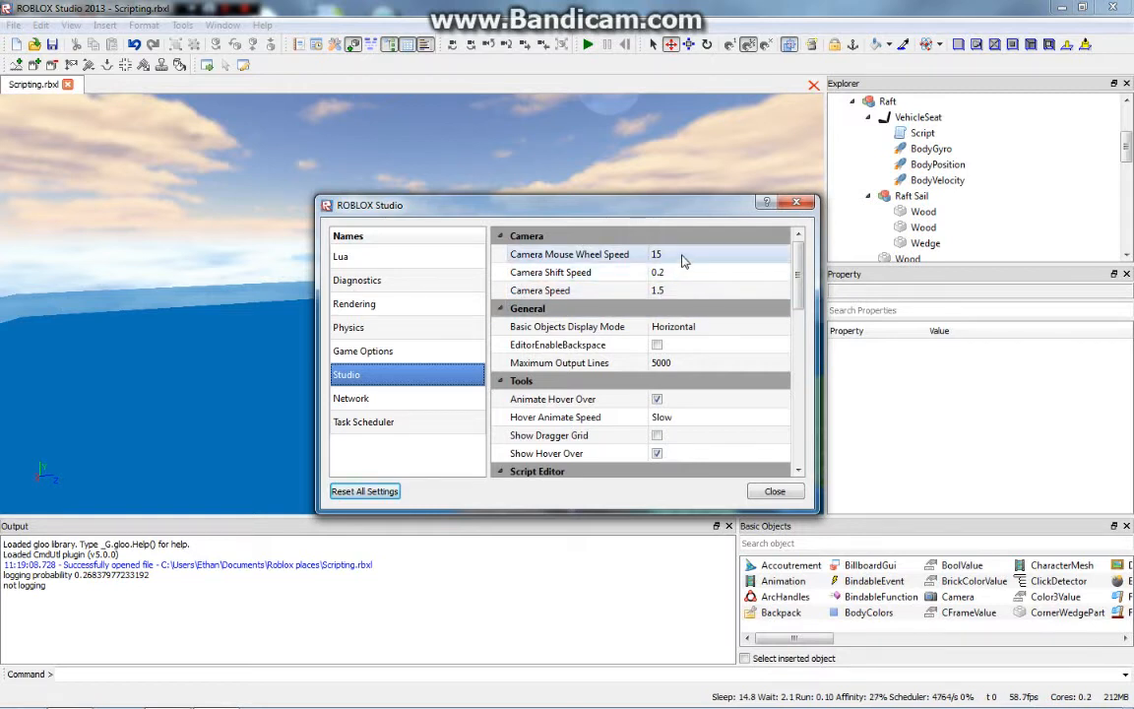
mouse_move(688, 367)
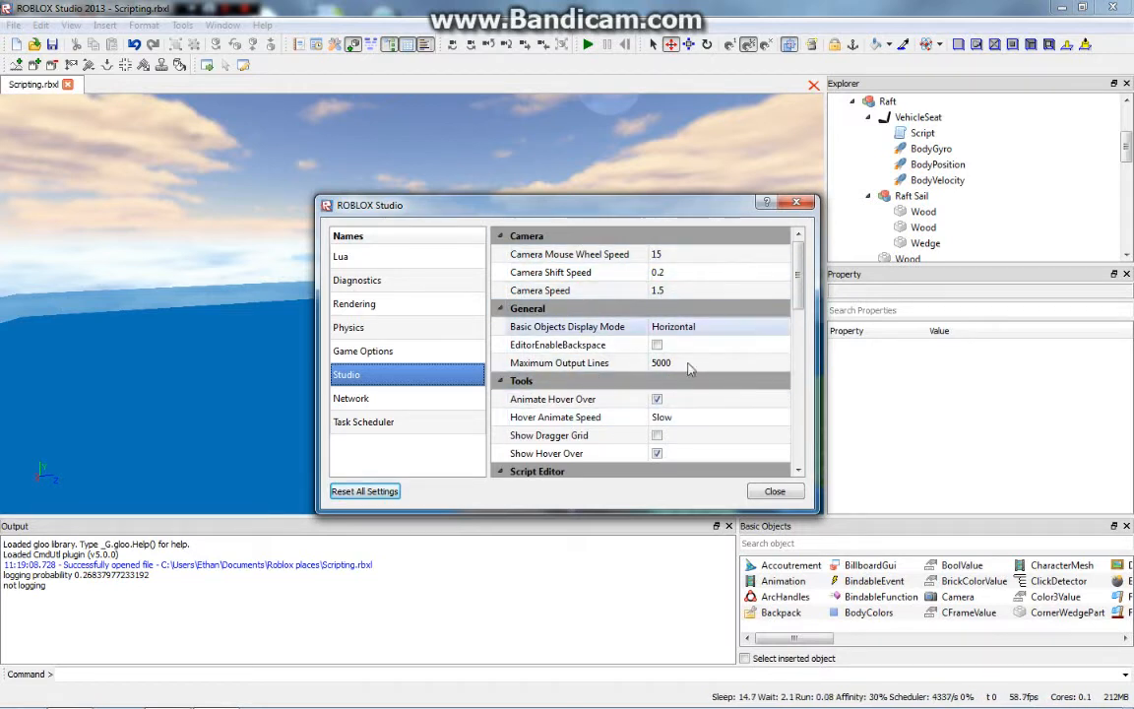
click(774, 490)
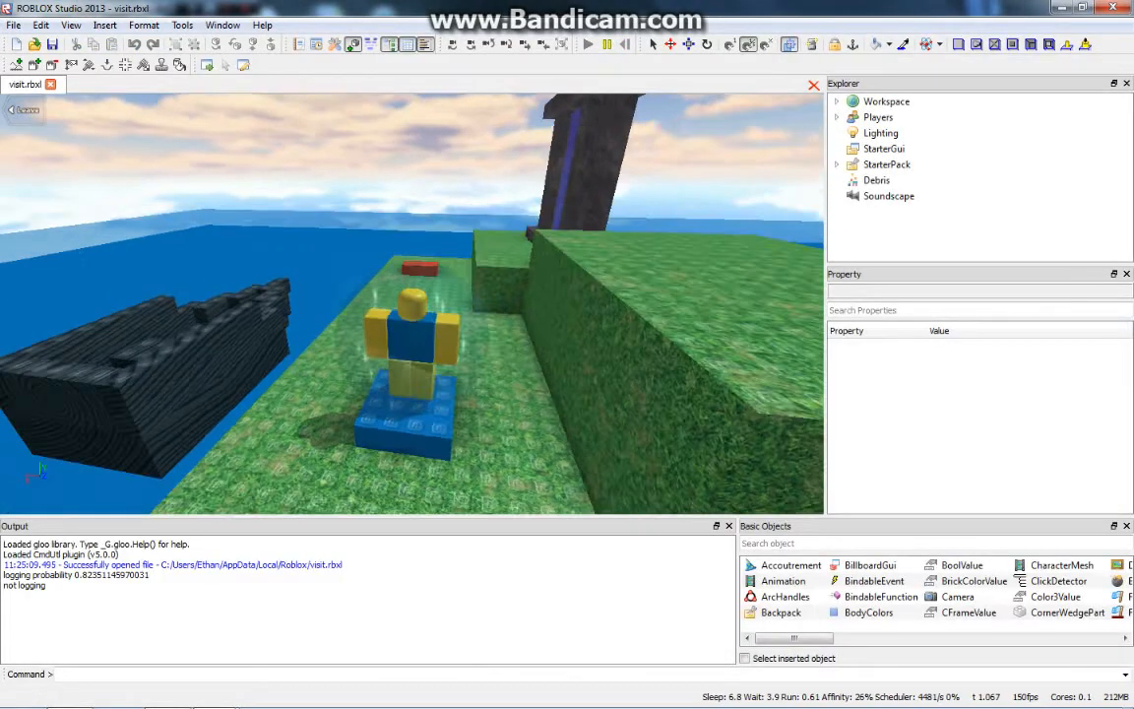
- End the Play Solo session and return to Scripting.rbxl with the raft
click(586, 44)
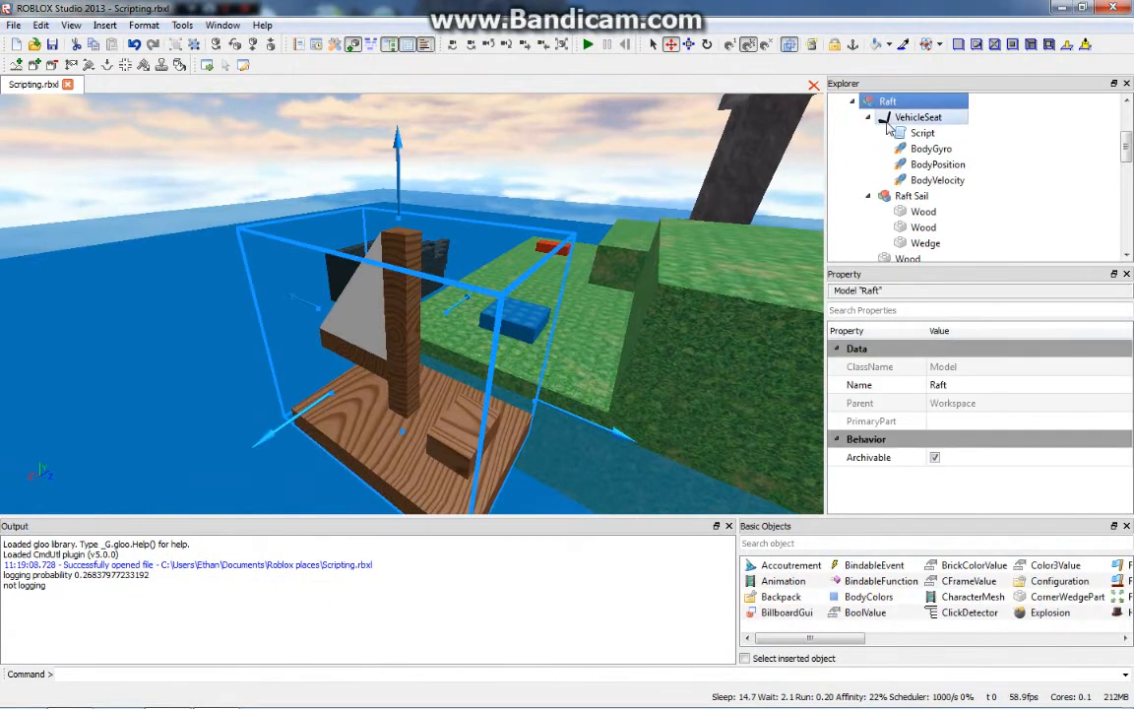
- Select the raft's VehicleSeat and enter 10 as its MaxSpeed
click(917, 117)
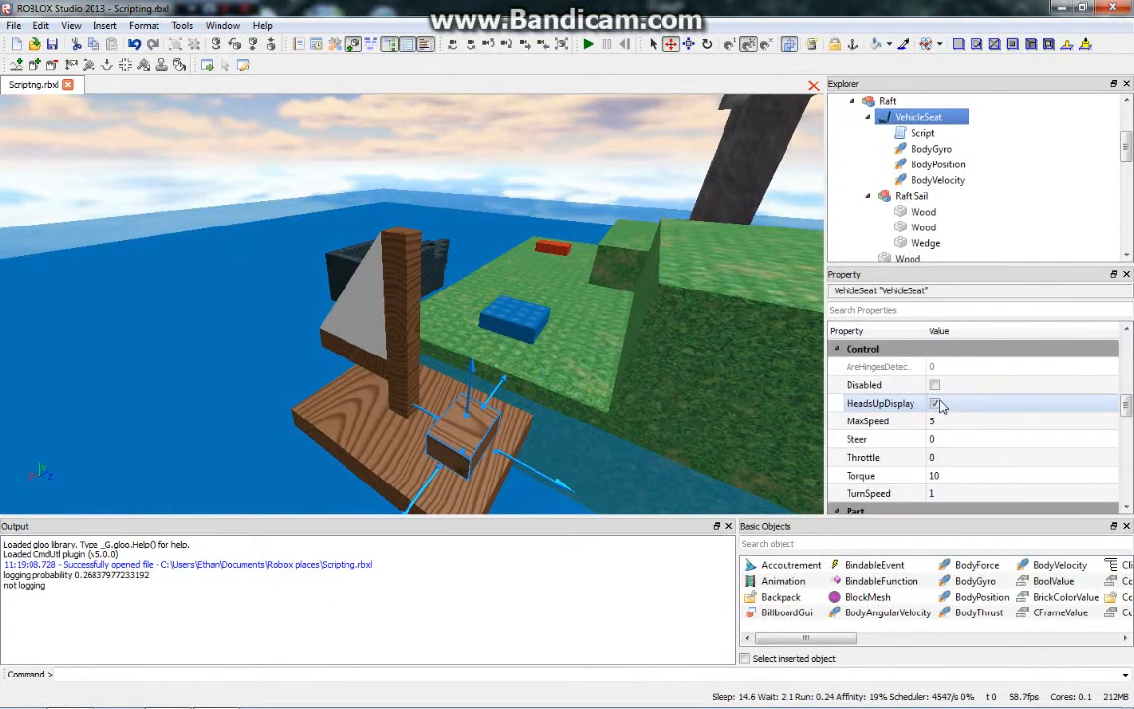
click(984, 420)
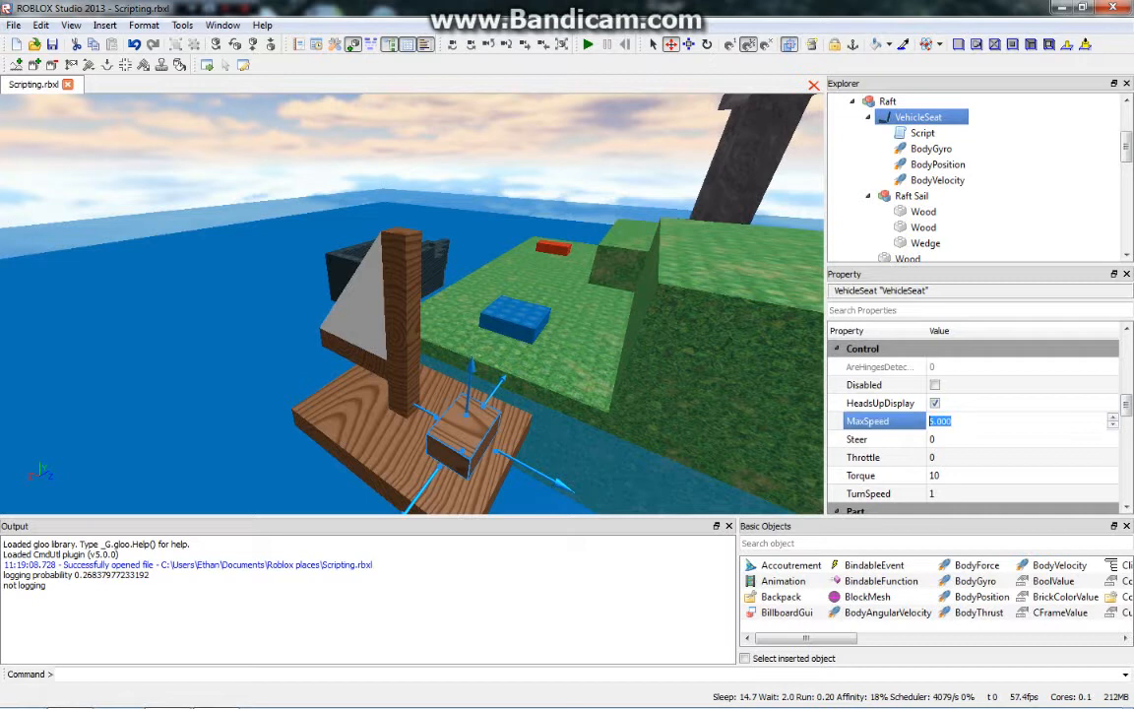
text(10)
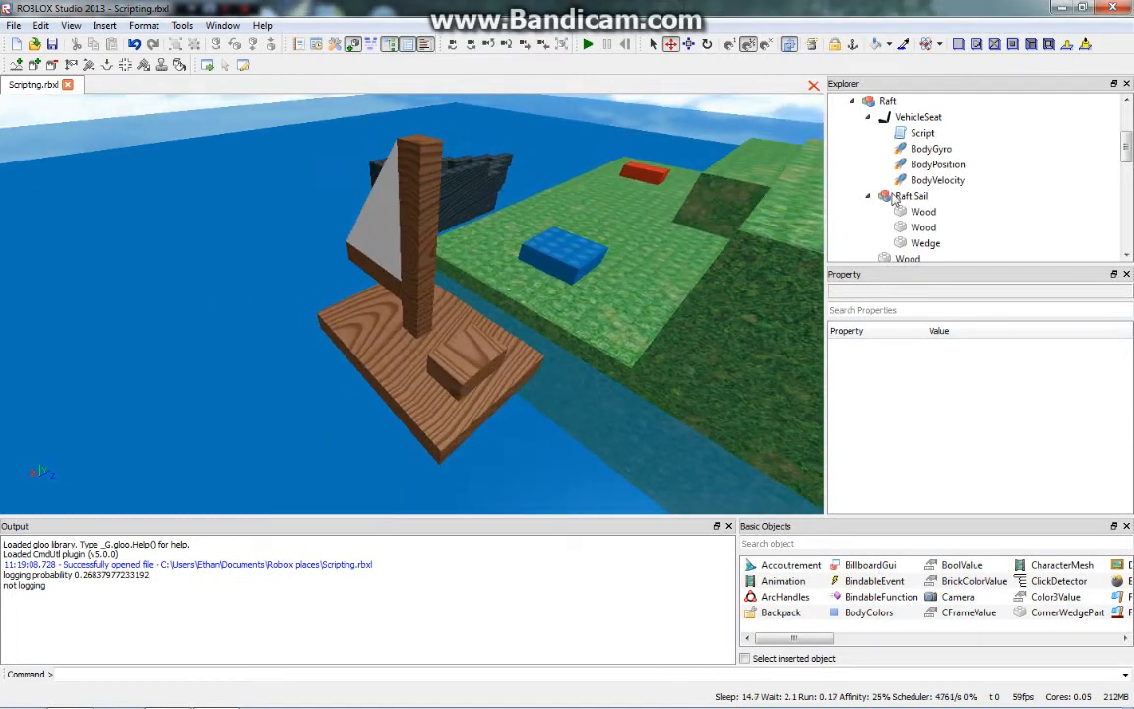
- Select the island's Grass part in Explorer and scroll through its properties
click(937, 164)
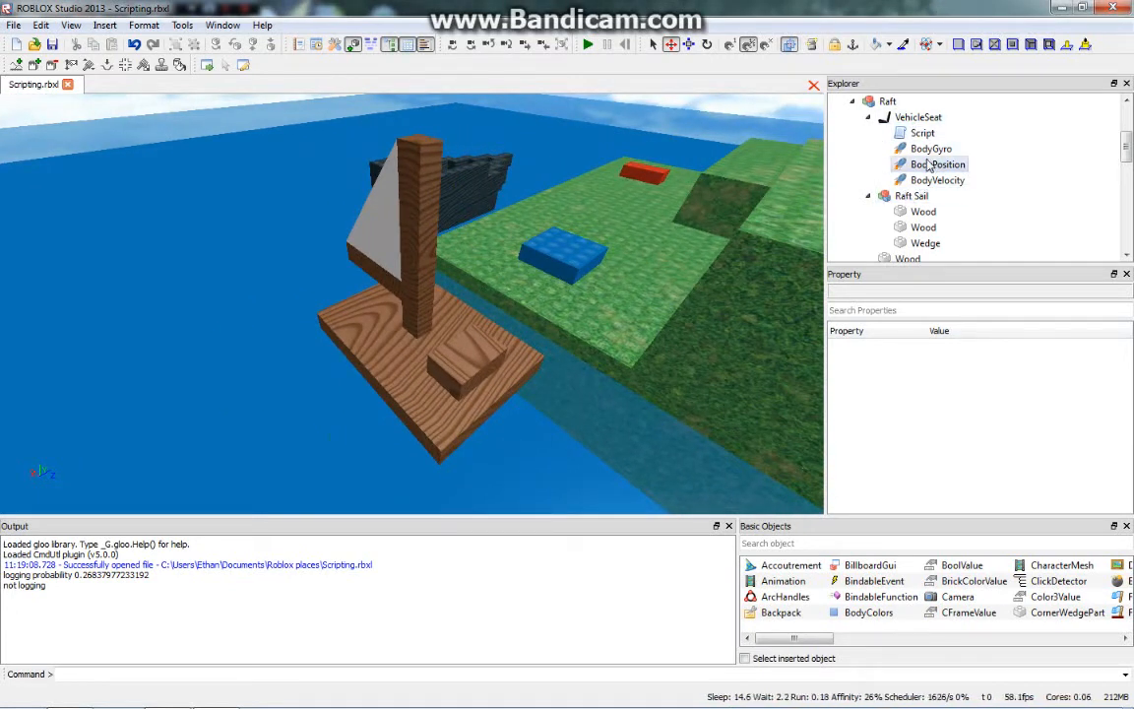
click(911, 195)
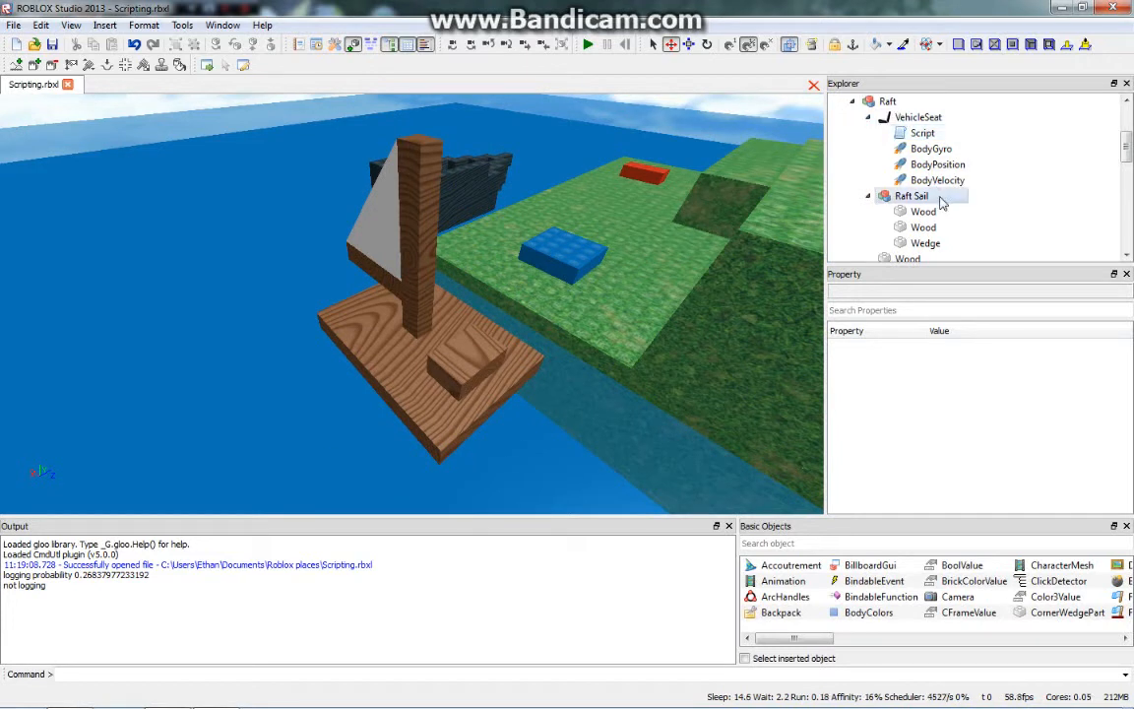
scroll(down, 3)
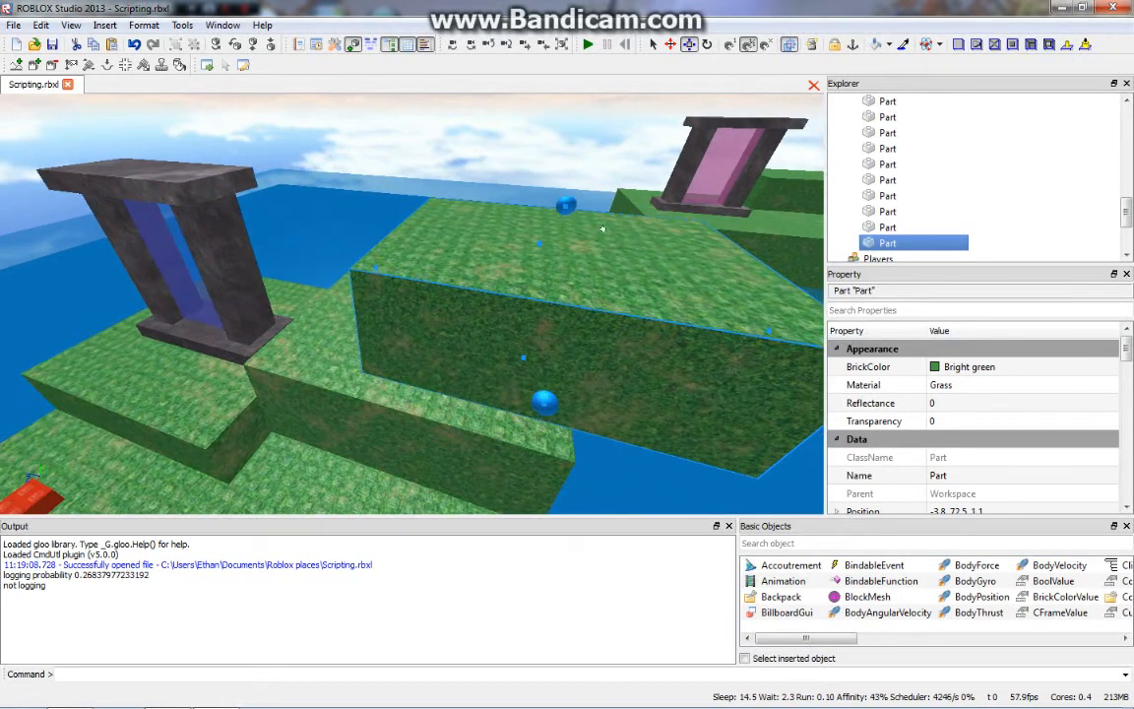
mouse_move(788, 45)
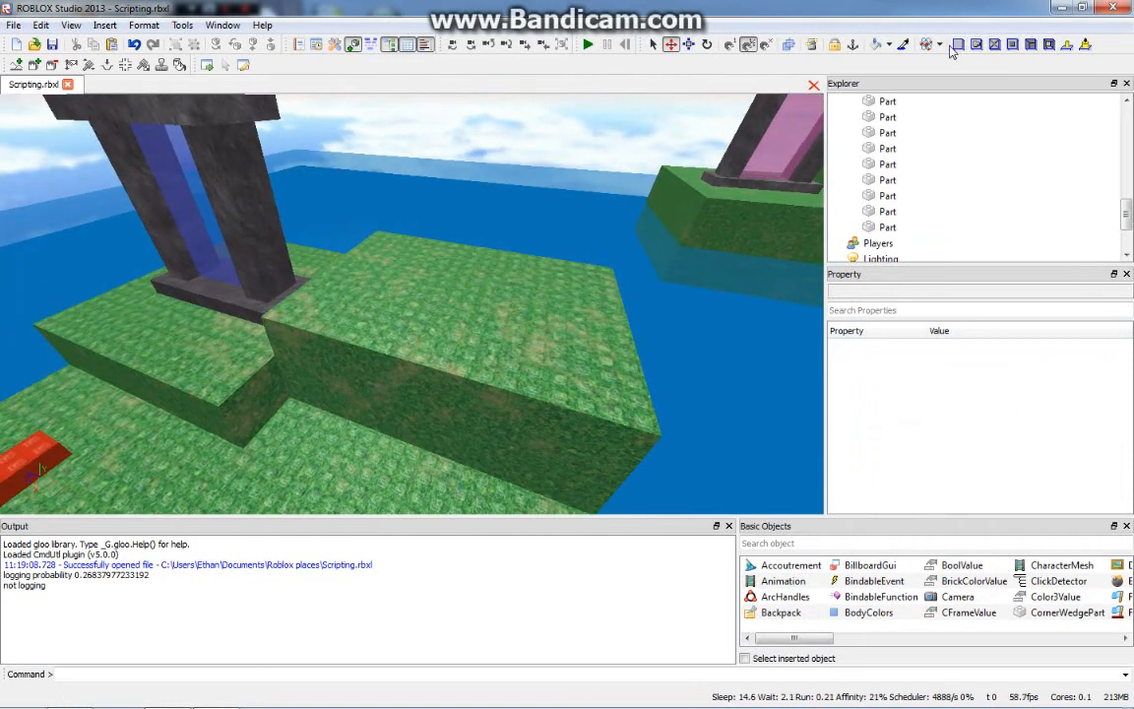
mouse_move(833, 76)
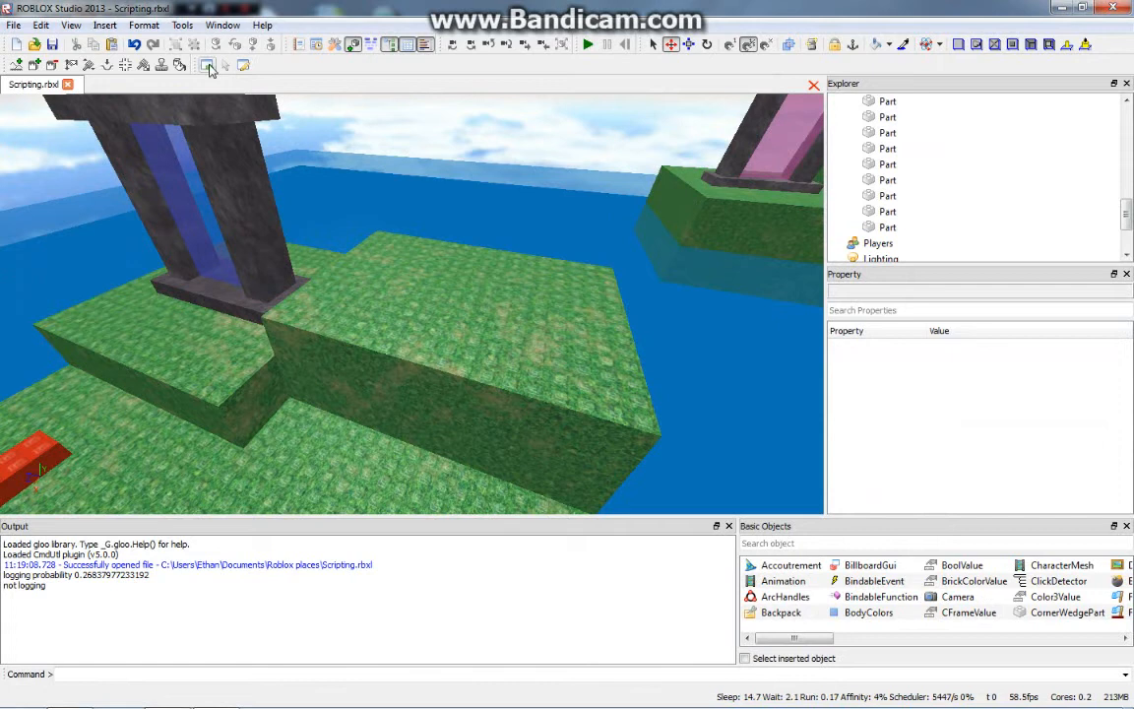
mouse_move(208, 65)
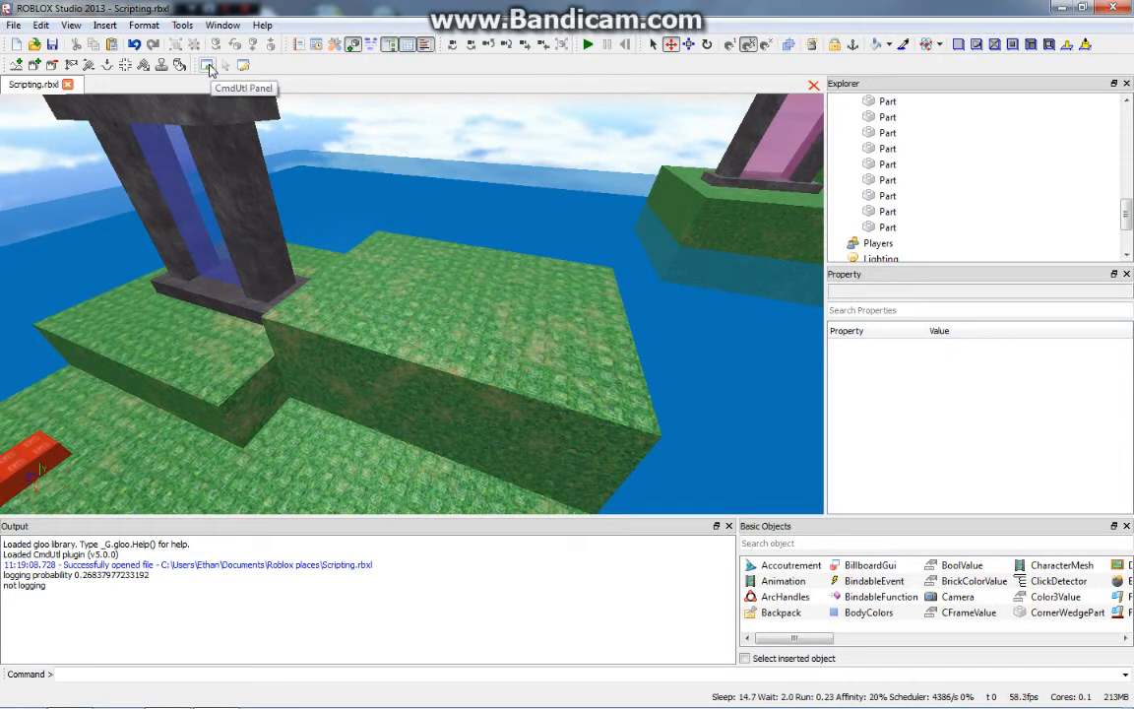
- Show the CmdUtl panel with move, rotate and resize increments
click(208, 65)
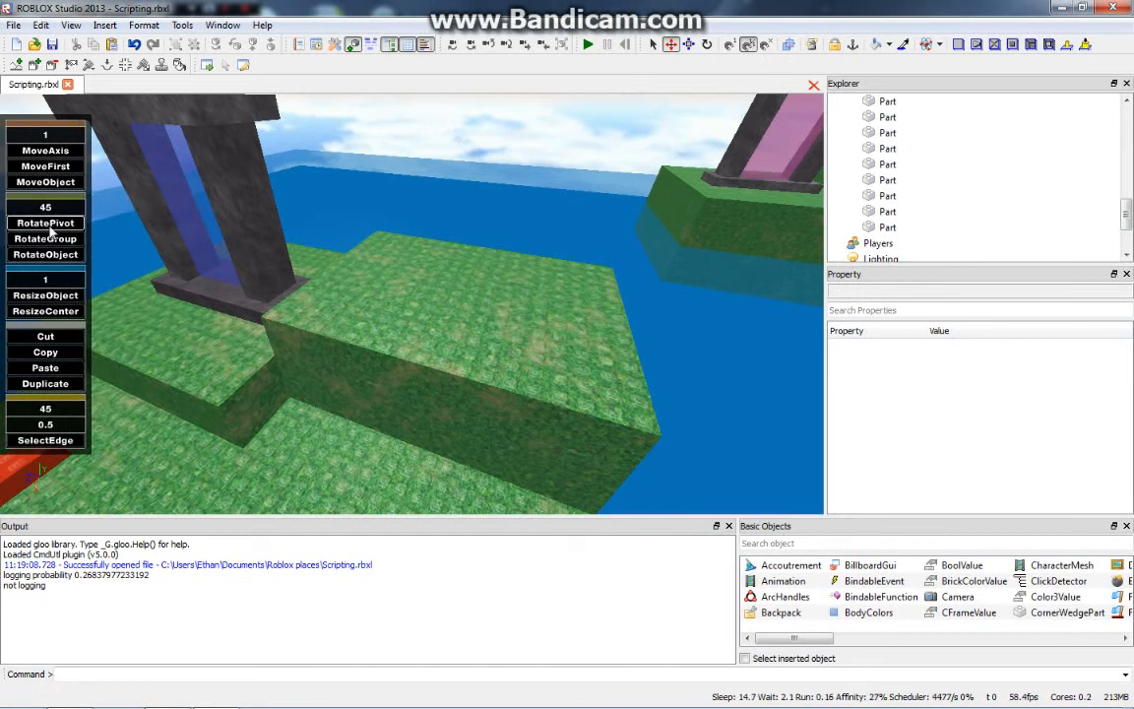
mouse_move(46, 206)
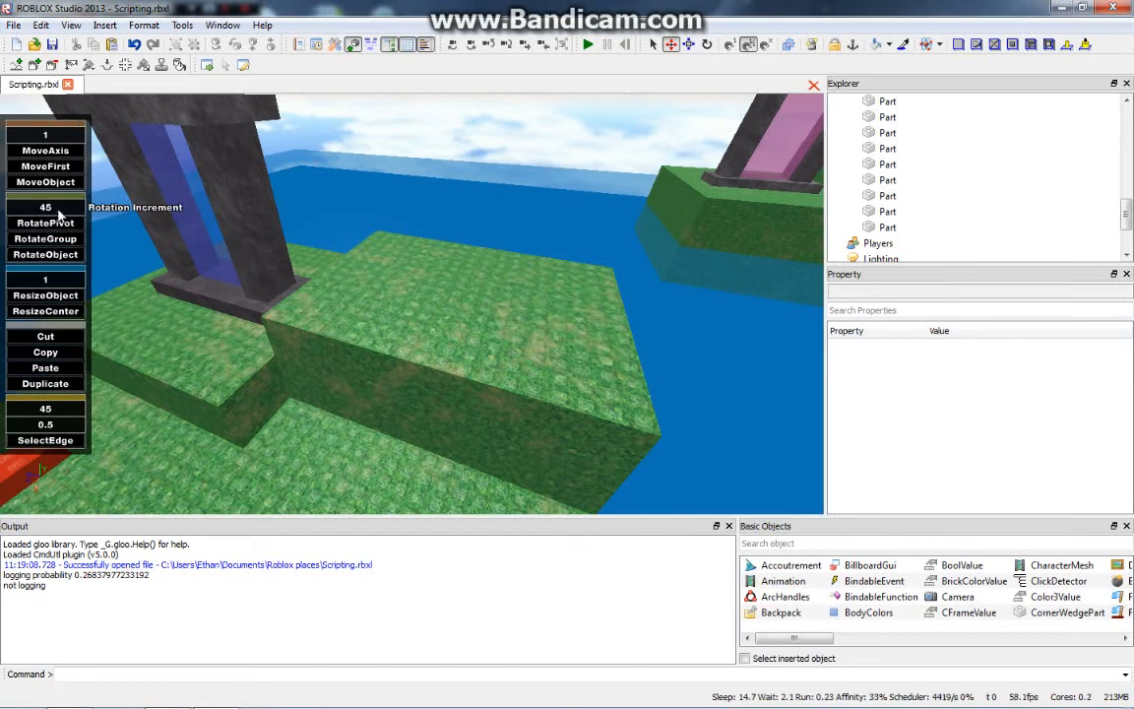
mouse_move(55, 217)
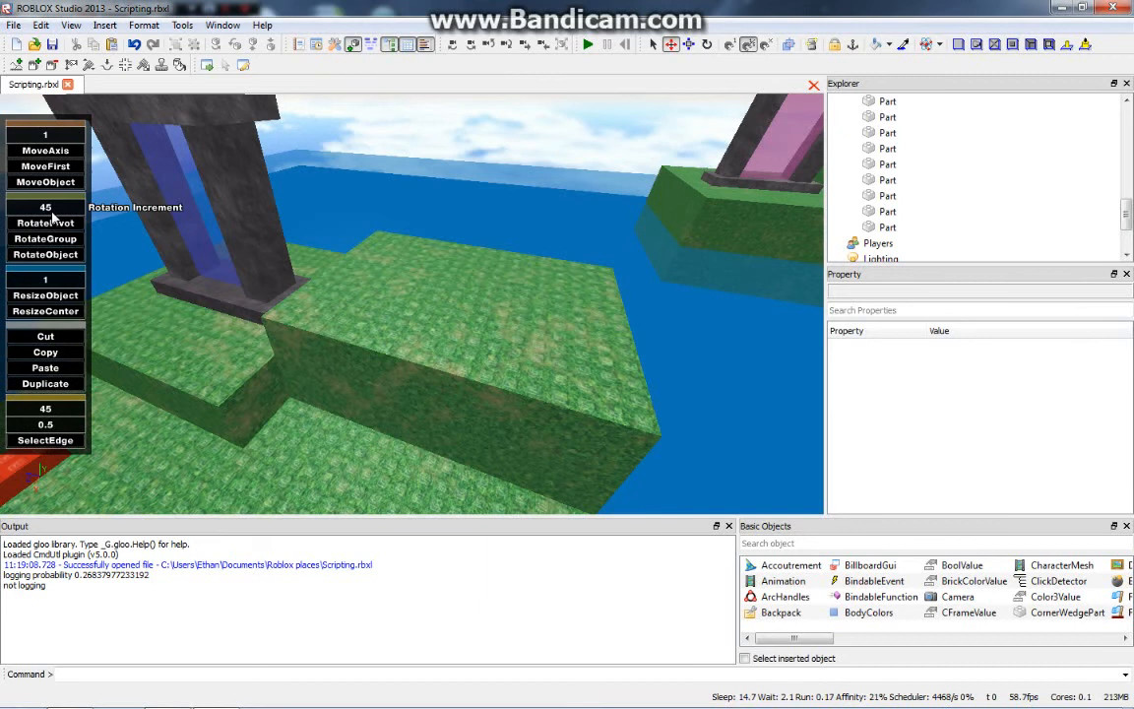
mouse_move(97, 291)
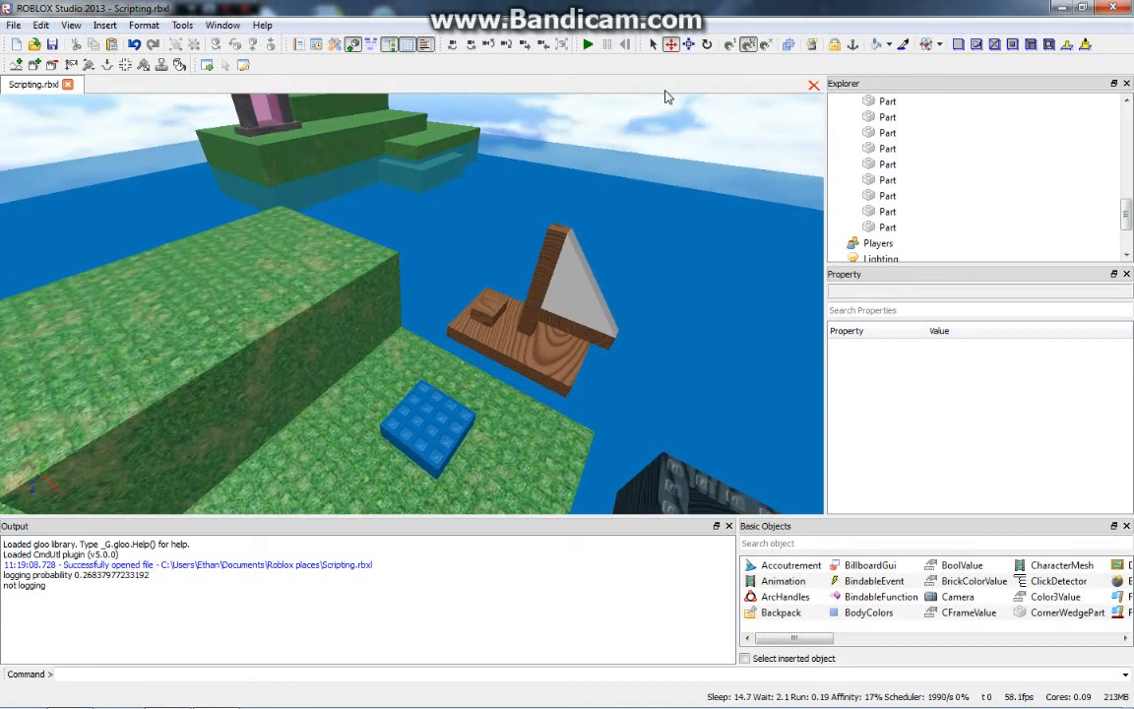
mouse_move(644, 156)
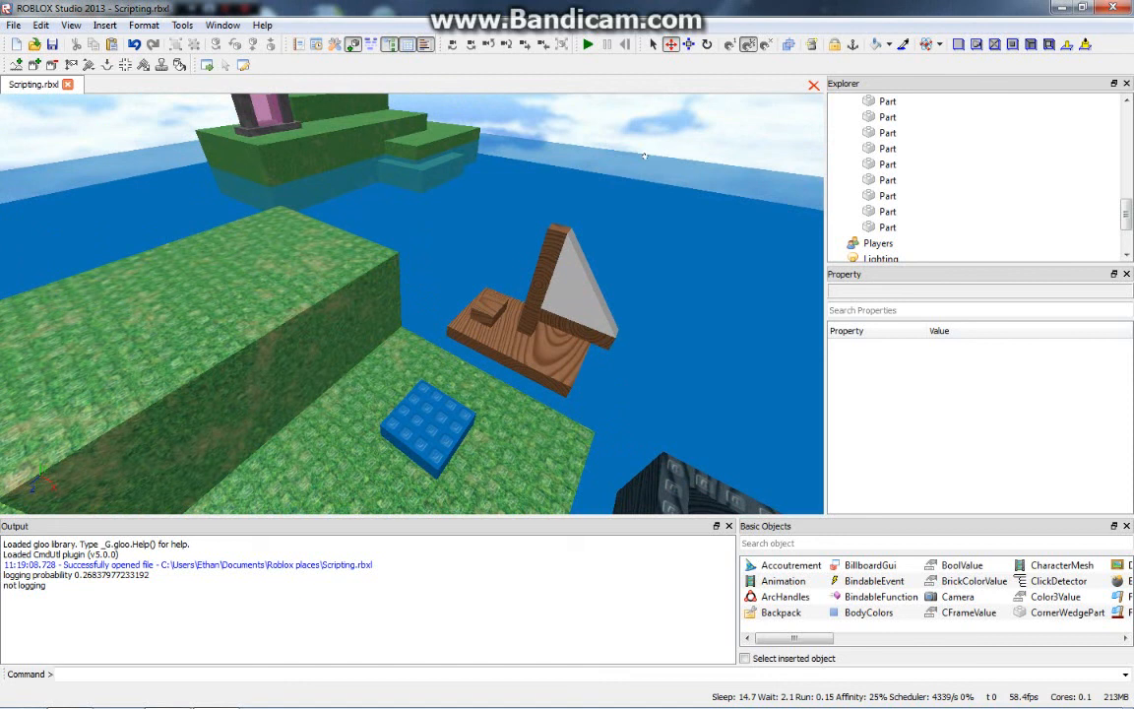
mouse_move(621, 214)
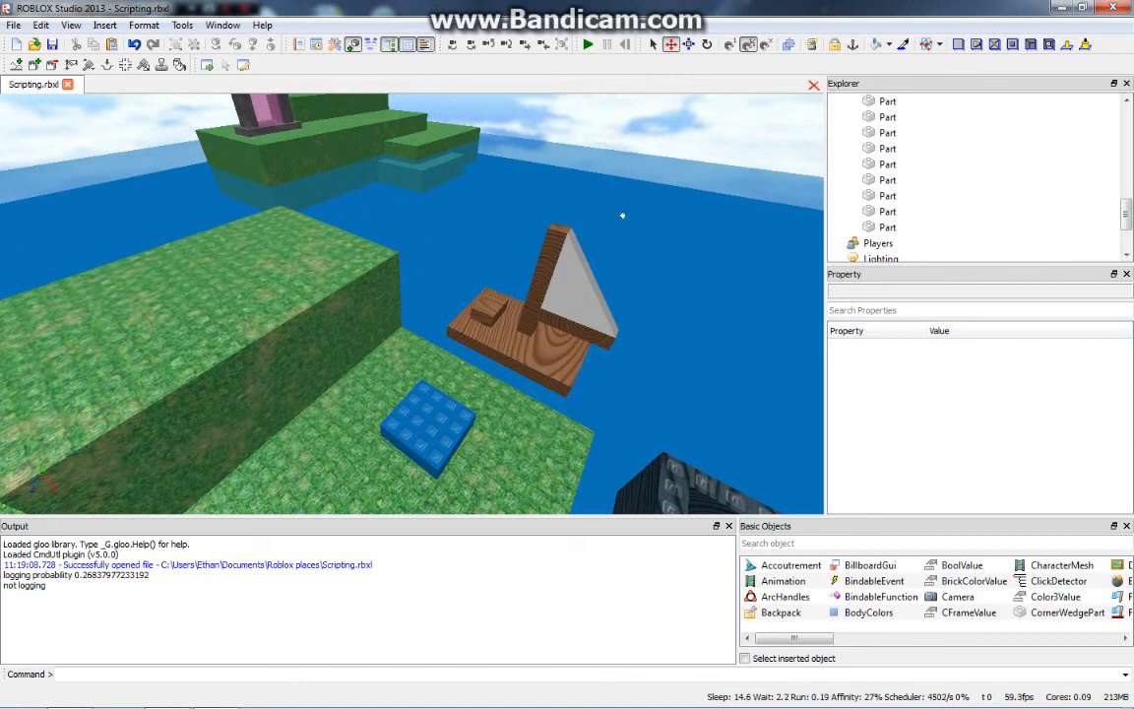